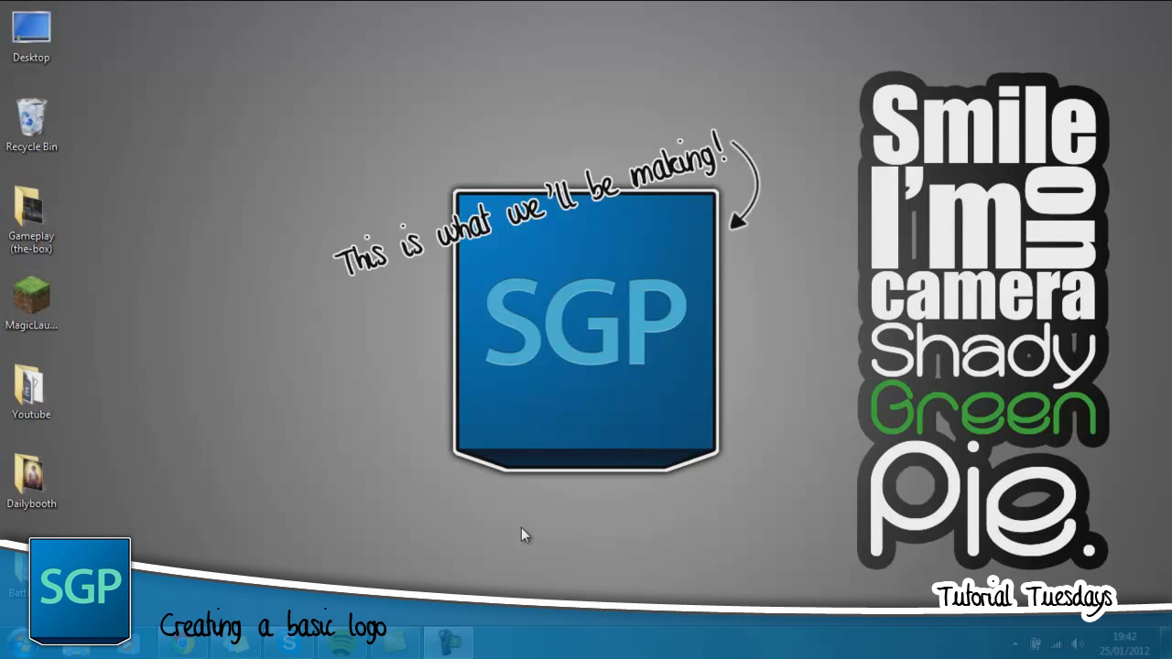
mouse_move(550, 513)
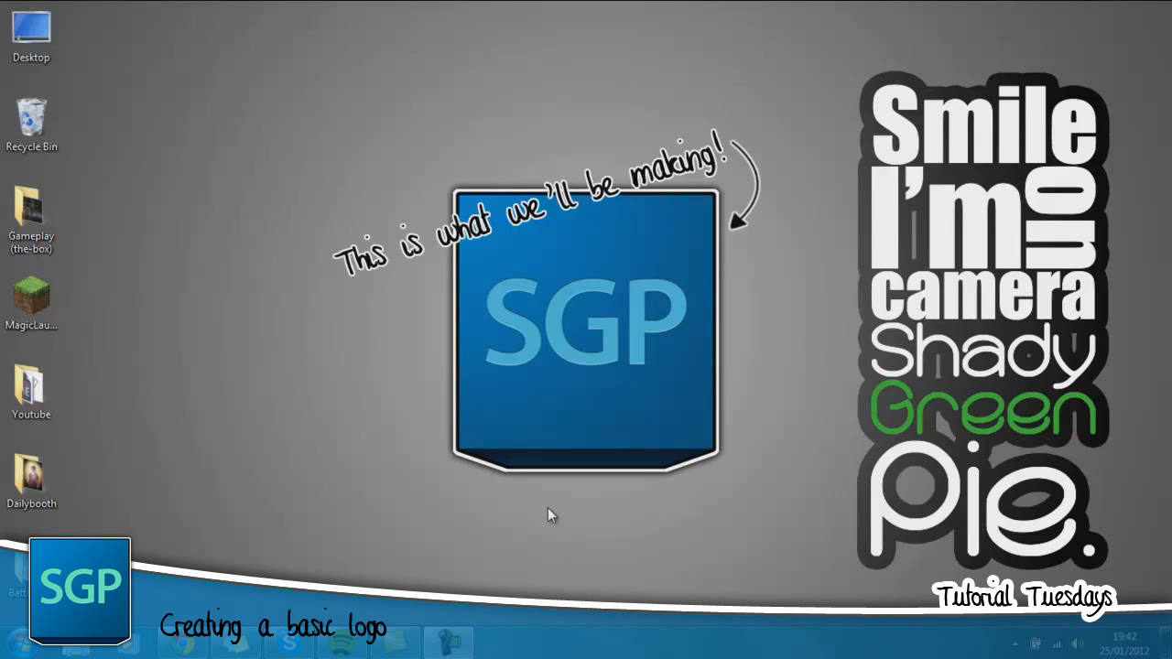
mouse_move(322, 70)
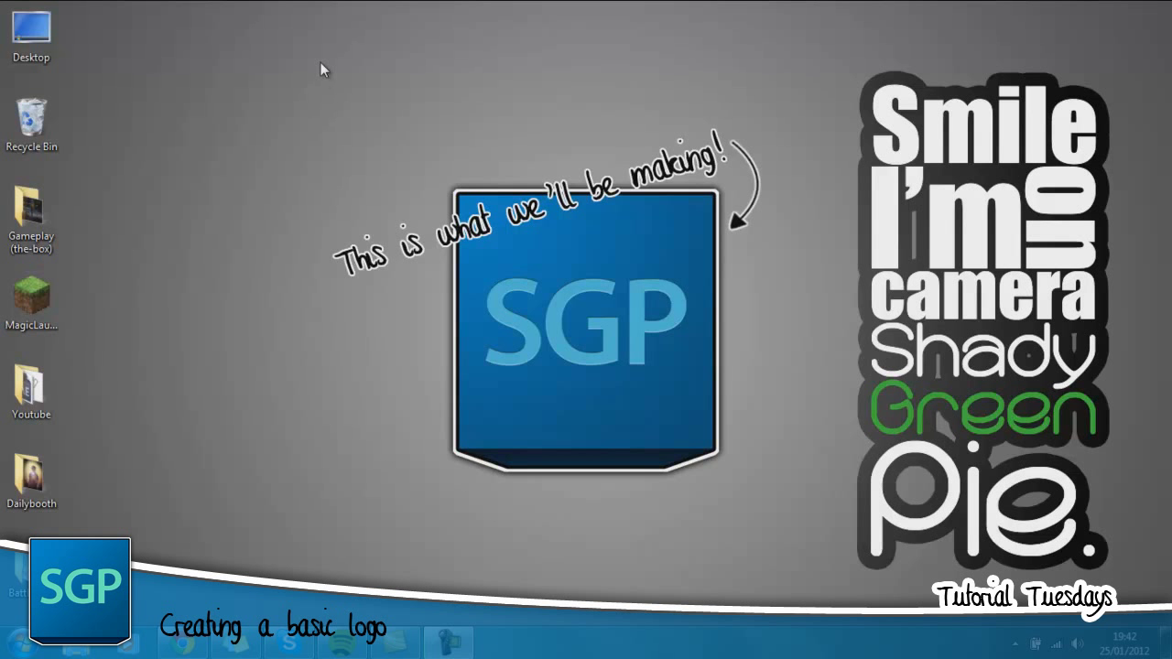
mouse_move(789, 522)
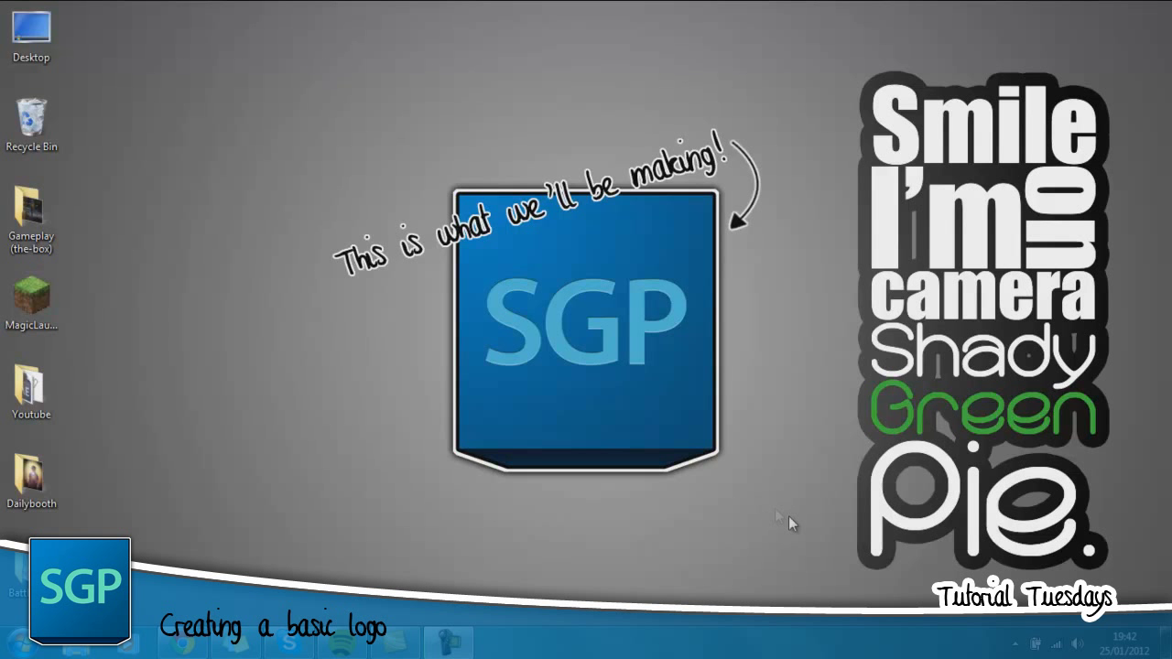
mouse_move(832, 543)
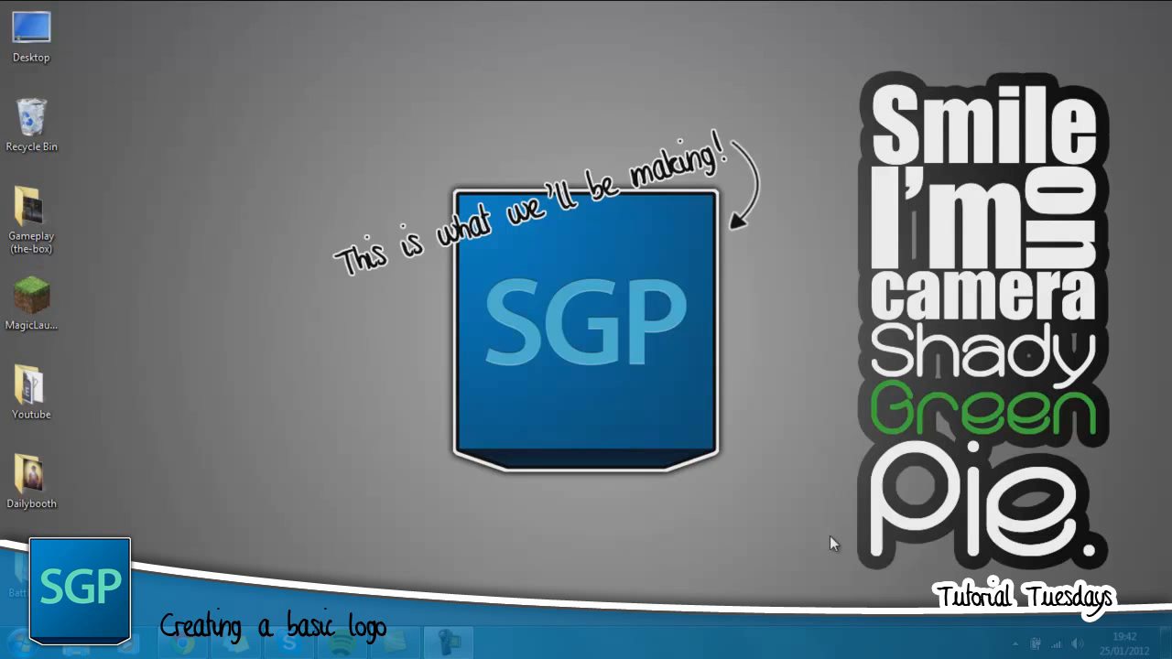
- Launch Photoshop CS5 from its taskbar icon
click(18, 644)
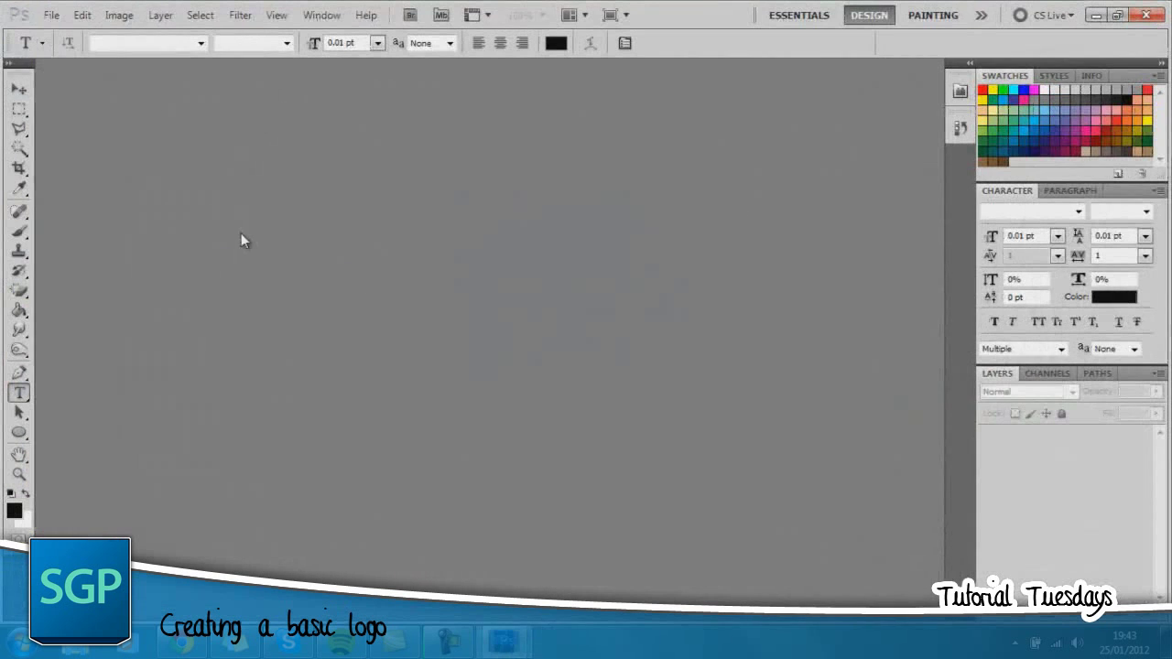
- Create a new white 800×800 px document at 300 ppi via File > New
click(51, 15)
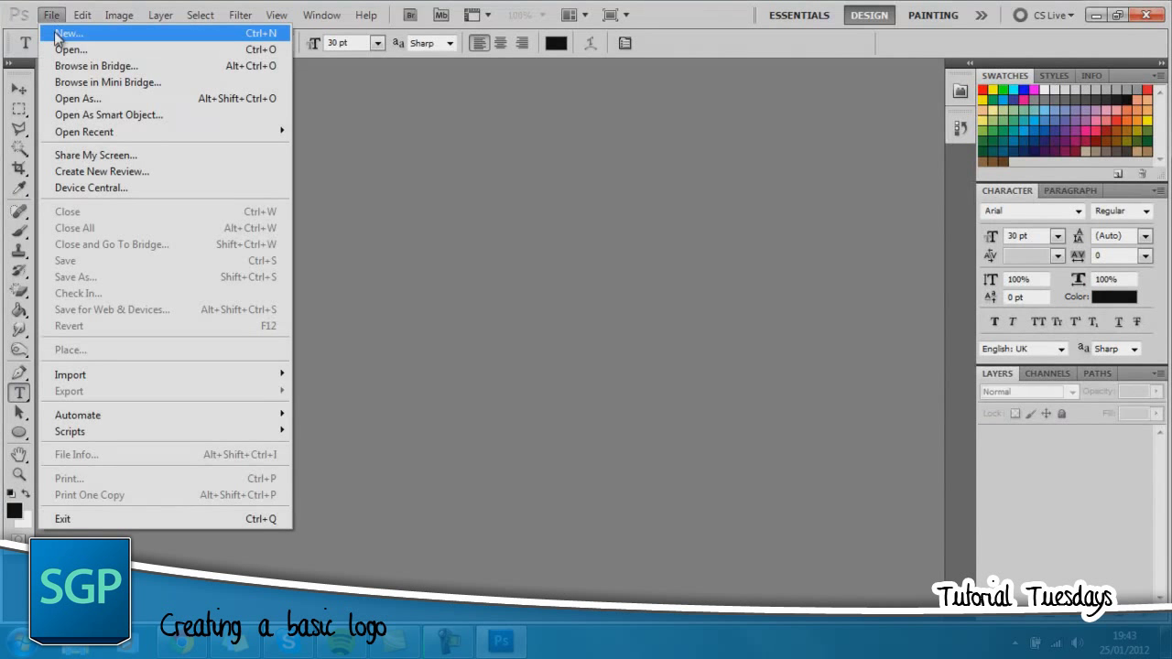
click(68, 33)
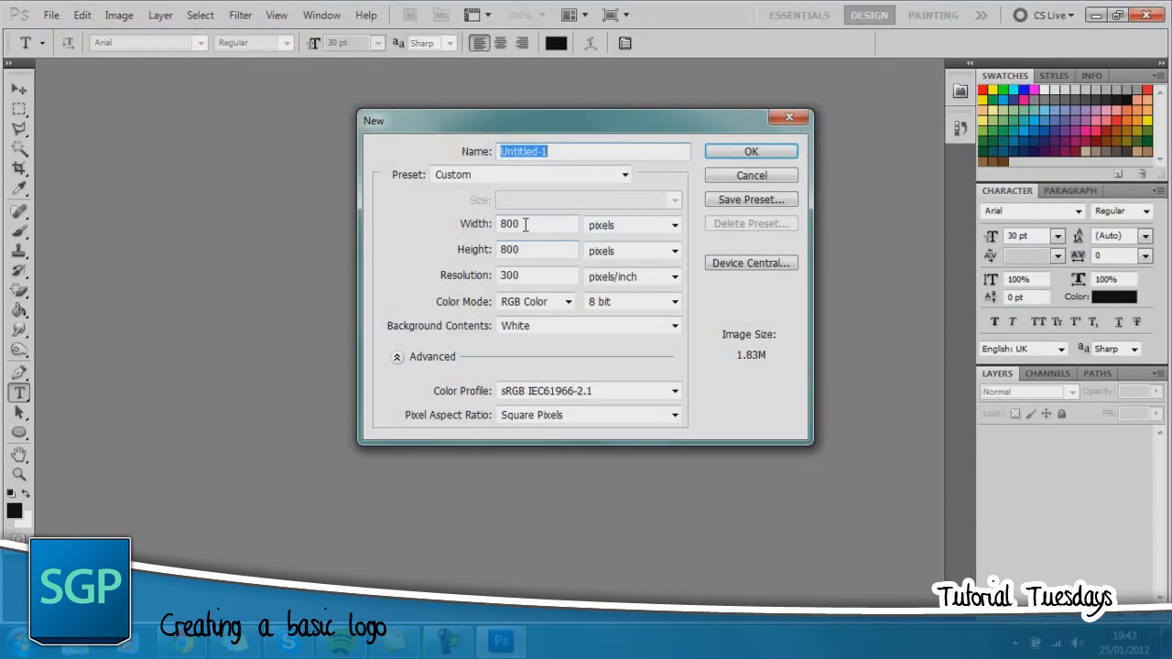
mouse_move(385, 256)
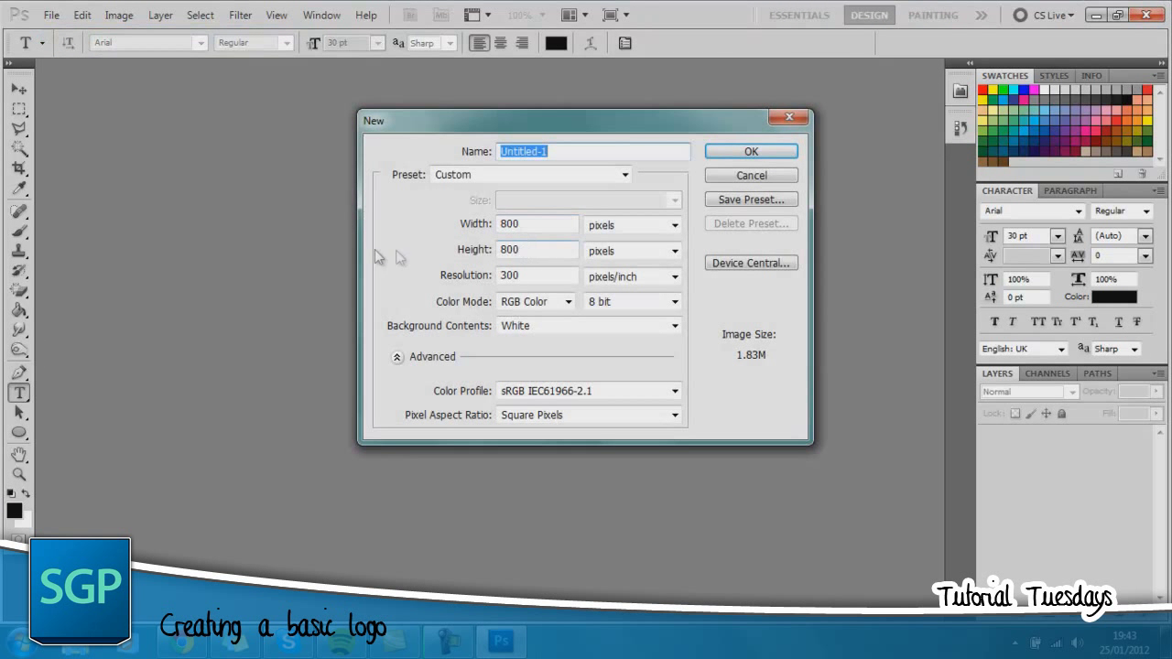
mouse_move(401, 269)
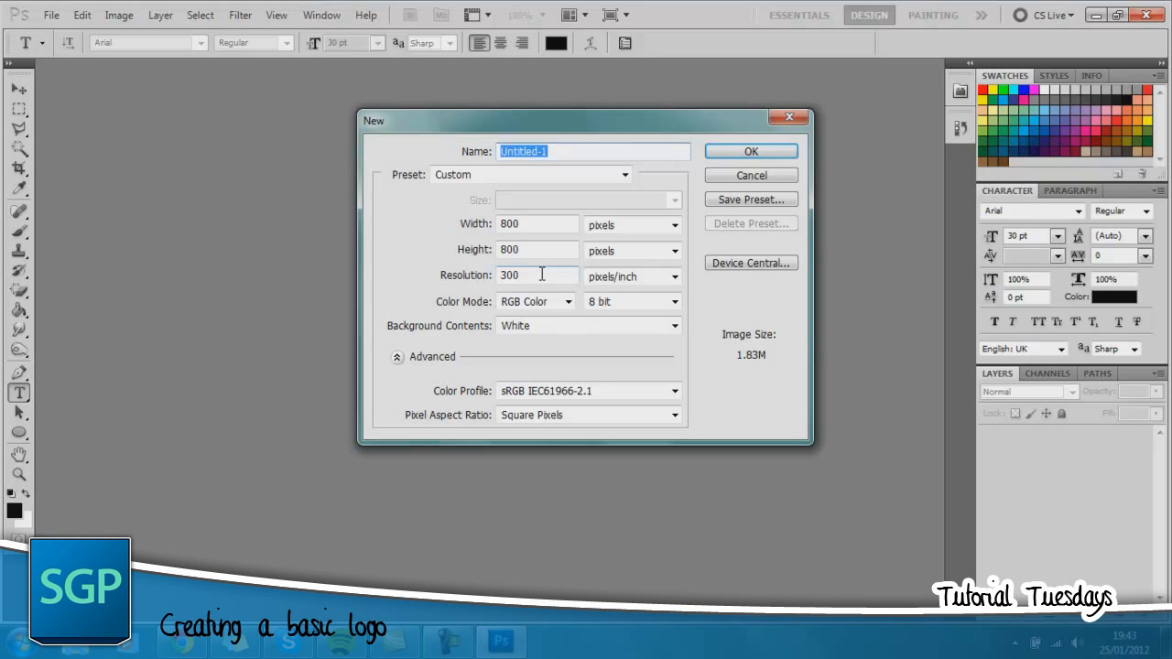
mouse_move(535, 274)
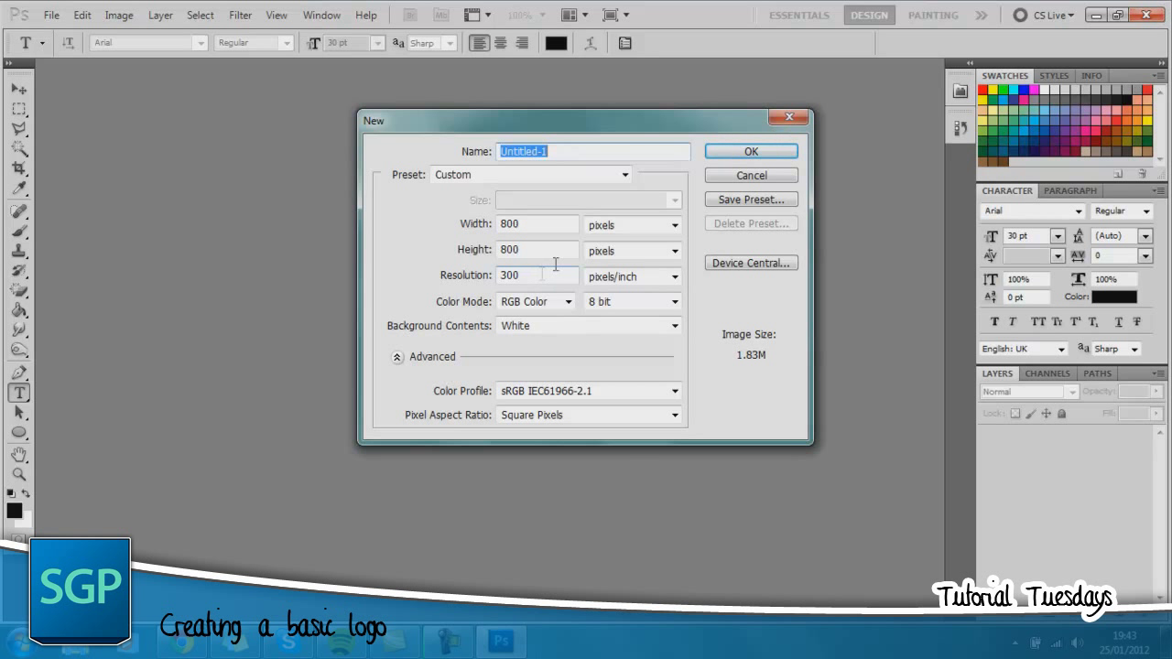
click(750, 151)
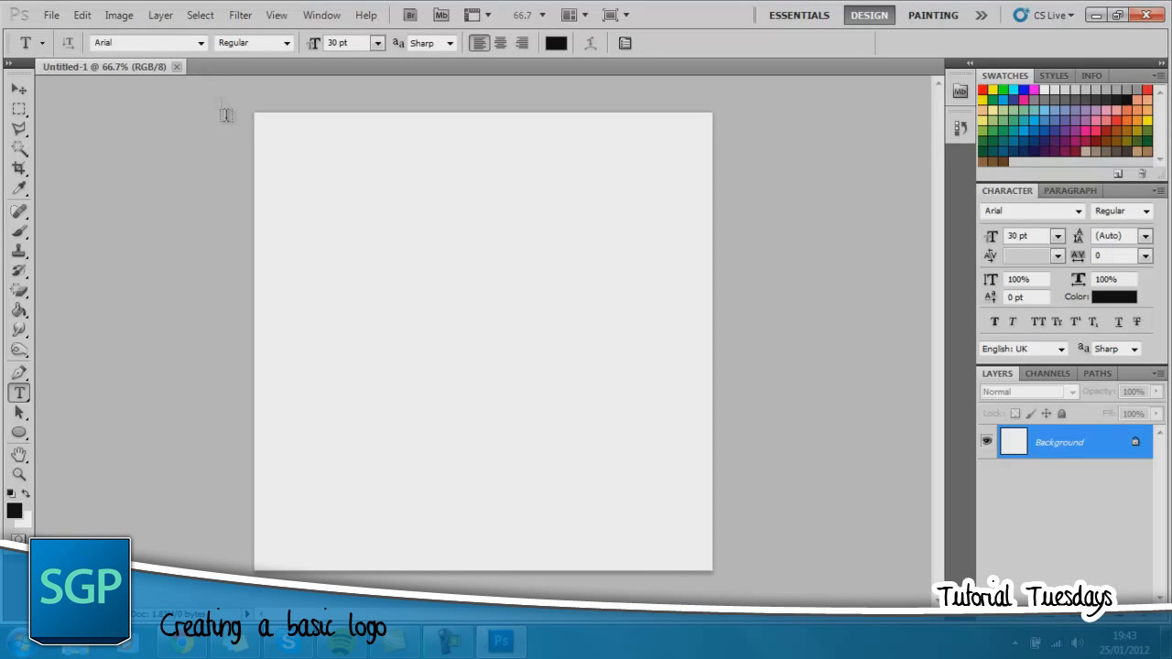
- Turn on View > Rulers and drag a horizontal guide to the canvas middle
click(276, 14)
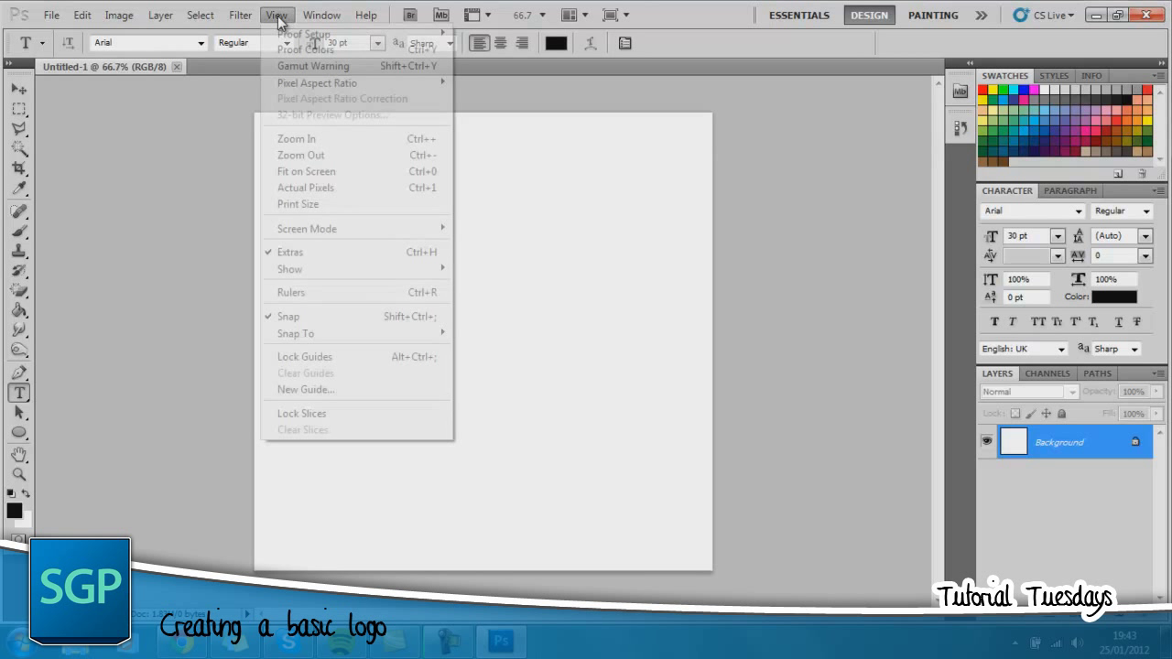
click(290, 292)
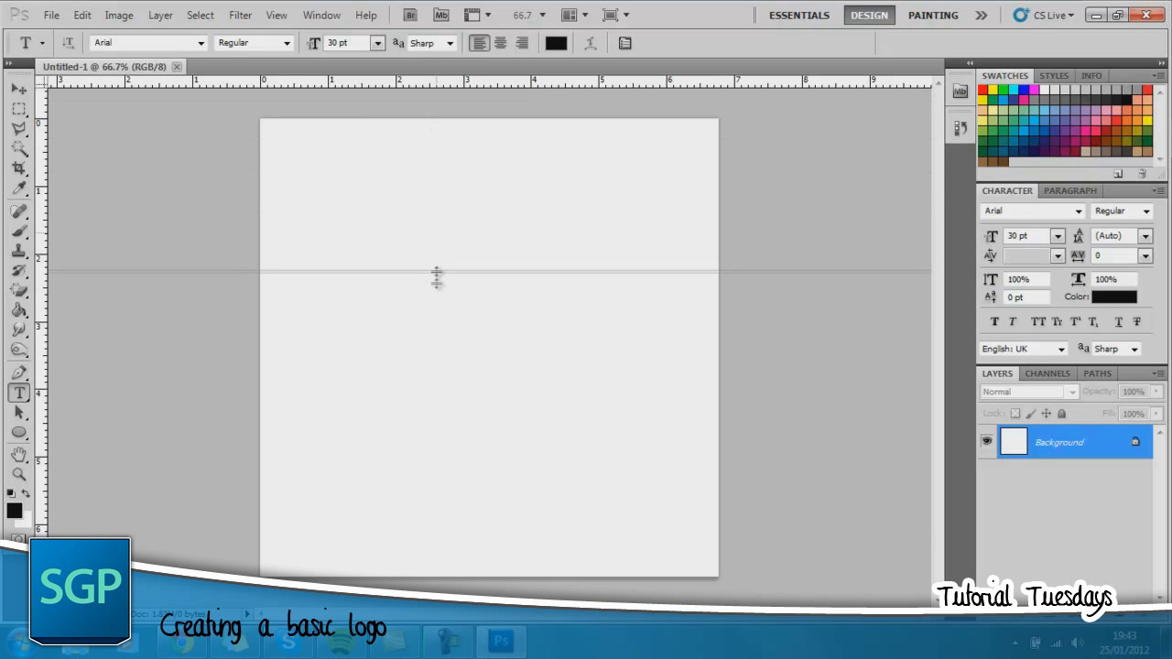
drag(437, 275, 436, 357)
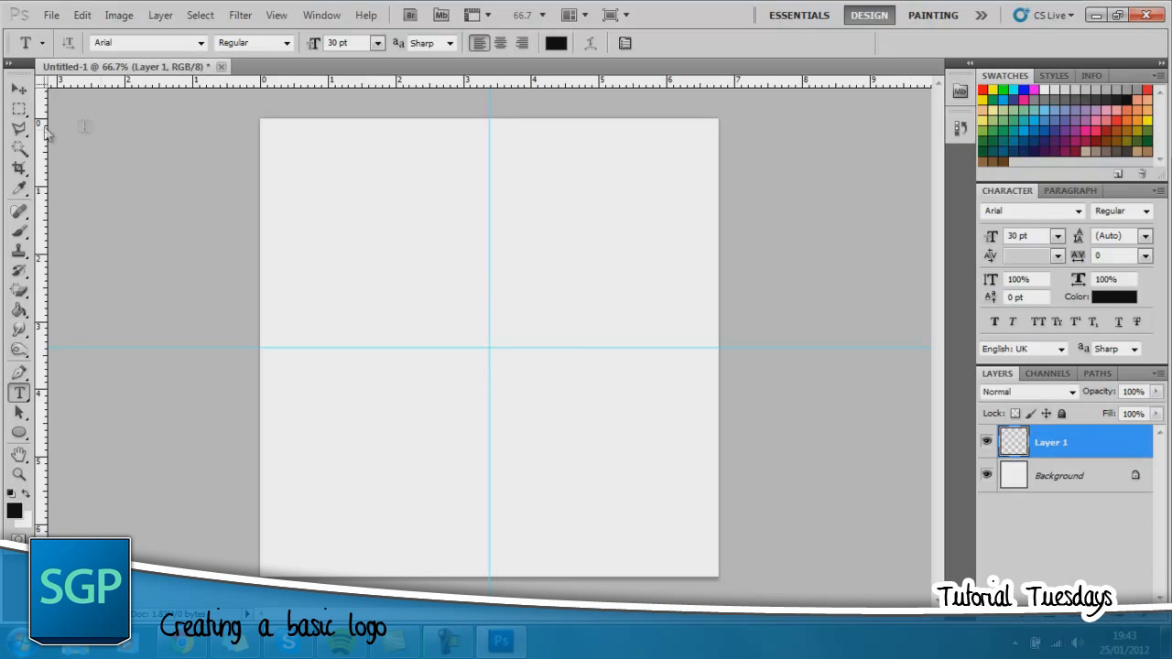
- Draw a square marquee selection centred on the guides and select the Gradient Tool
click(18, 109)
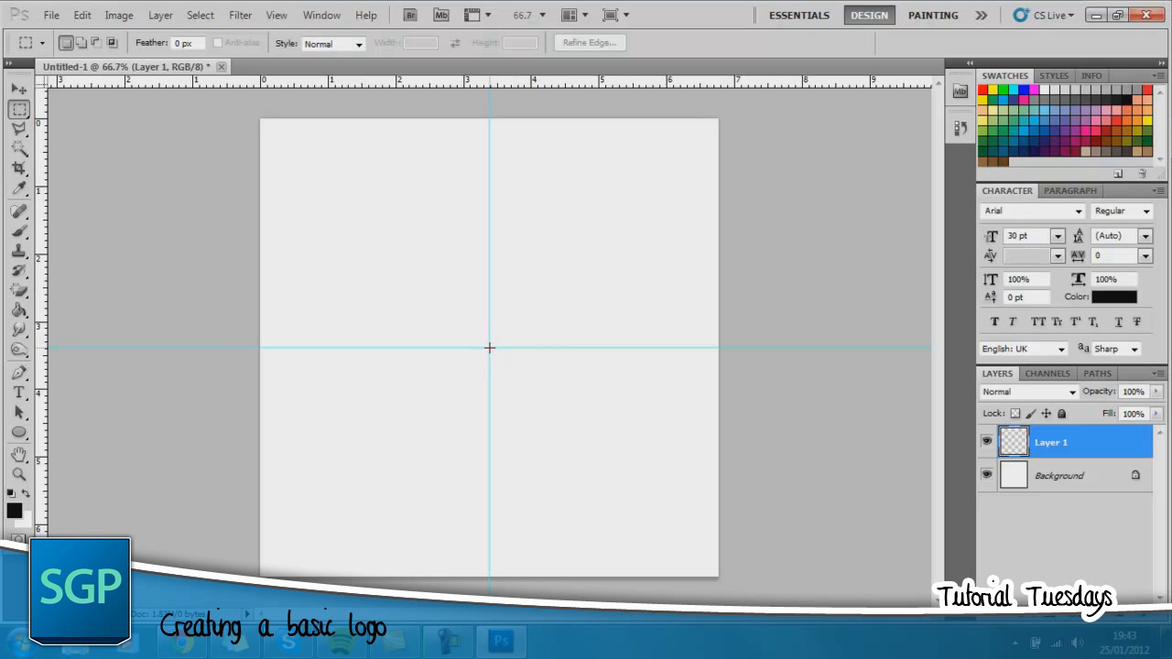
drag(321, 177, 656, 519)
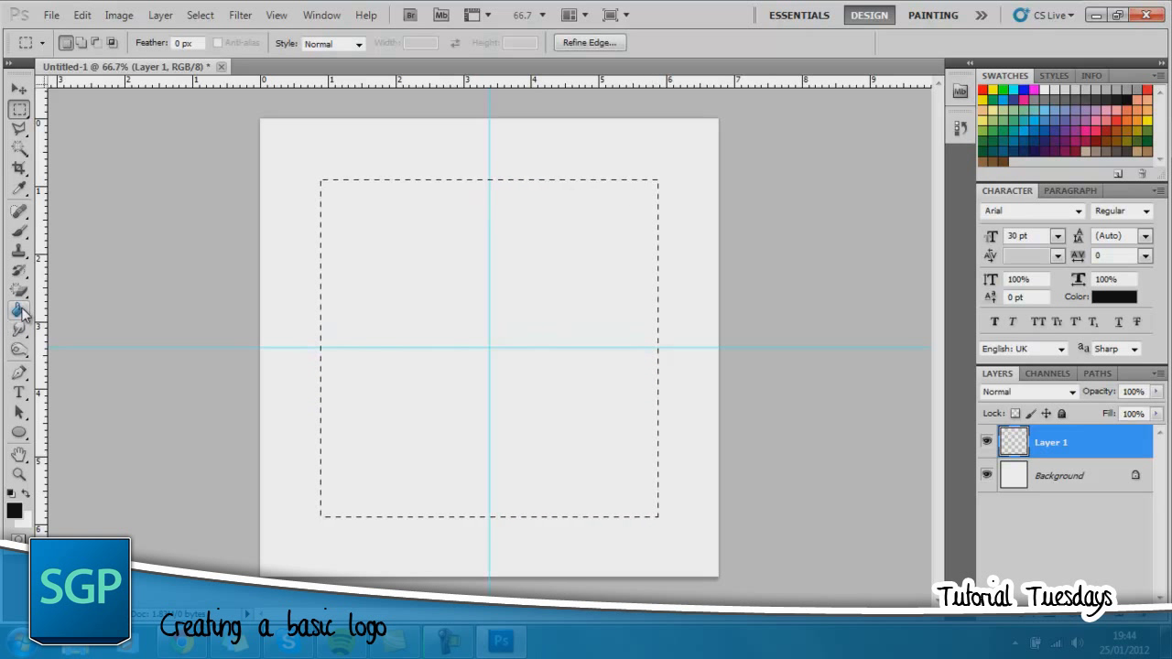
click(19, 310)
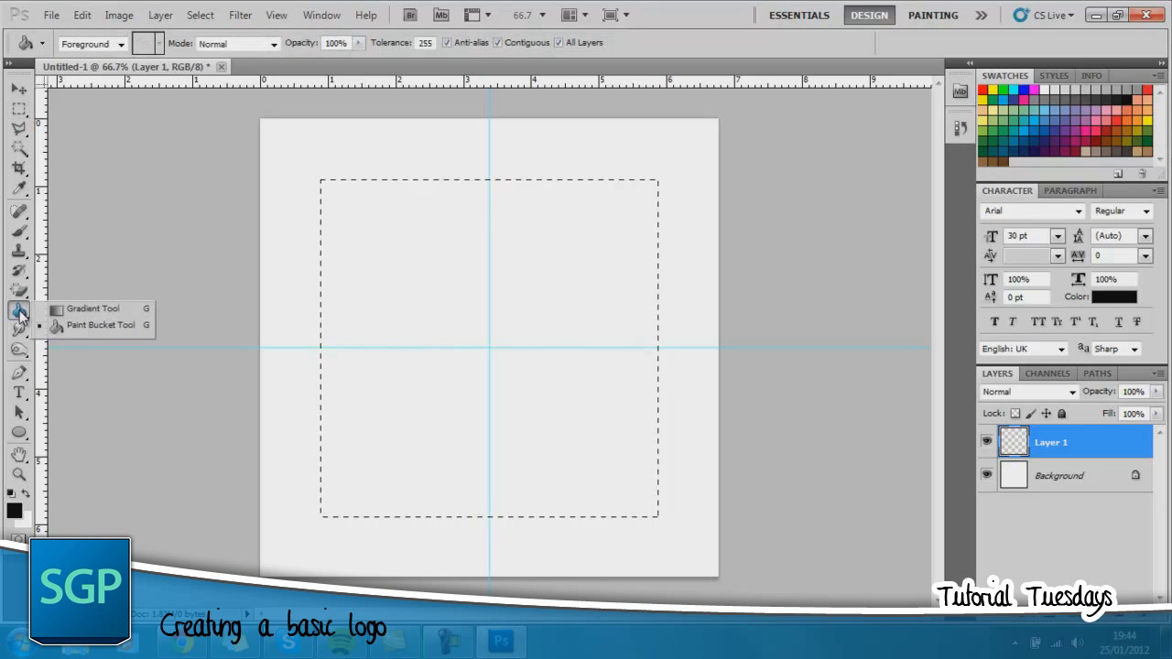
click(91, 308)
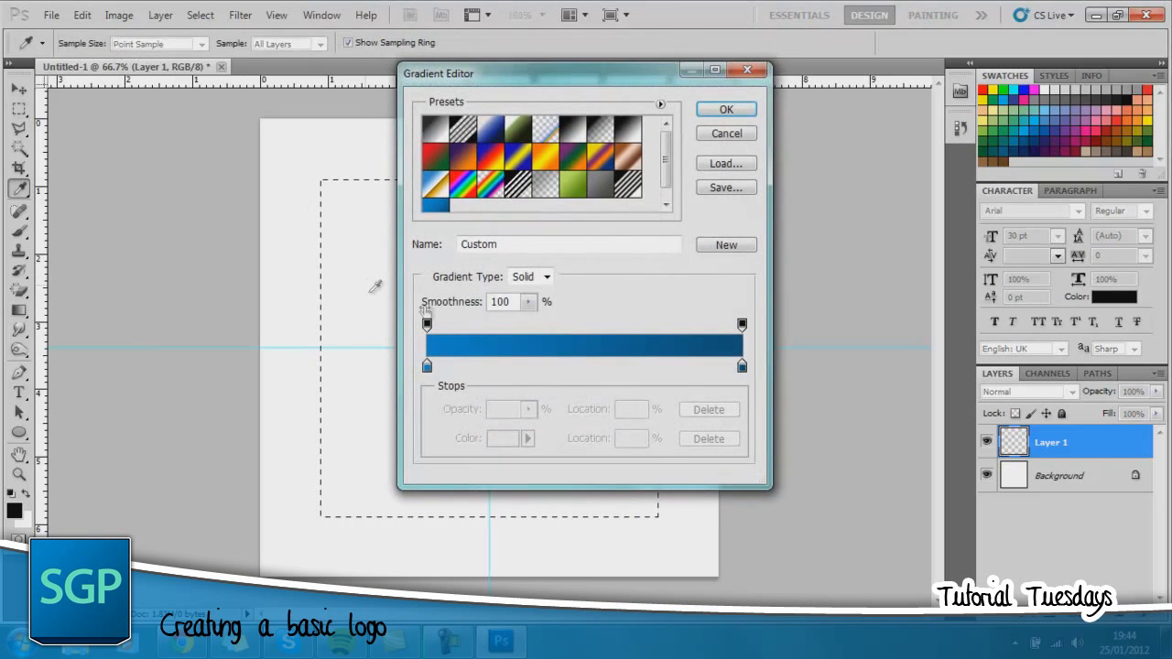
- Set gradient stops to #0283cd and #004a75, then drag a diagonal fill across the square
click(426, 365)
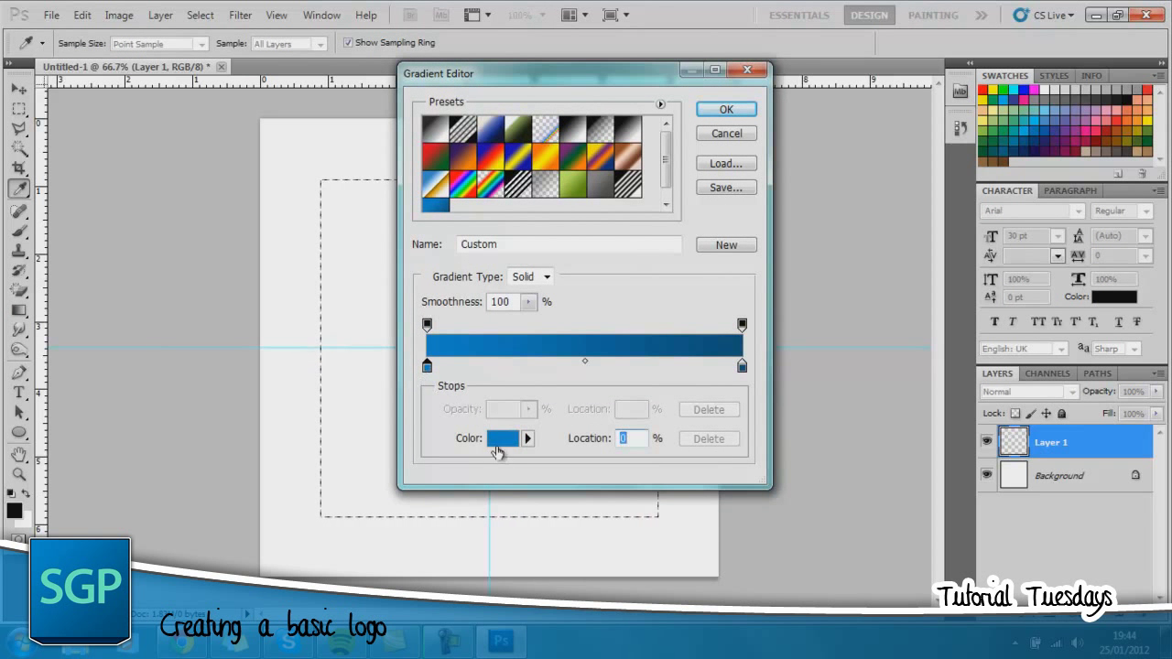
click(502, 437)
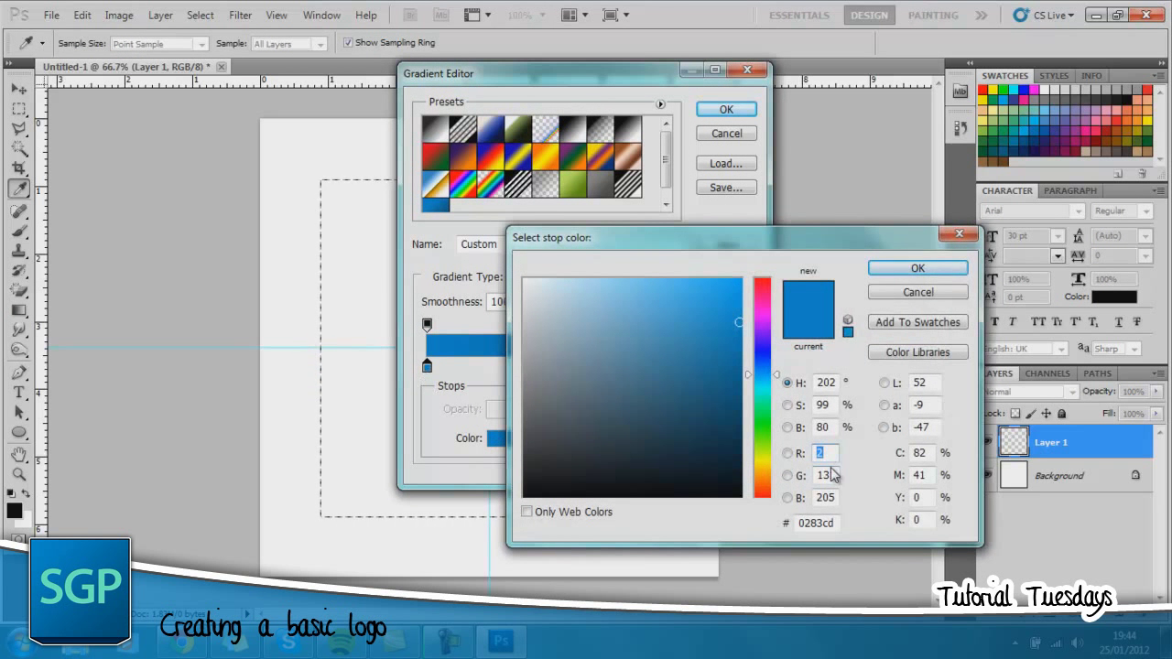
click(917, 267)
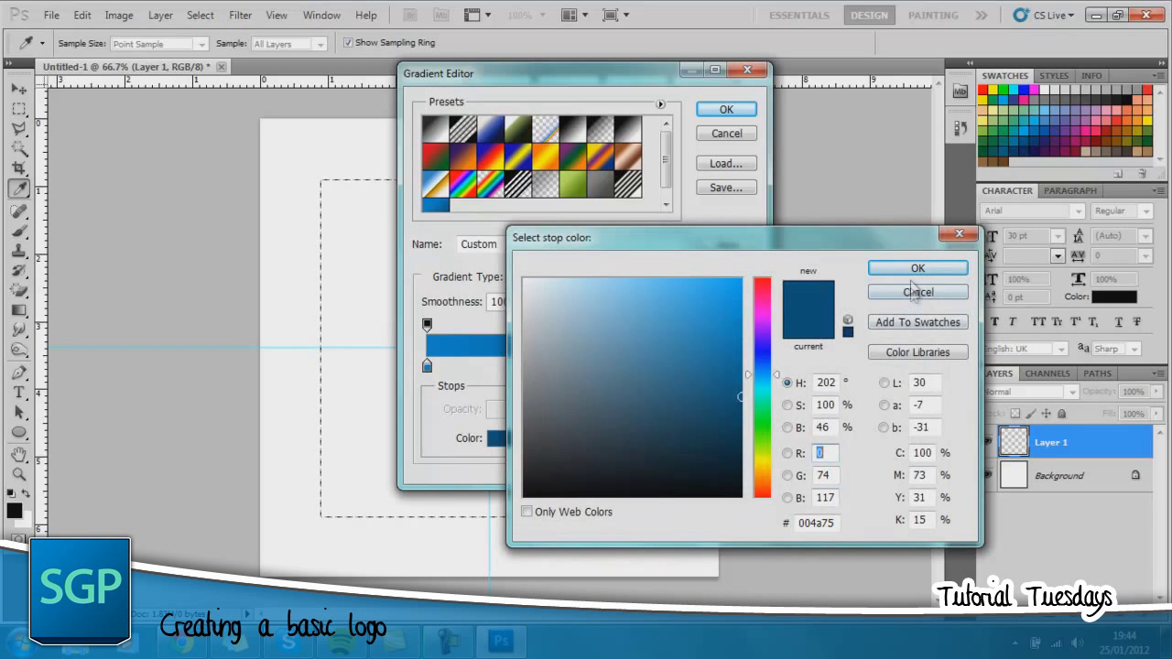
click(917, 268)
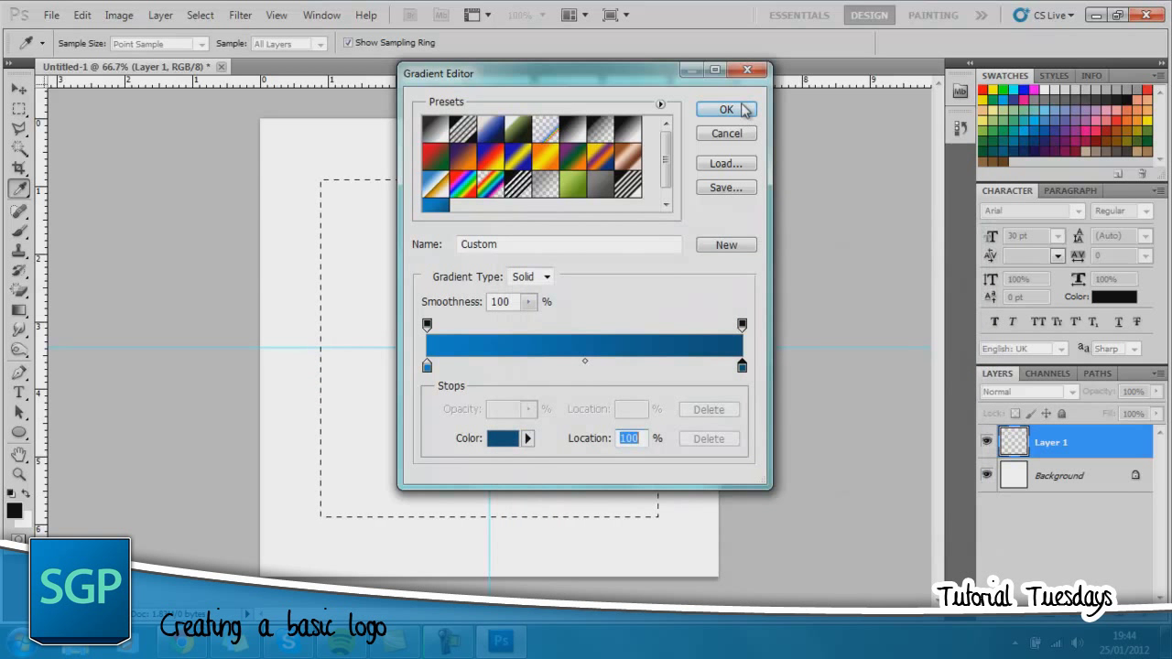
click(725, 109)
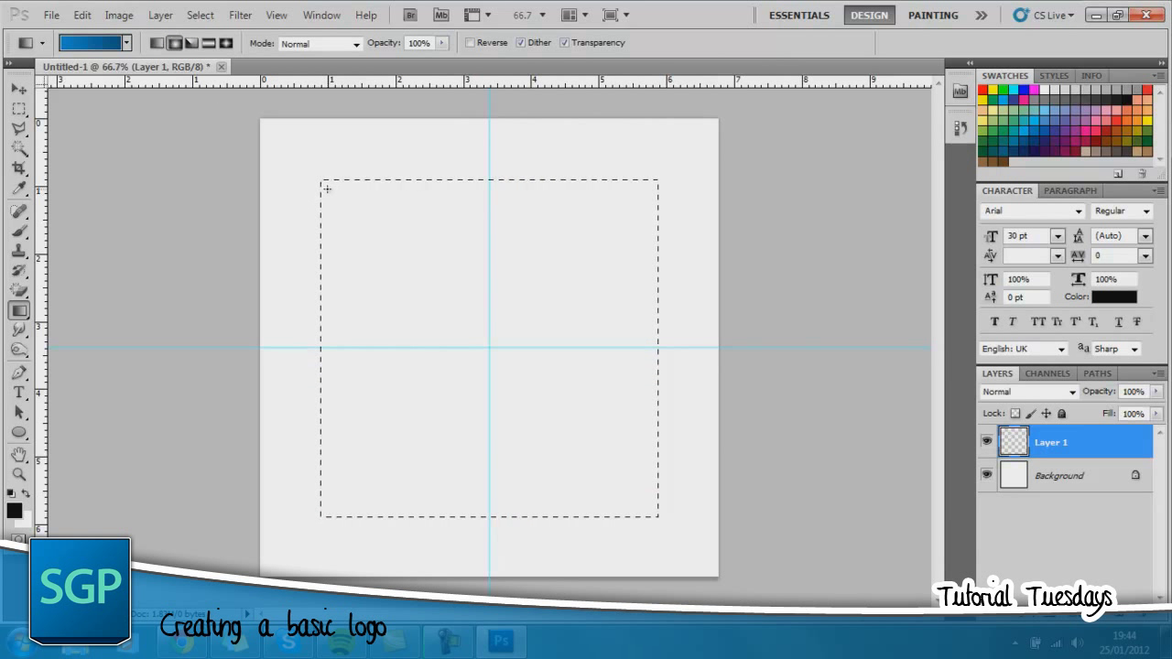
drag(327, 187, 650, 506)
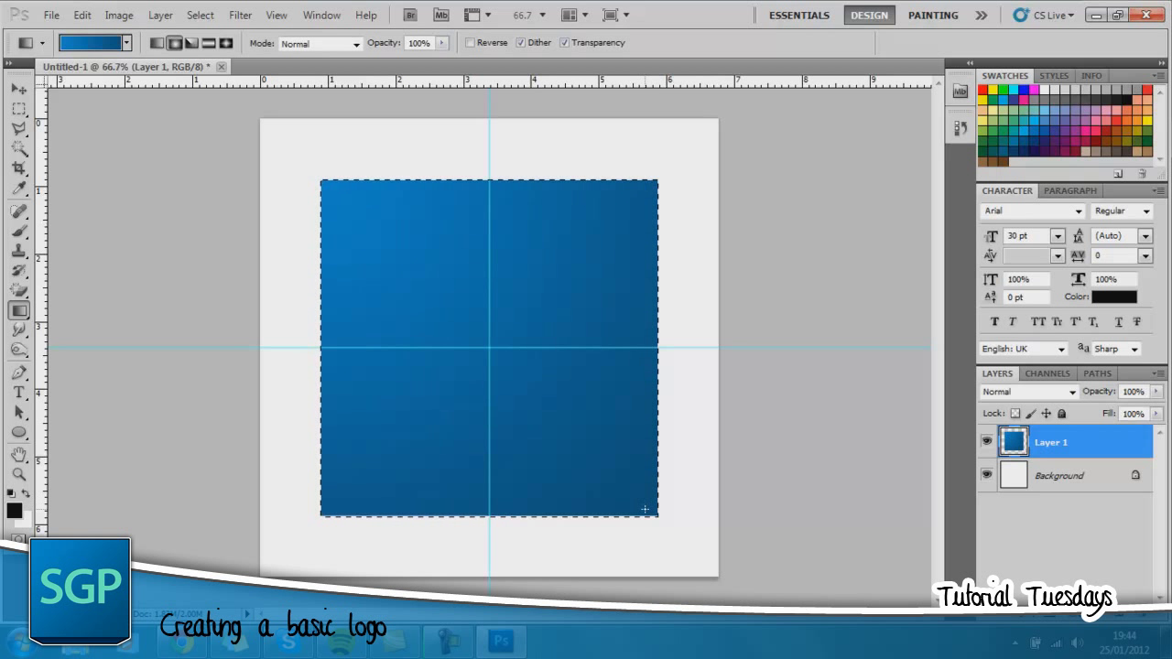
mouse_move(648, 515)
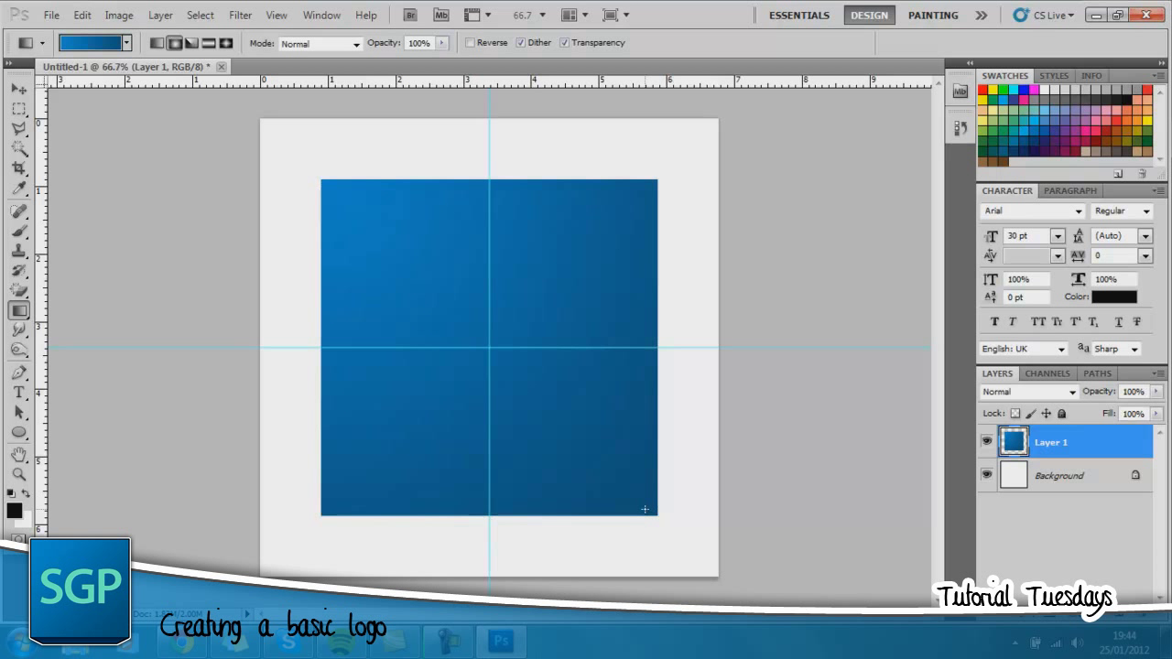
- Choose the Type tool with Myriad Pro Semibold as the font
click(19, 392)
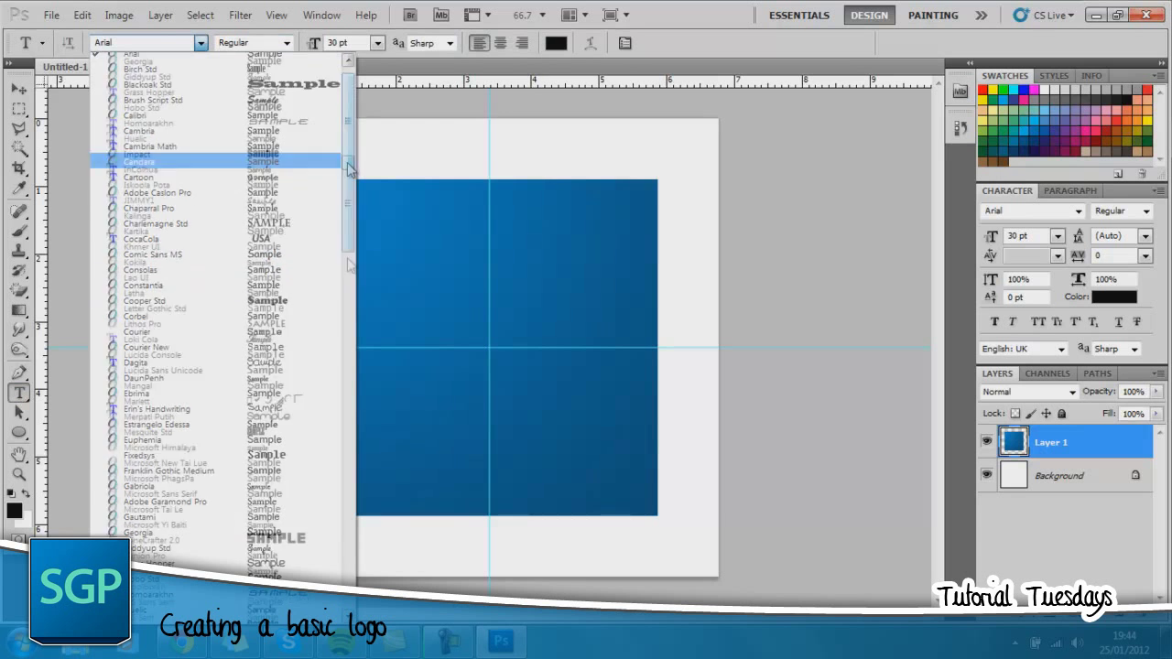
scroll(down, 3)
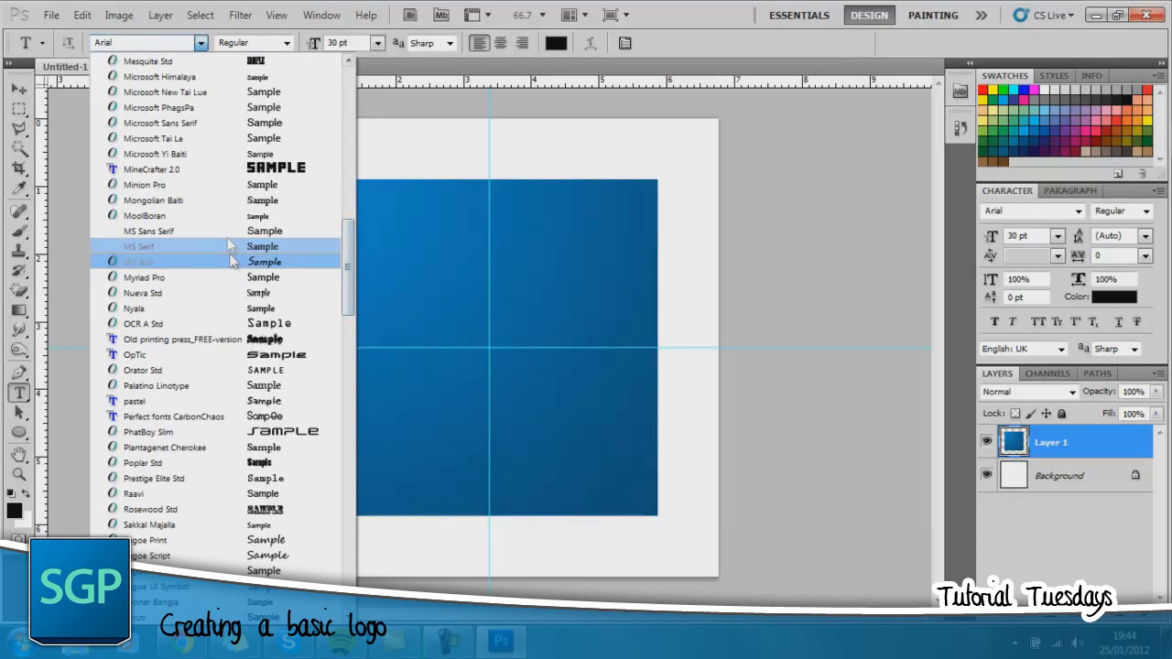
click(144, 277)
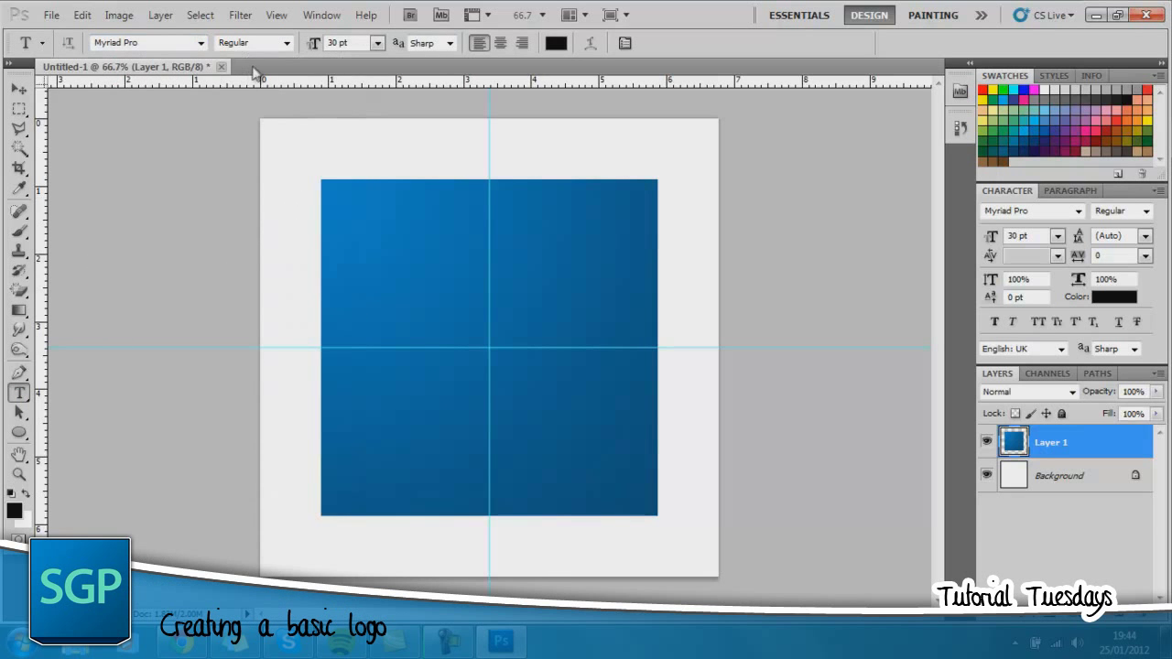
click(285, 42)
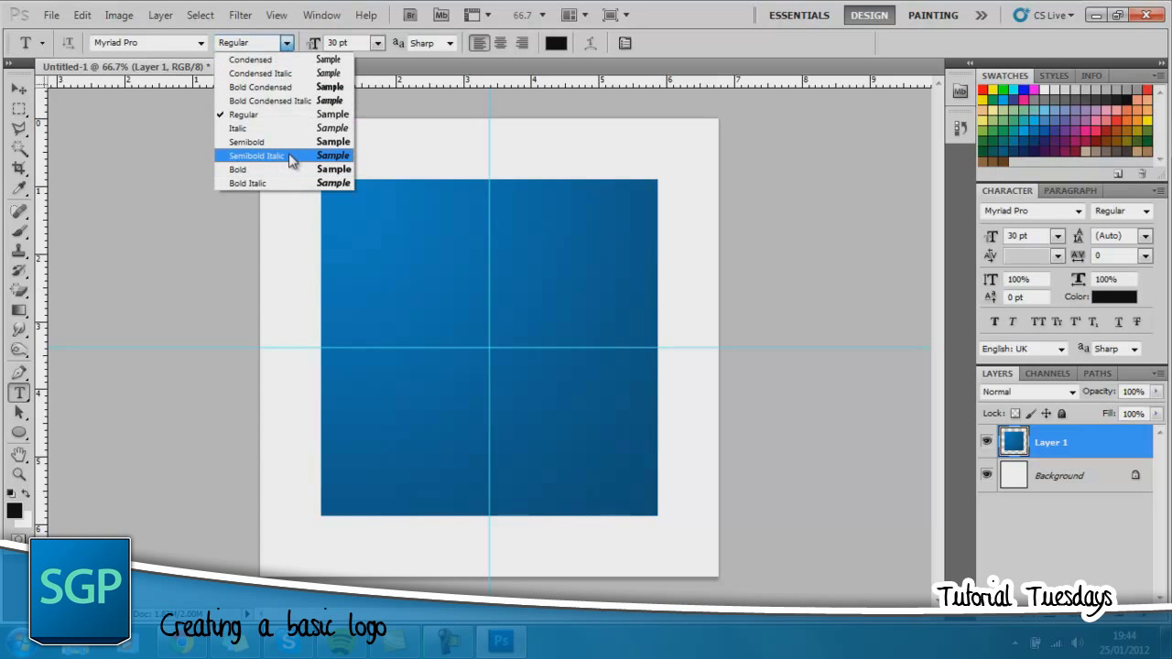
click(245, 142)
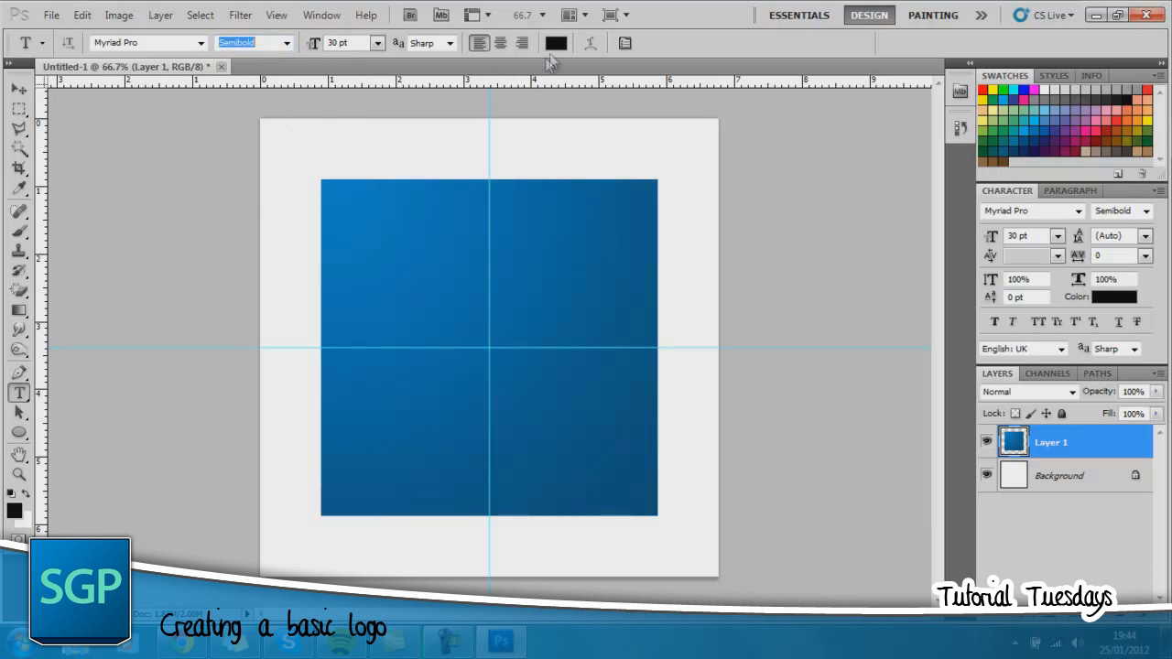
- Set the text colour to light teal #61daba and toggle the Character panel
click(556, 43)
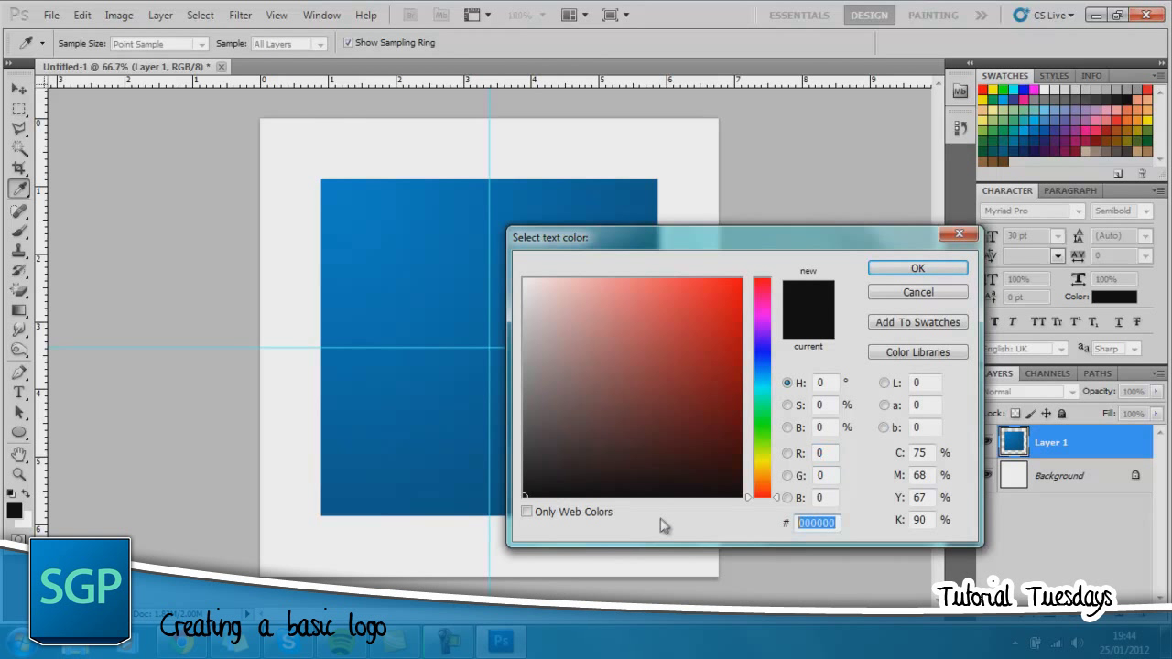
click(742, 414)
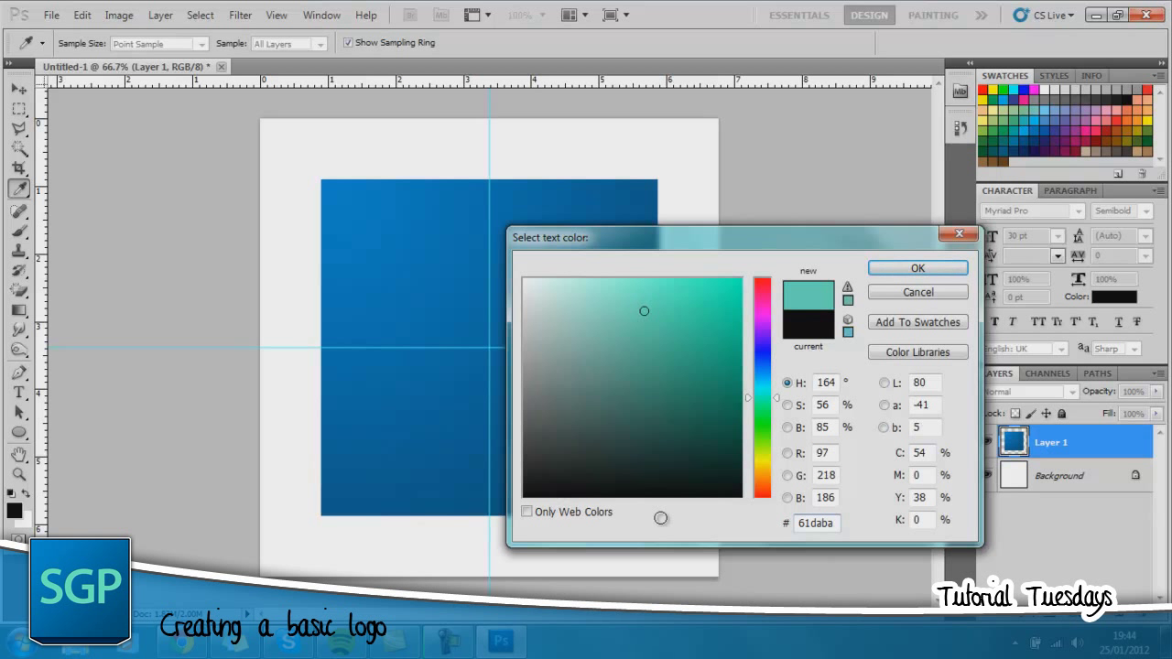
click(916, 267)
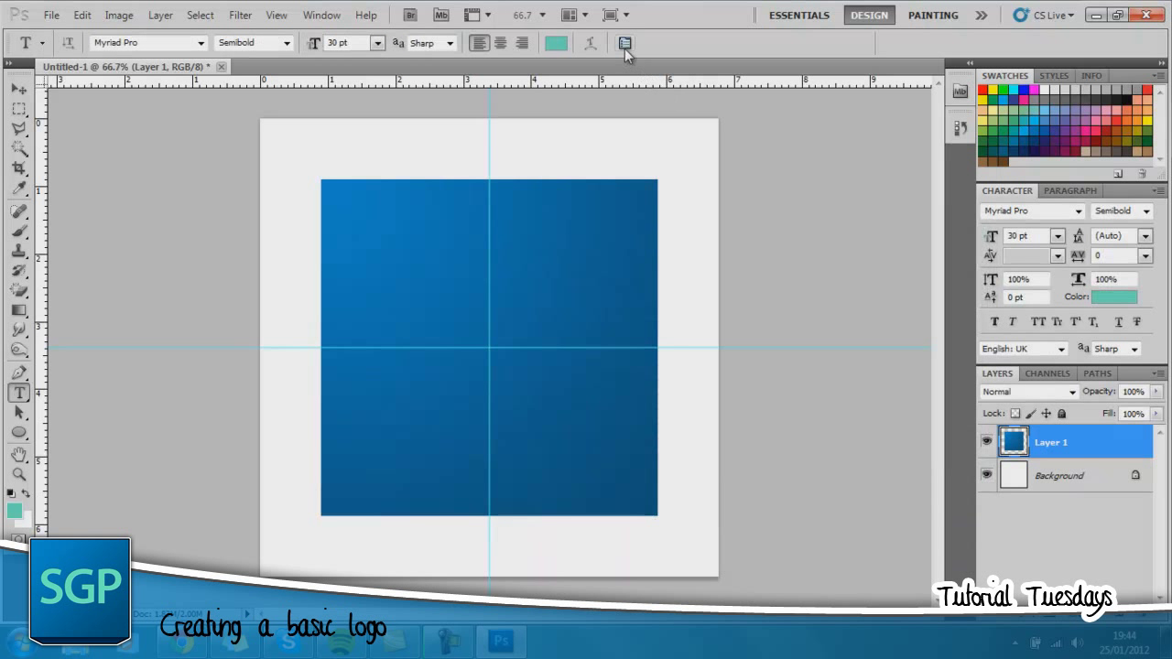
click(625, 43)
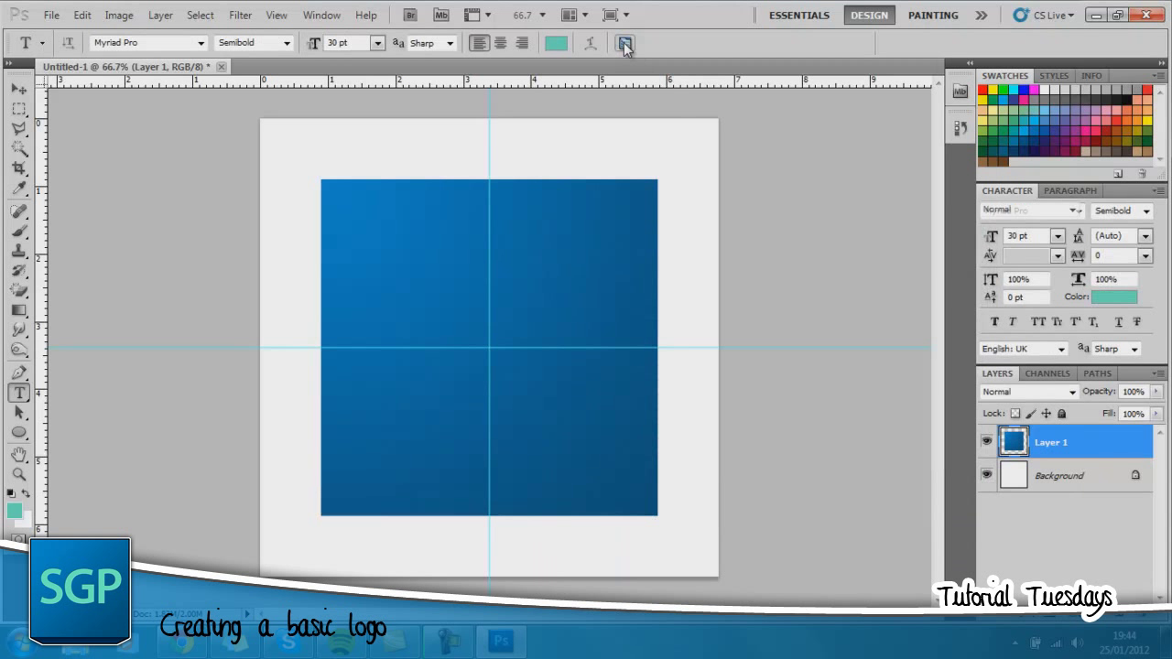
click(625, 43)
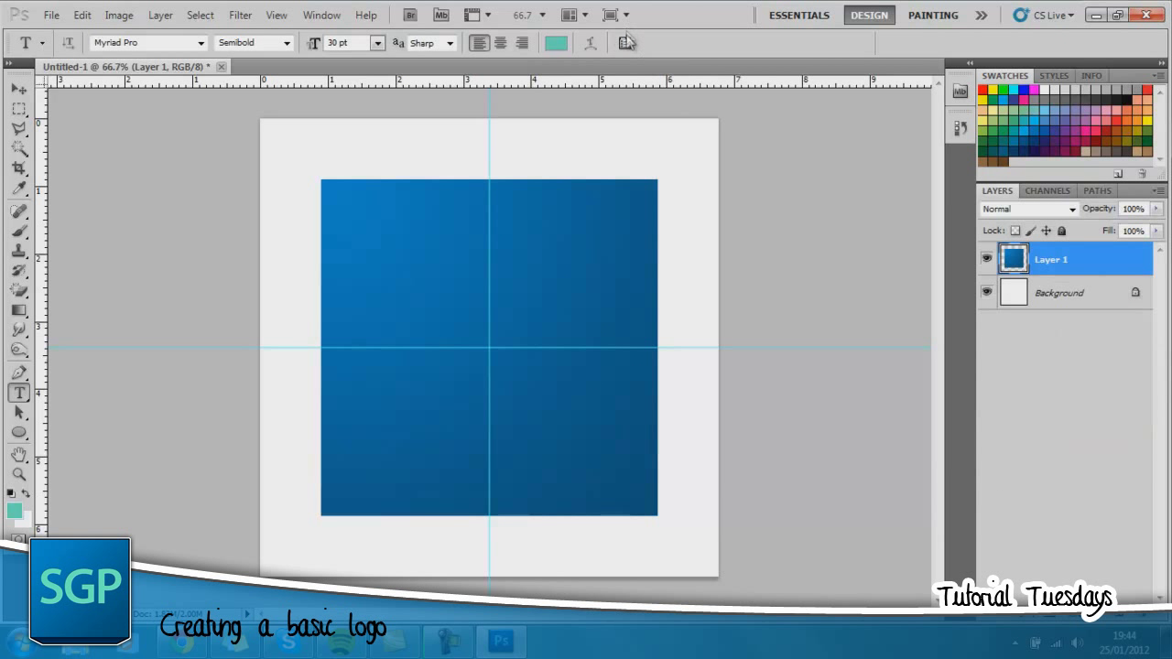
- Show the Character panel again, switching to Essentials workspace and back to Design
click(626, 43)
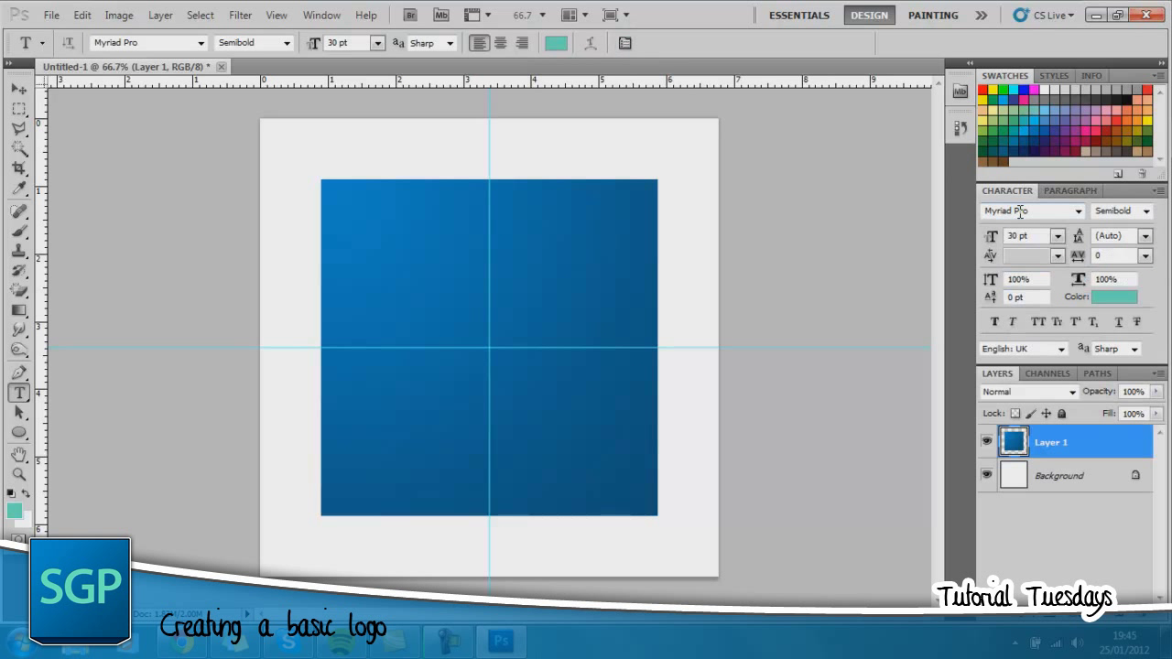
mouse_move(1038, 360)
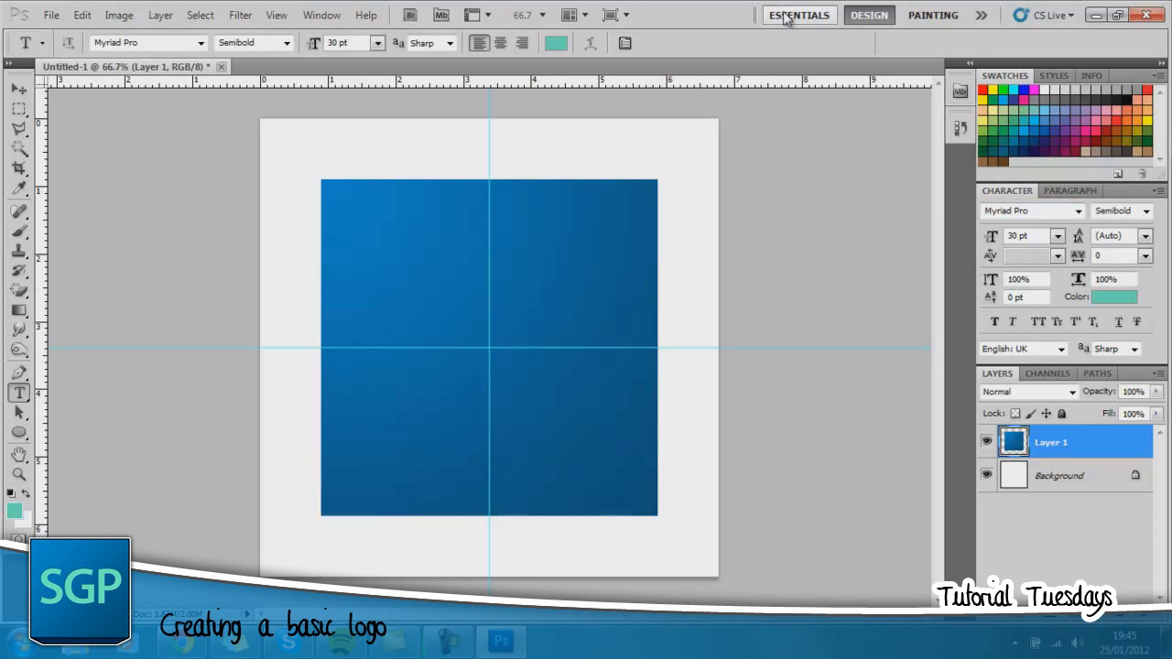
click(868, 15)
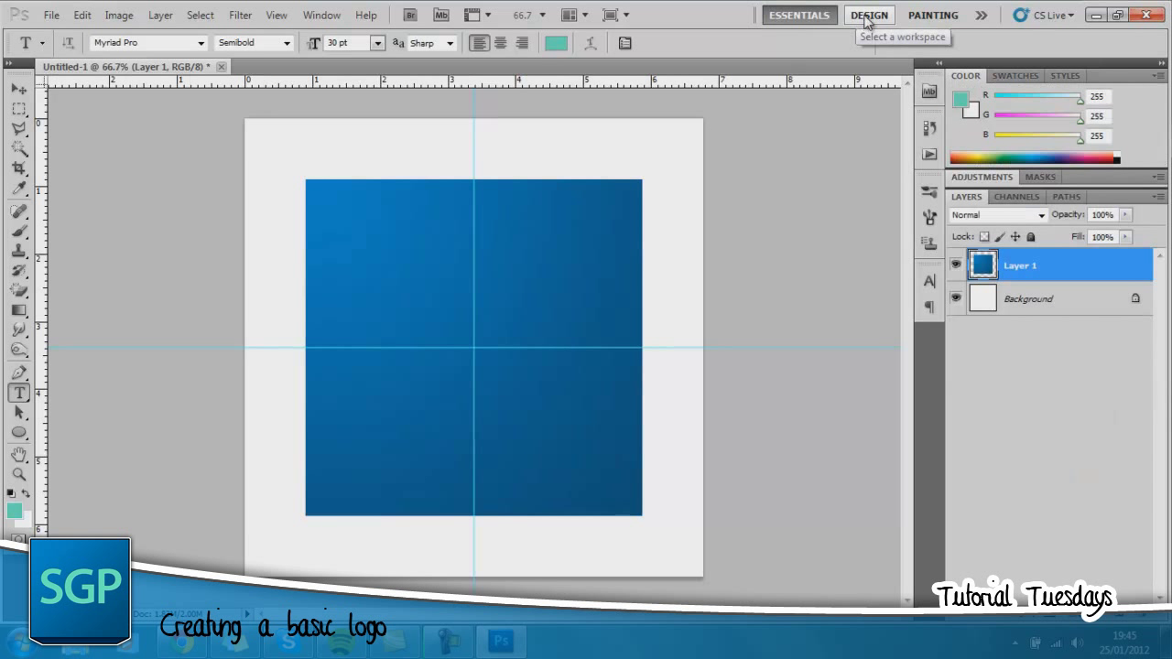
click(868, 15)
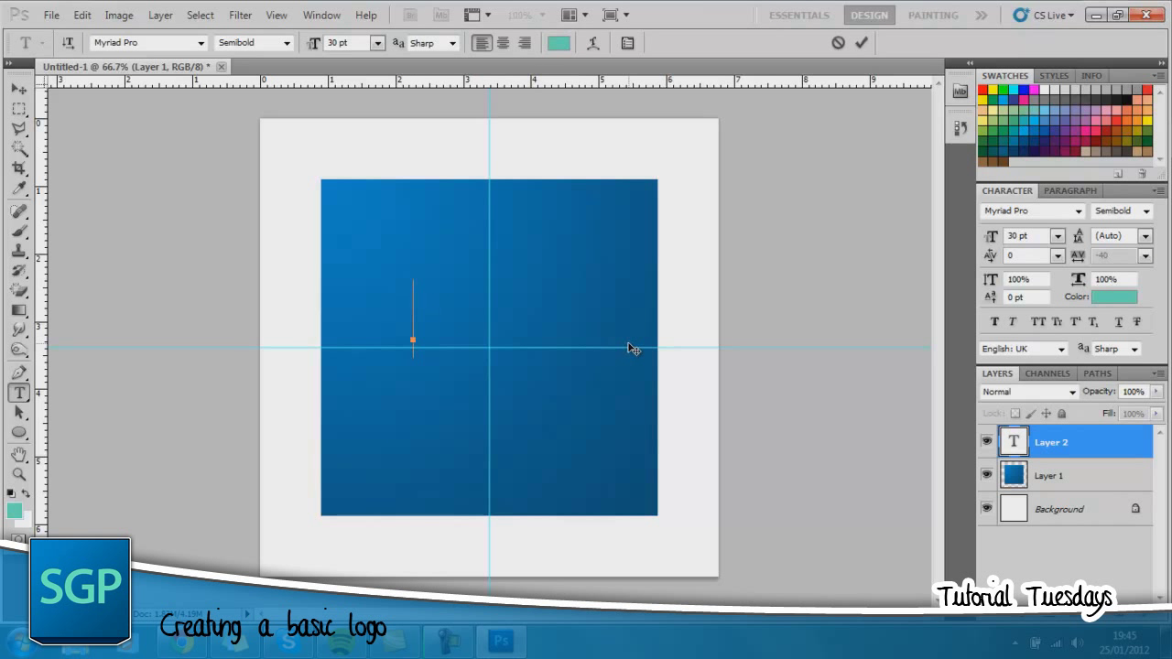
- Type 'Ps' on the blue square and commit it with the Move tool
text(Ps)
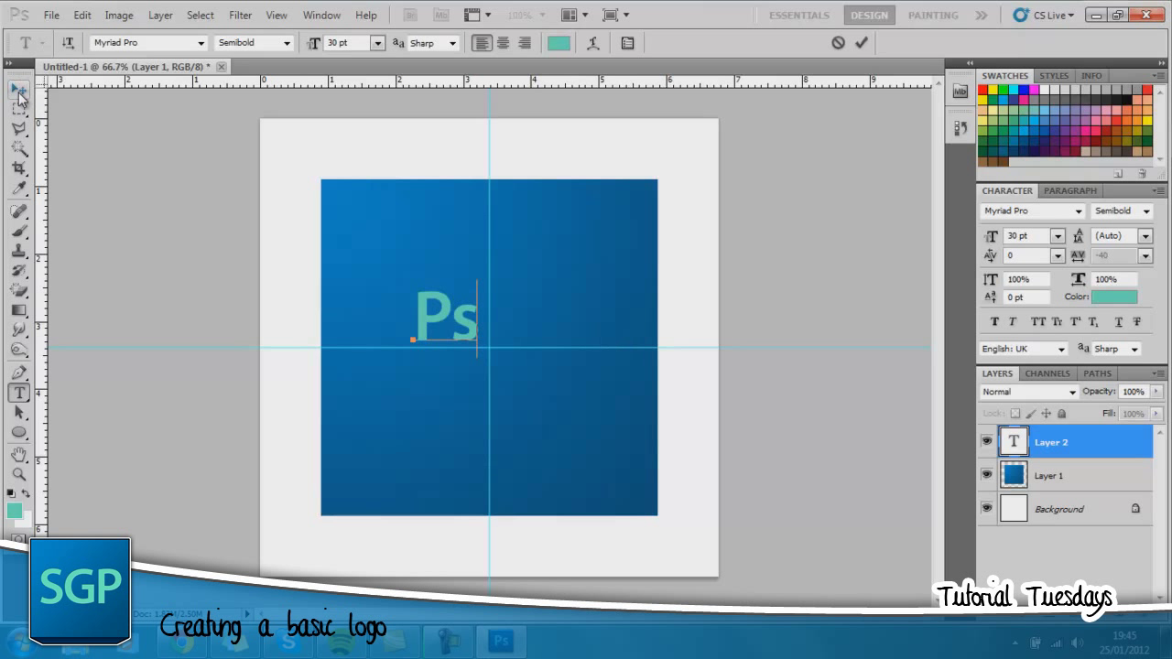
mouse_move(20, 92)
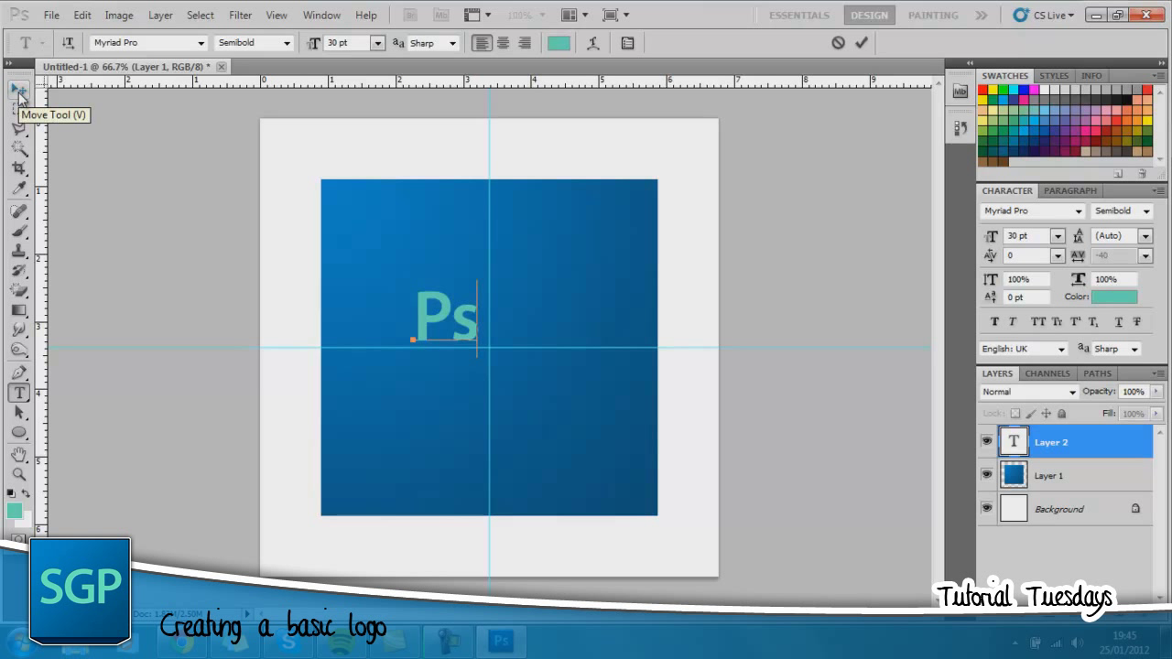
mouse_move(20, 149)
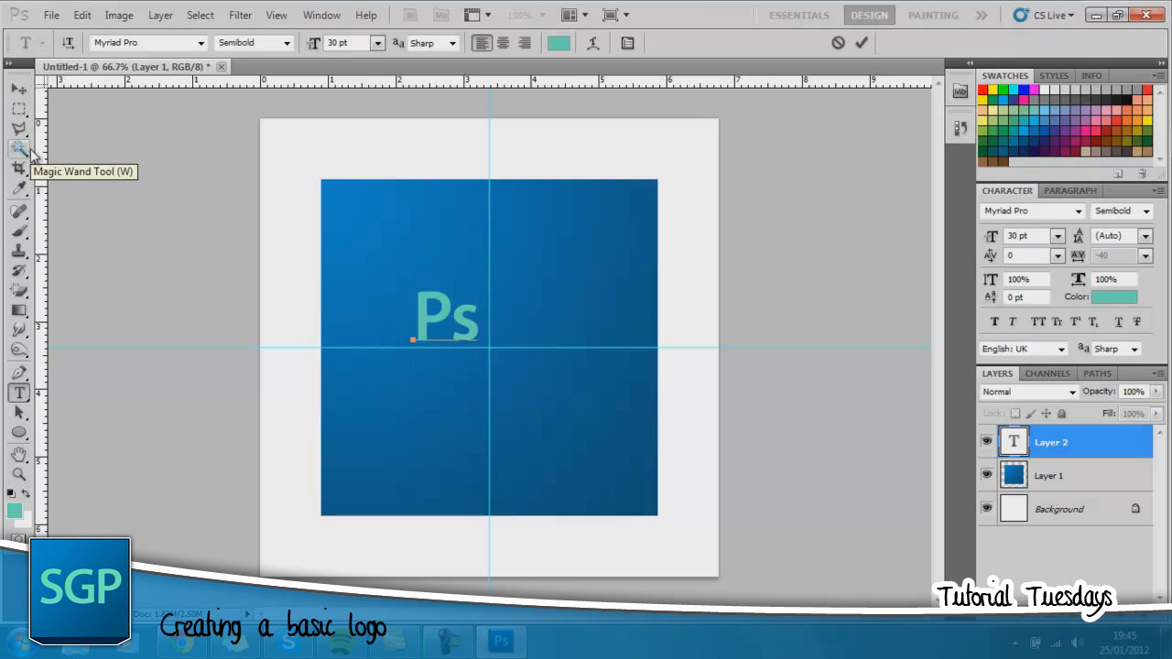
click(18, 89)
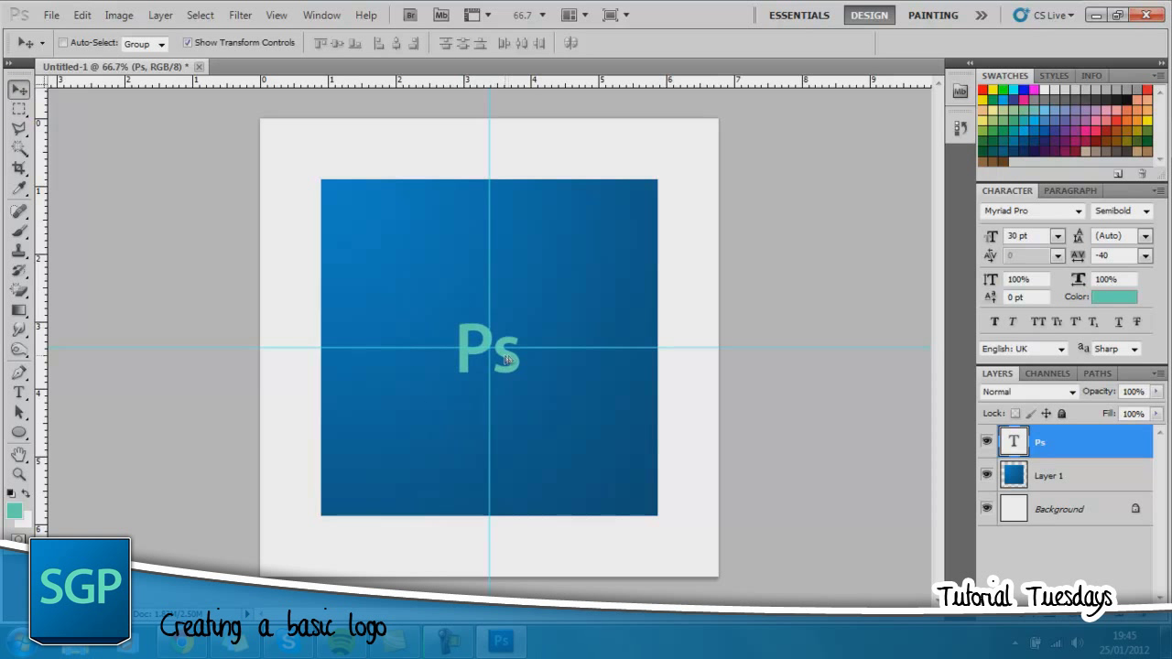
- Scale the Ps text to about 421% and fit it inside the blue square
click(488, 348)
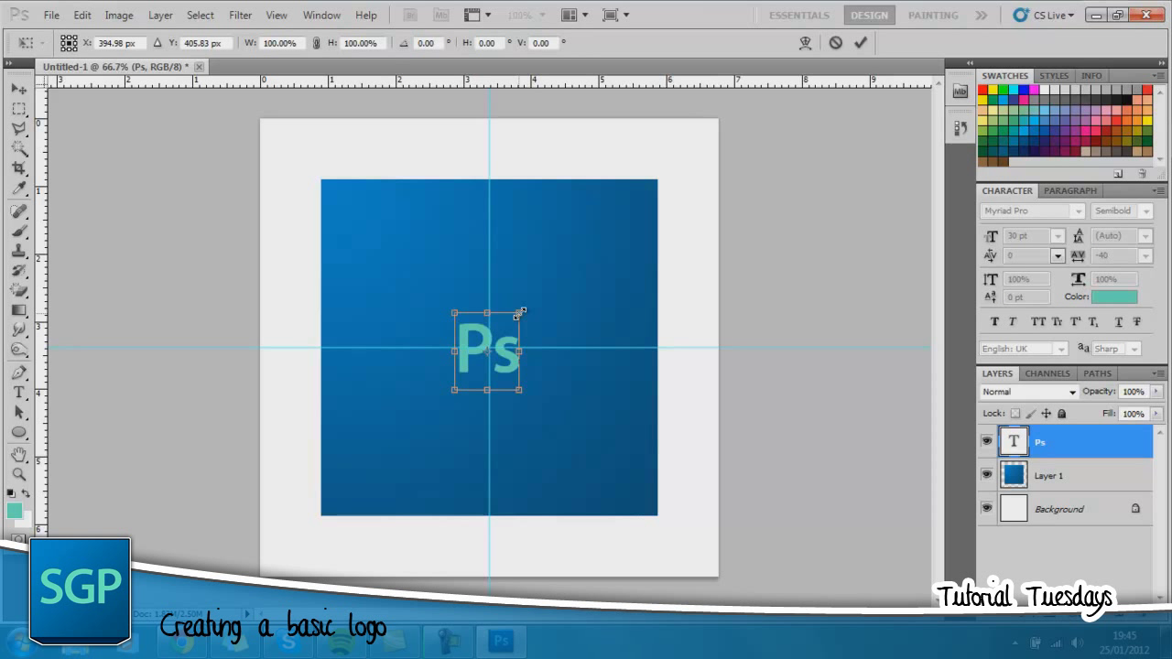
drag(520, 314, 644, 389)
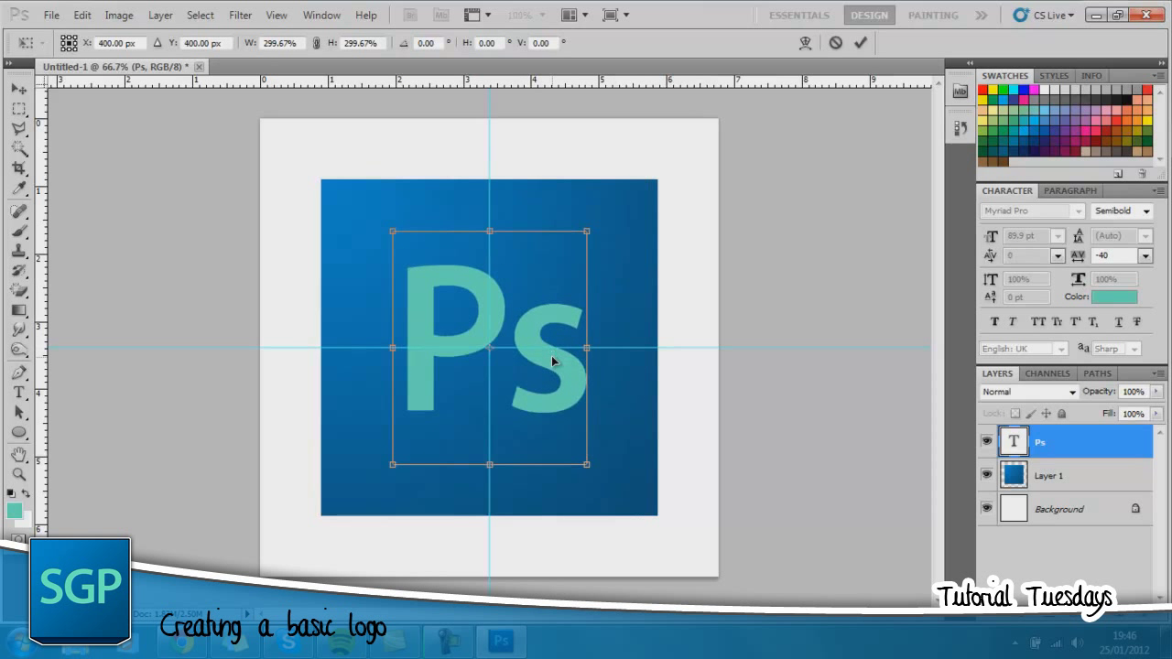
drag(586, 232, 664, 137)
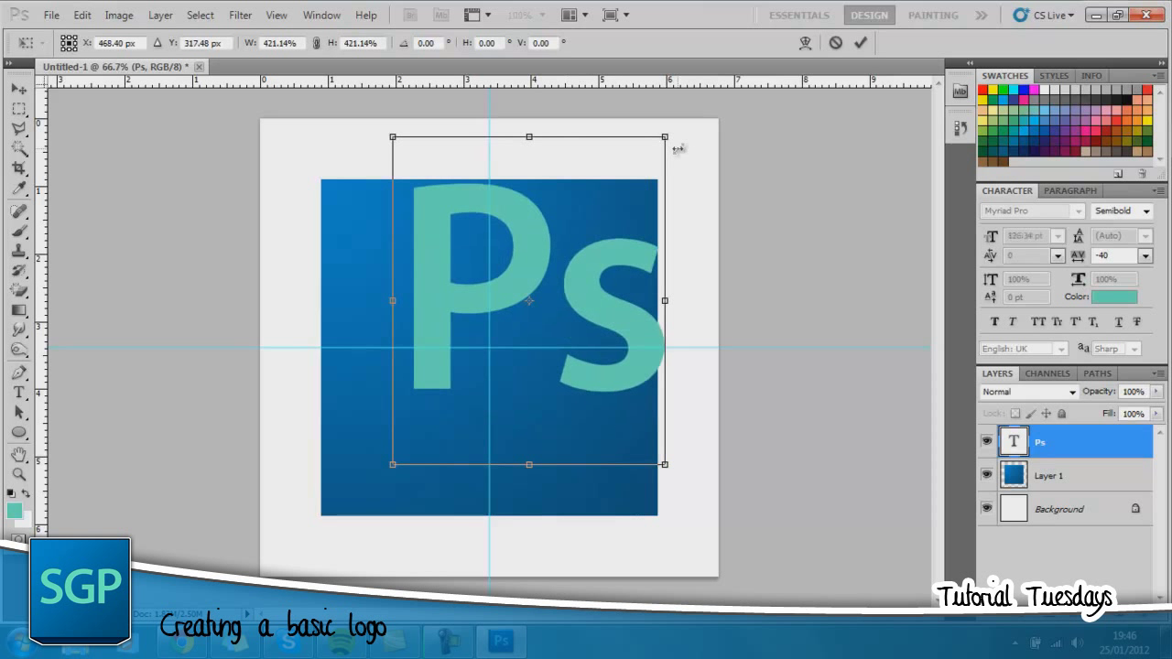
drag(528, 300, 489, 347)
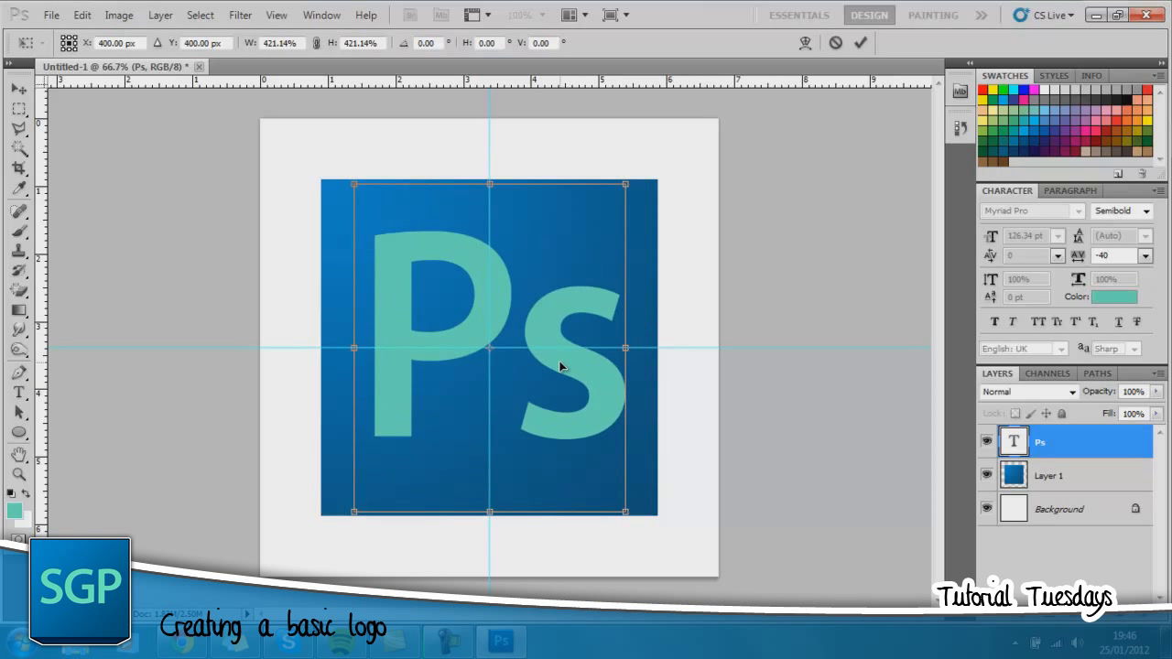
mouse_move(527, 342)
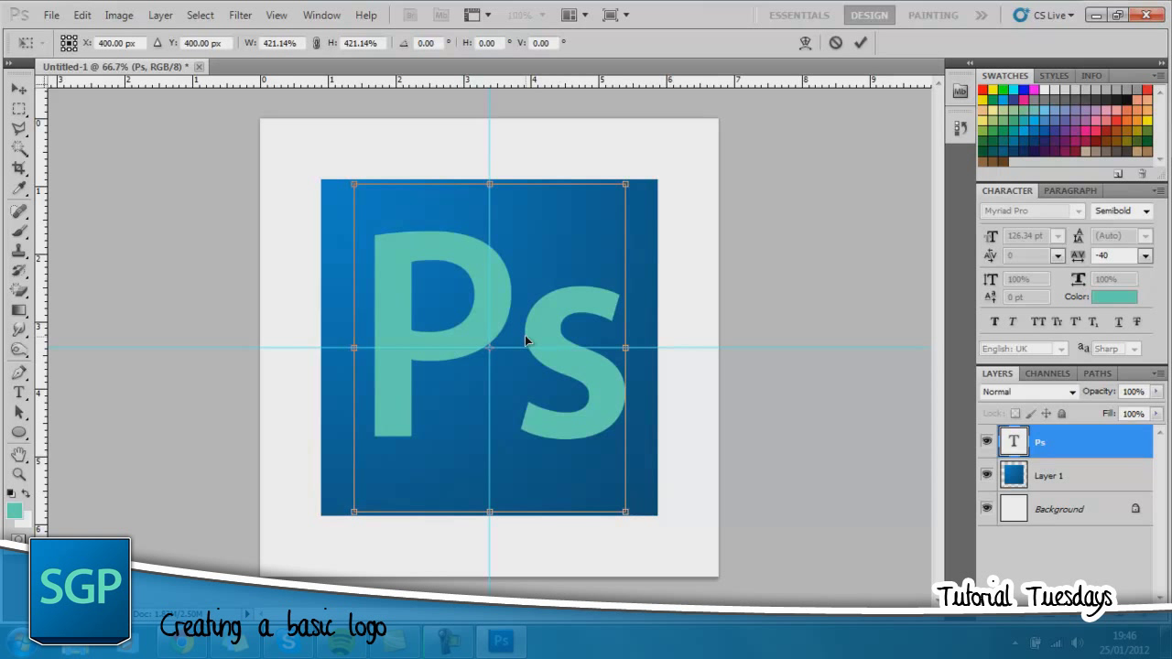
click(18, 89)
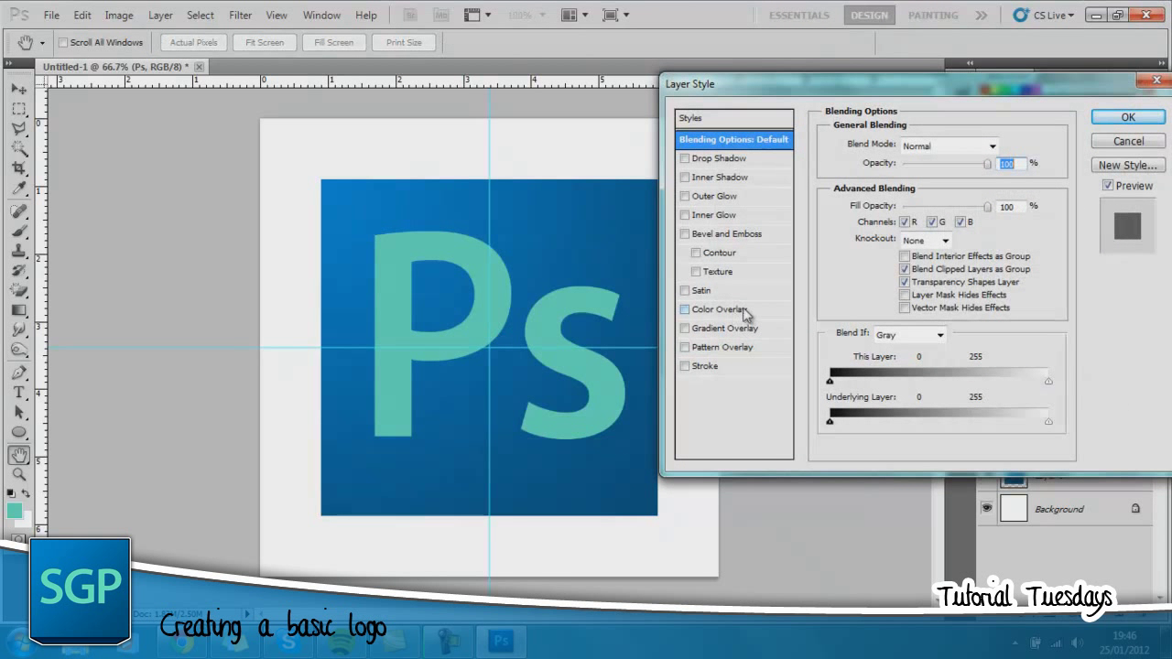
- Apply Bevel and Emboss to Ps: Direction Down, Size 2 px, Angle 90°
click(726, 233)
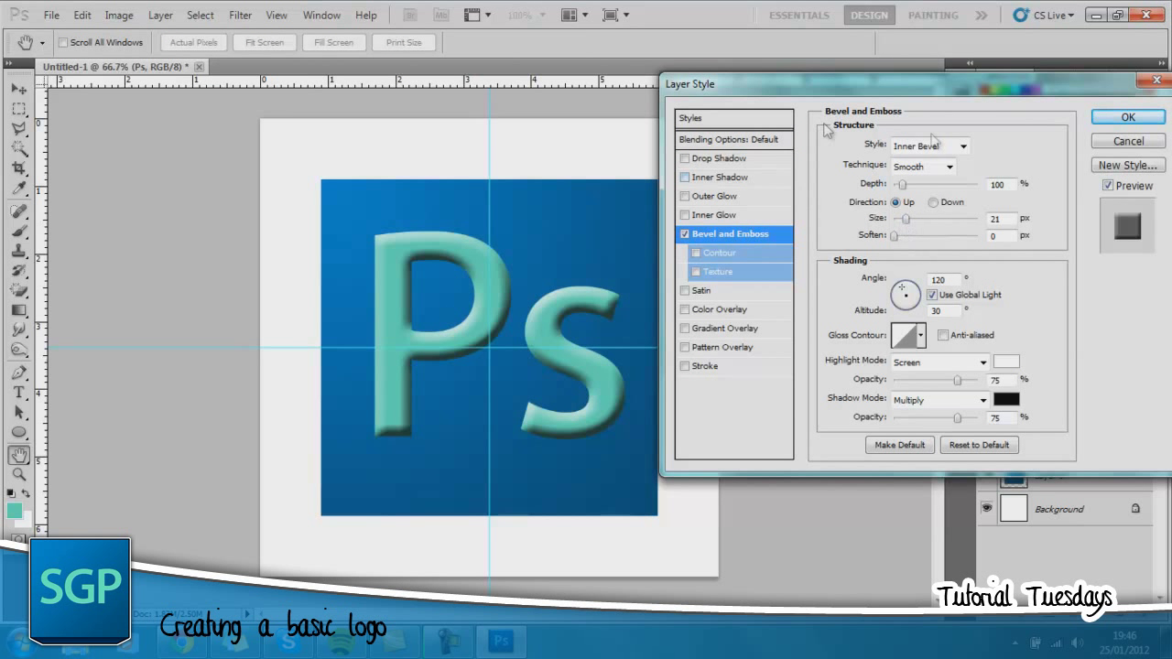
click(933, 203)
text(90)
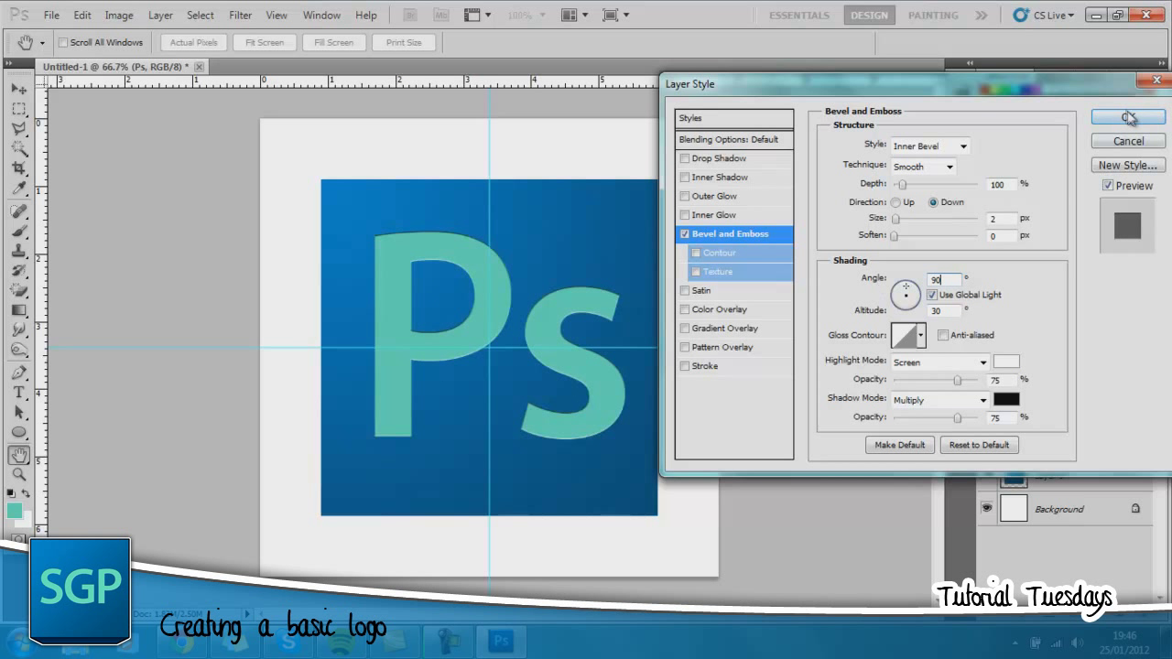
click(1127, 117)
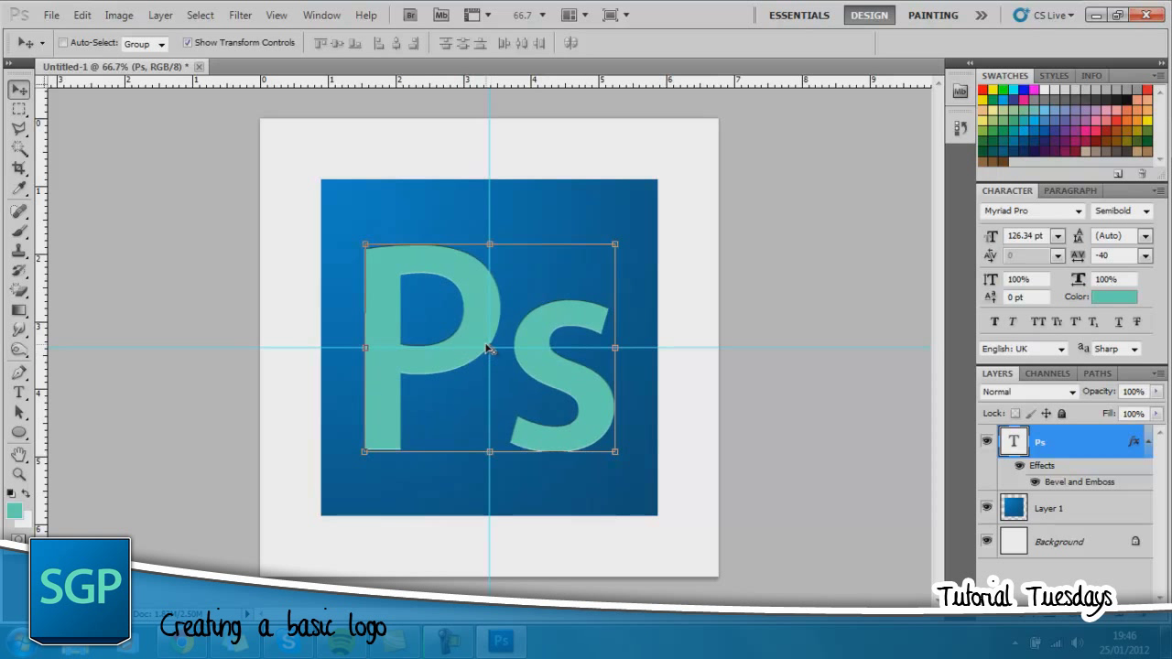
mouse_move(412, 370)
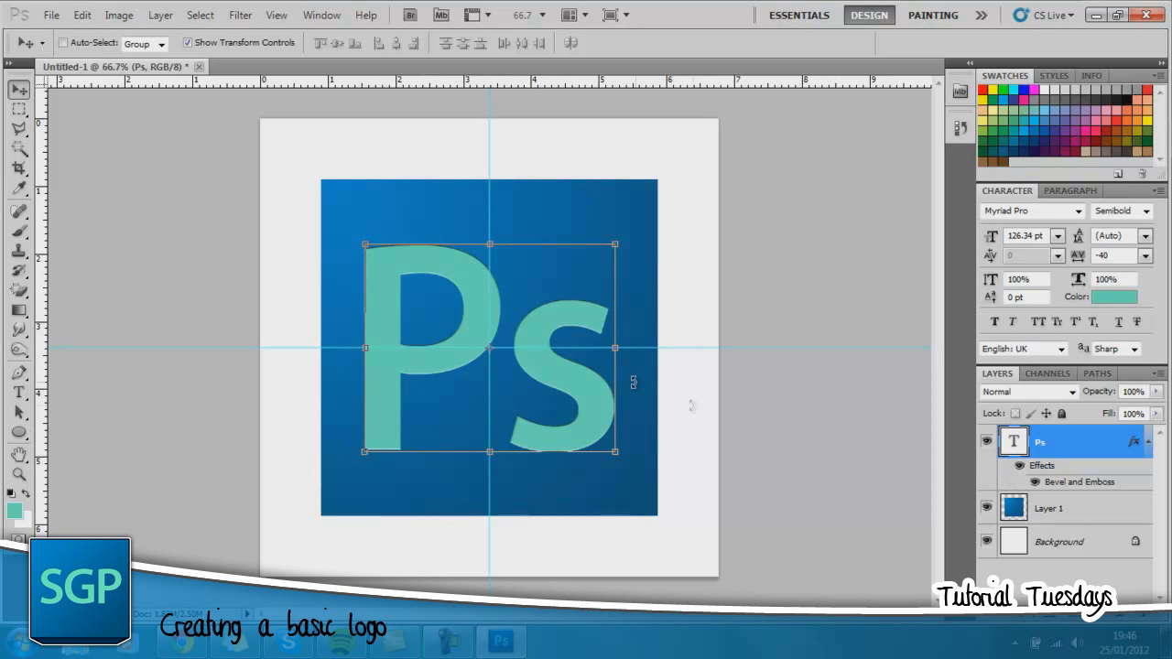
mouse_move(657, 310)
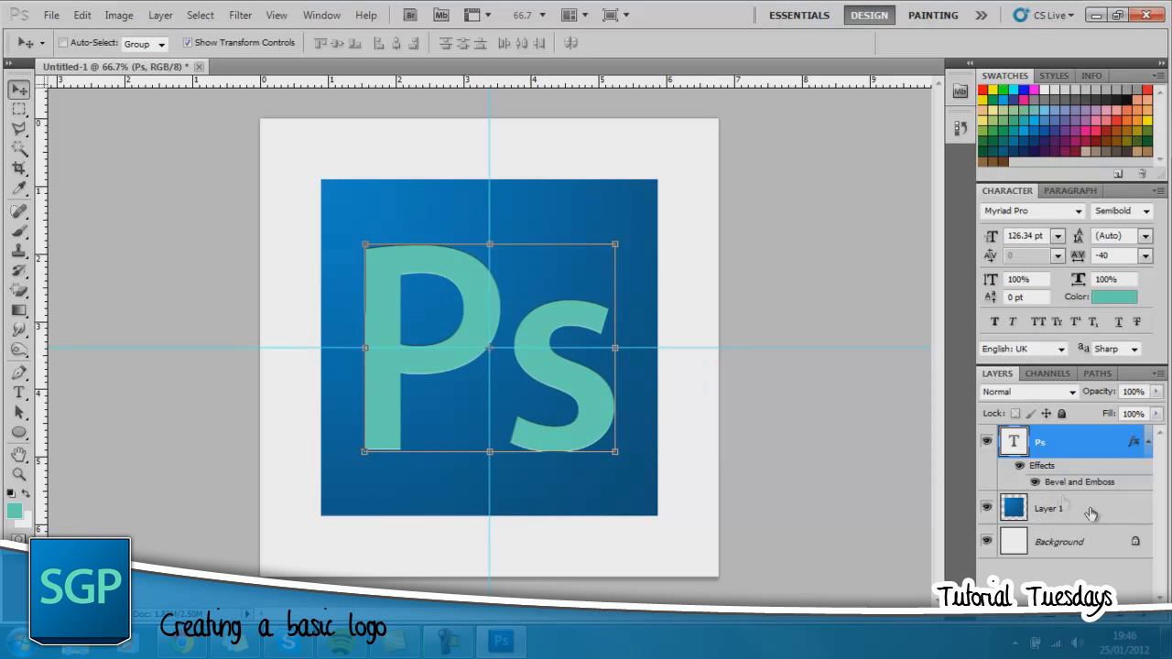
- Rename the blue square's Layer 1 to 'Background'
click(1050, 509)
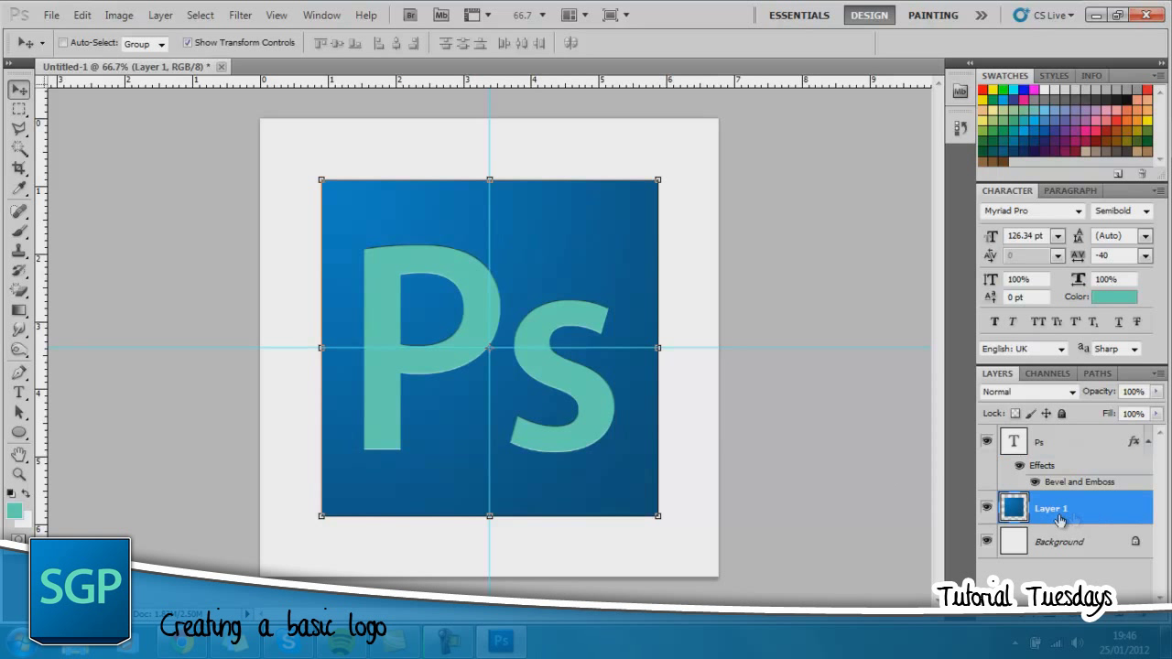
double_click(1051, 508)
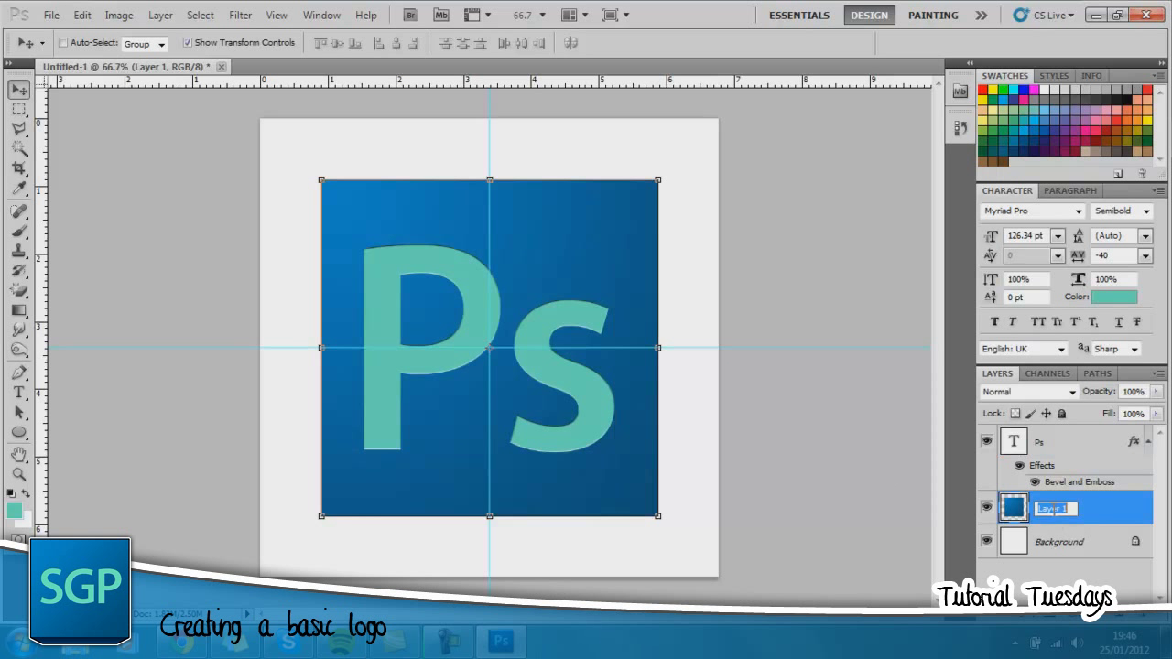
text(Back)
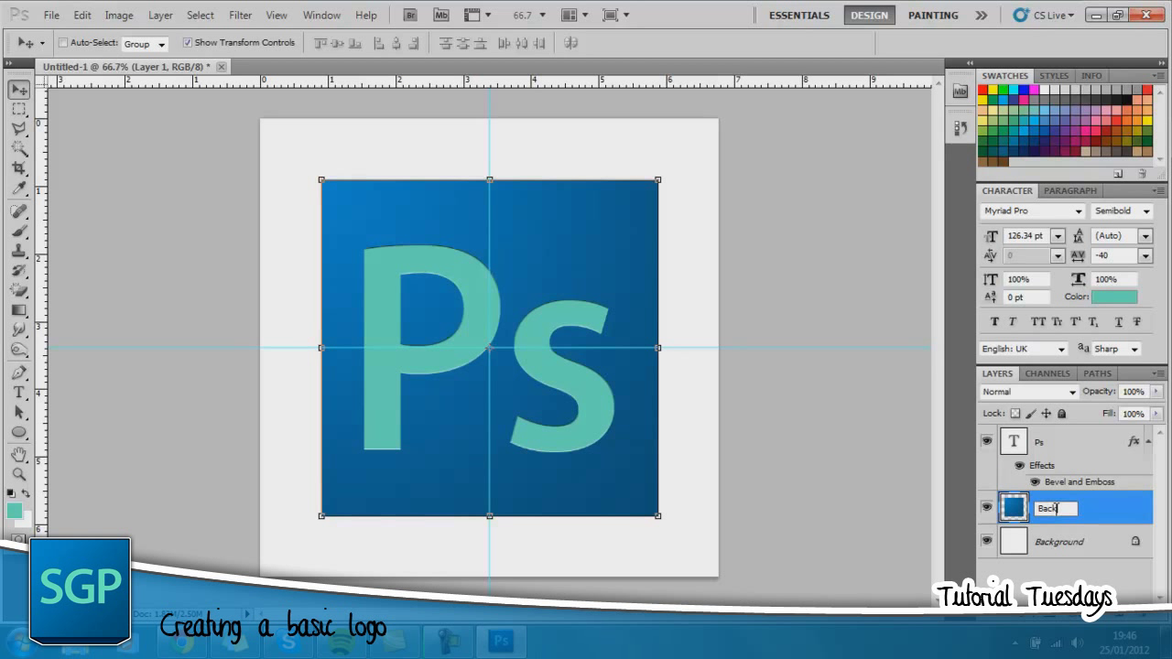
text(Background)
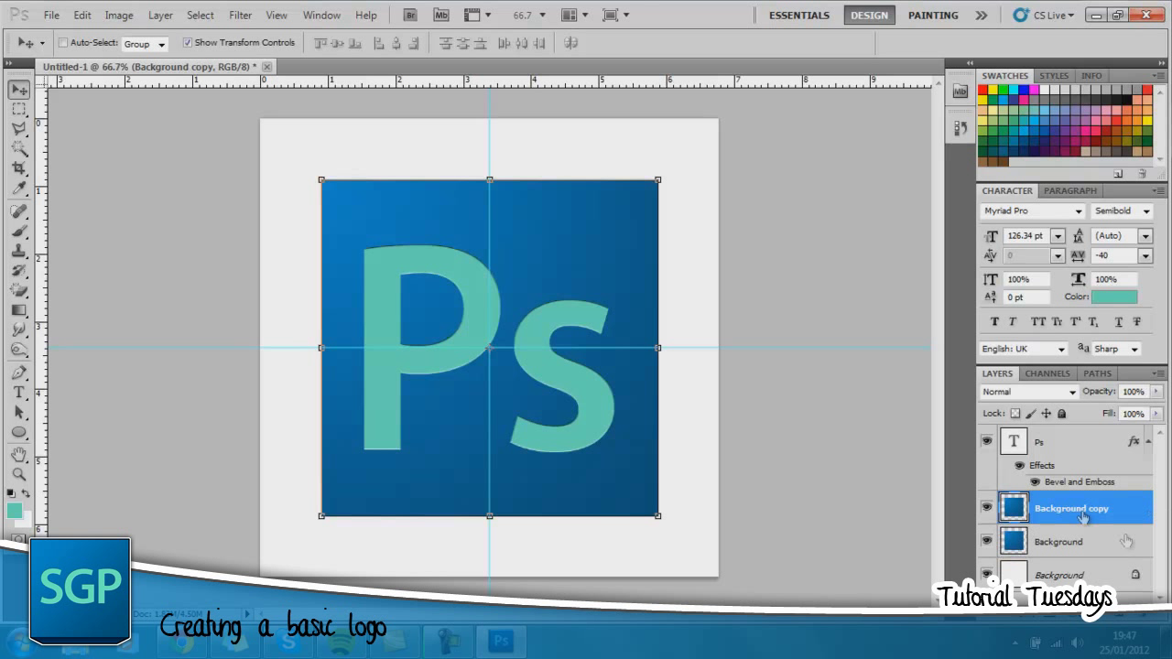
mouse_move(1076, 512)
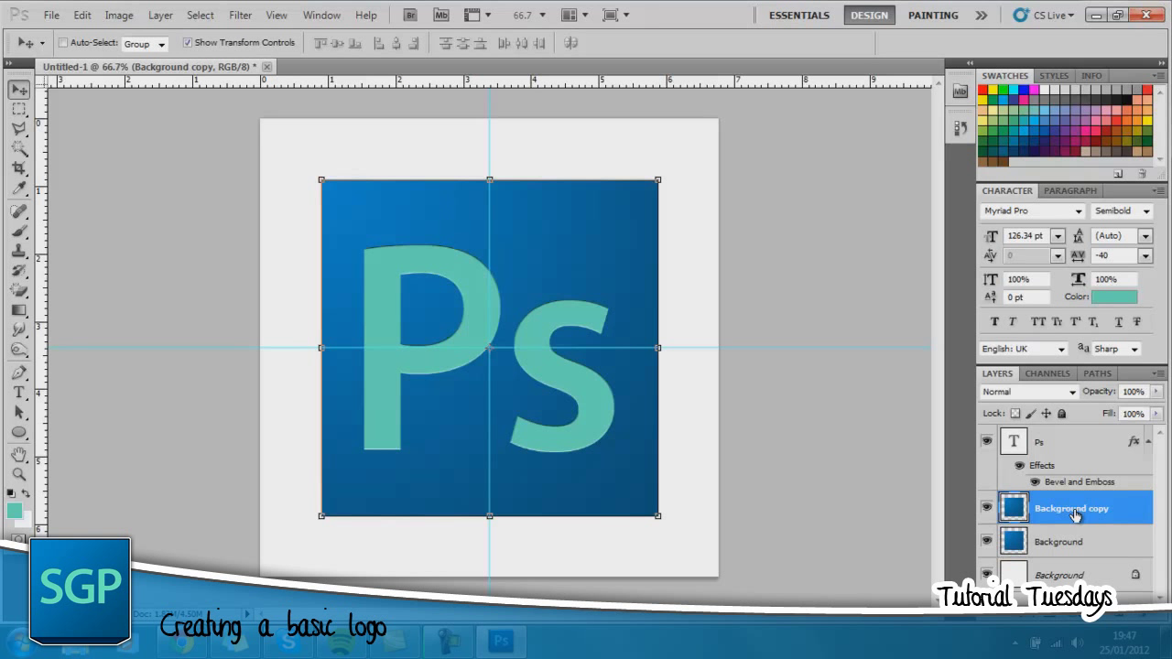
- Duplicate the Background layer as 'Background copy'
right_click(1071, 508)
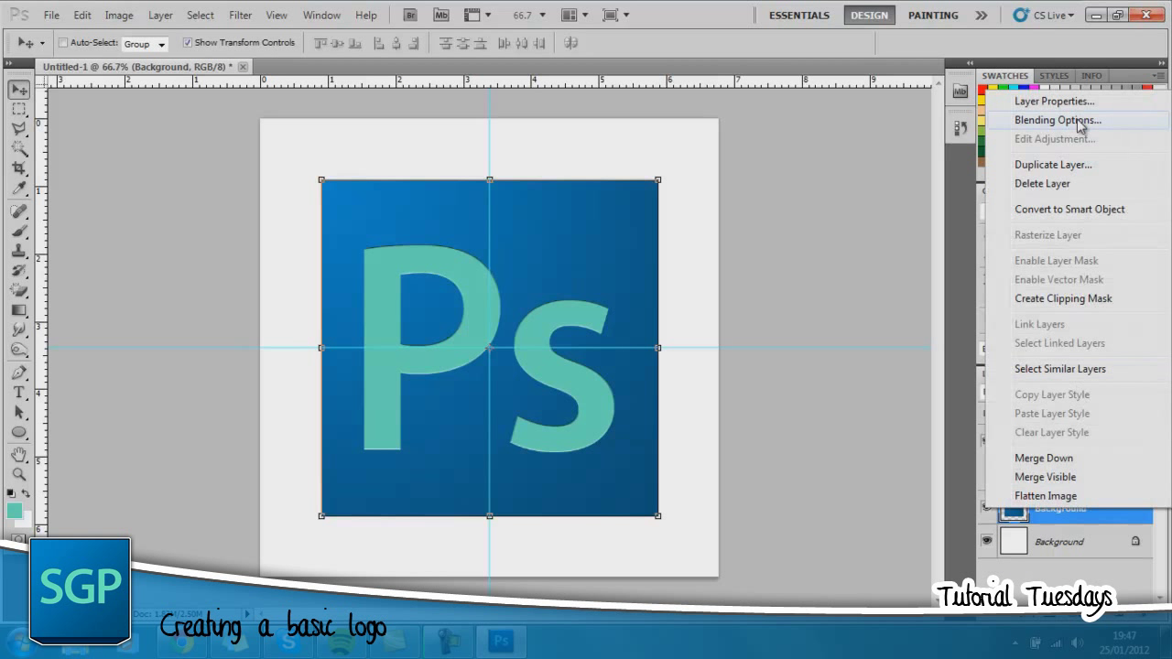
click(1053, 164)
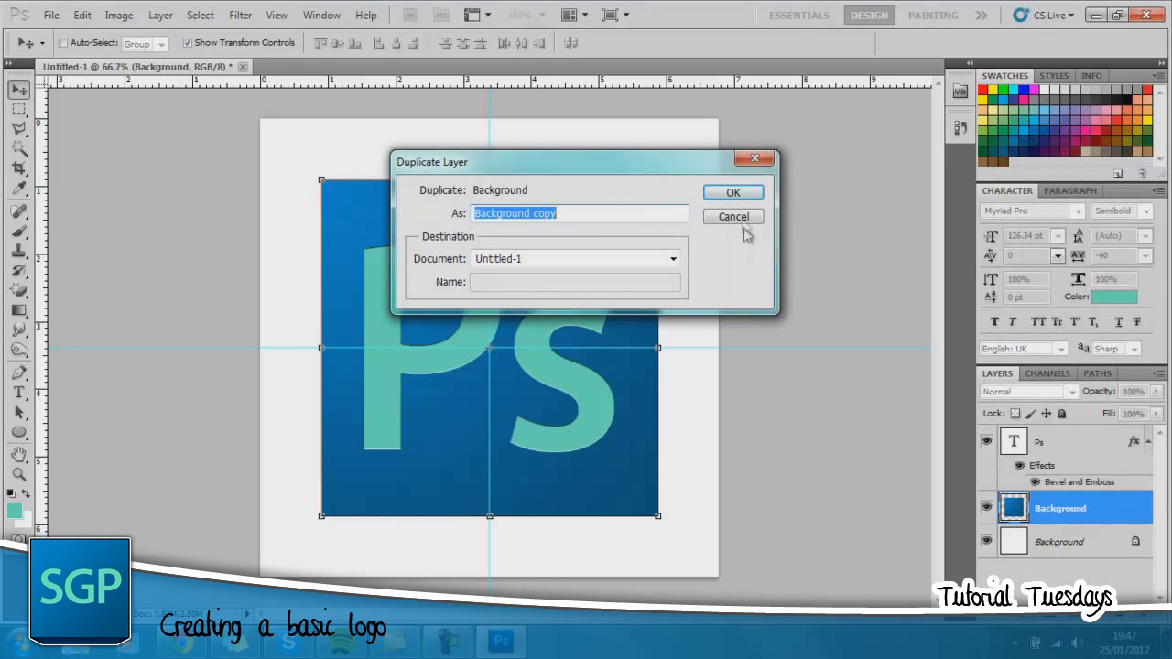
click(732, 193)
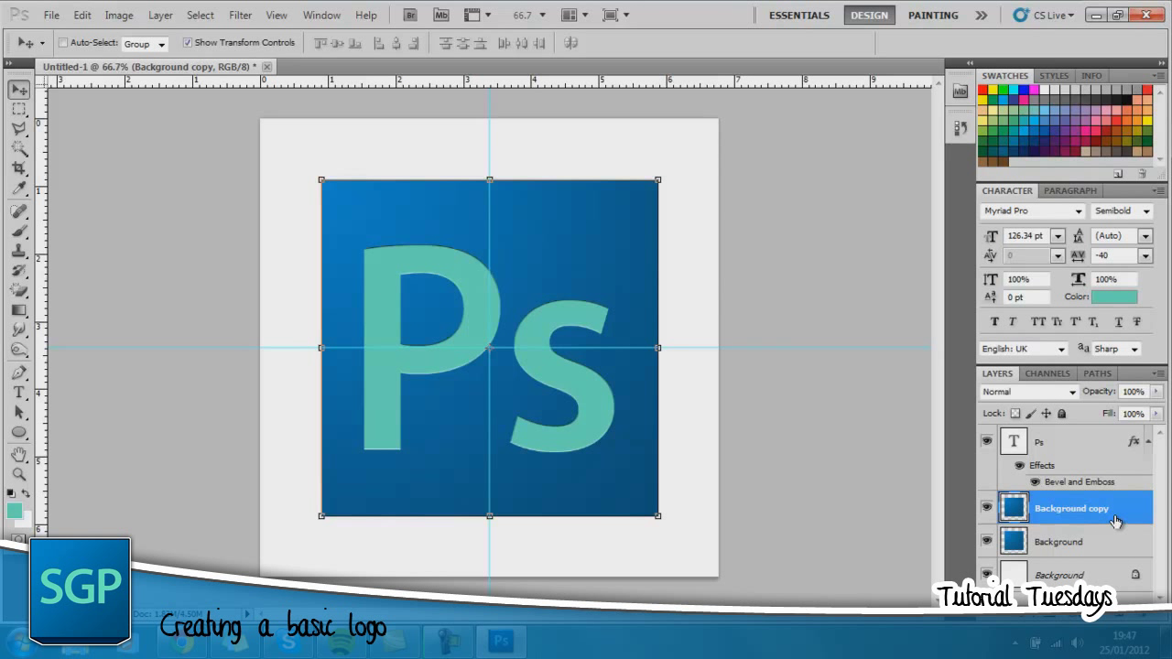
mouse_move(527, 254)
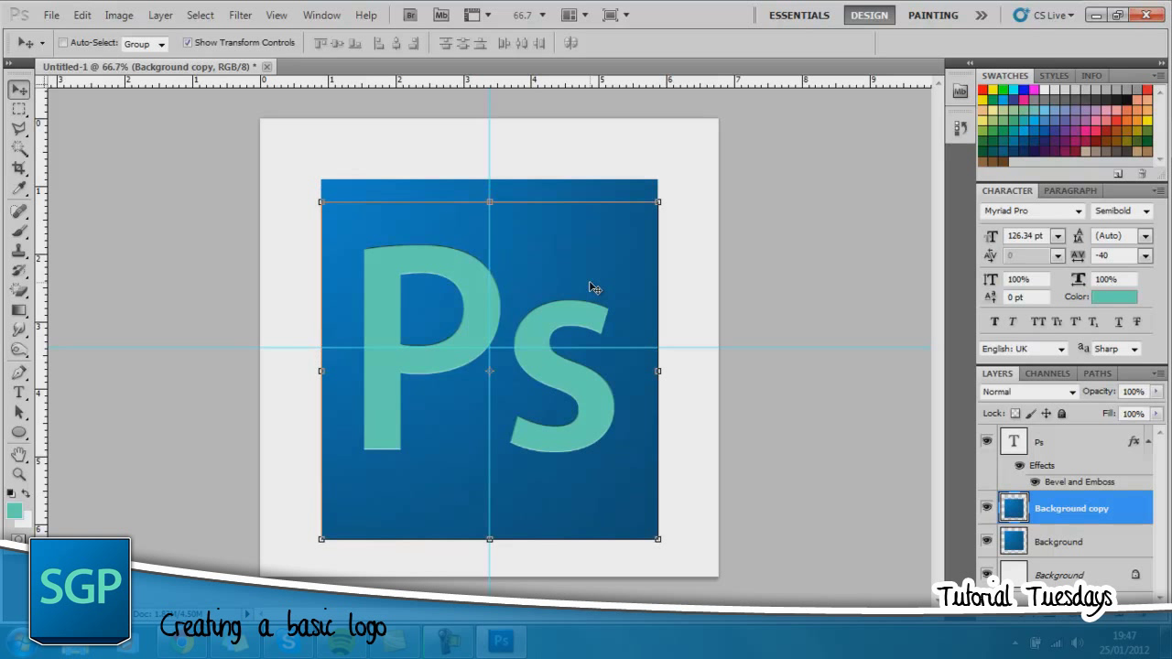
- Squash Background copy into a thin strip along the square's bottom edge, ready for warping
drag(490, 366, 489, 343)
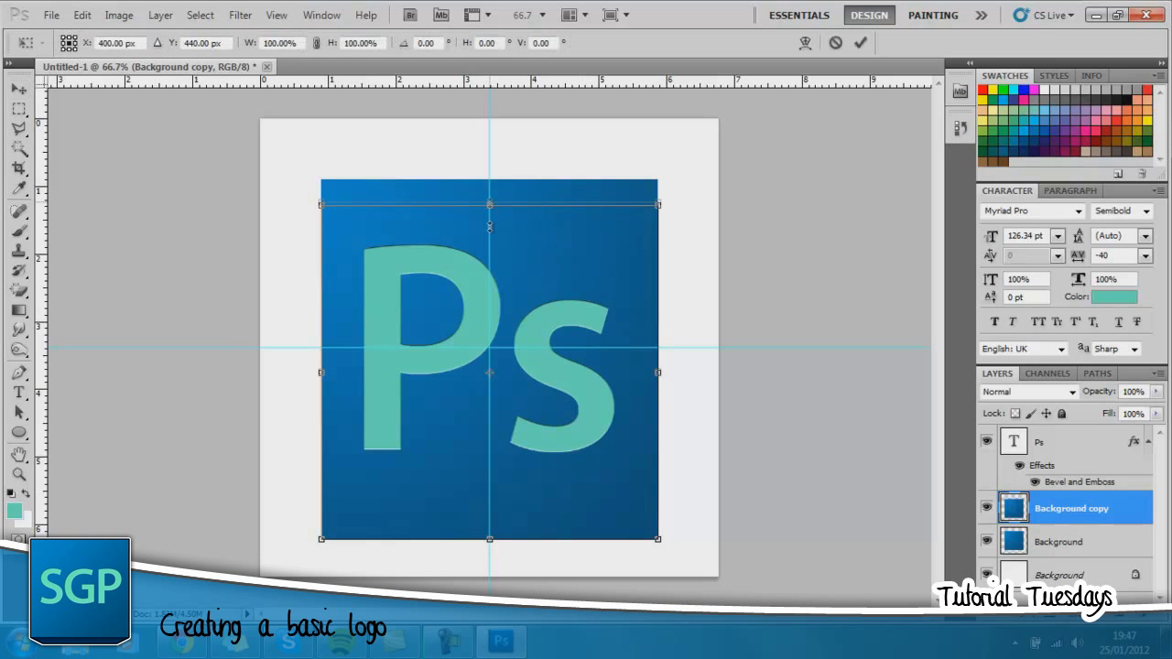
drag(488, 204, 489, 522)
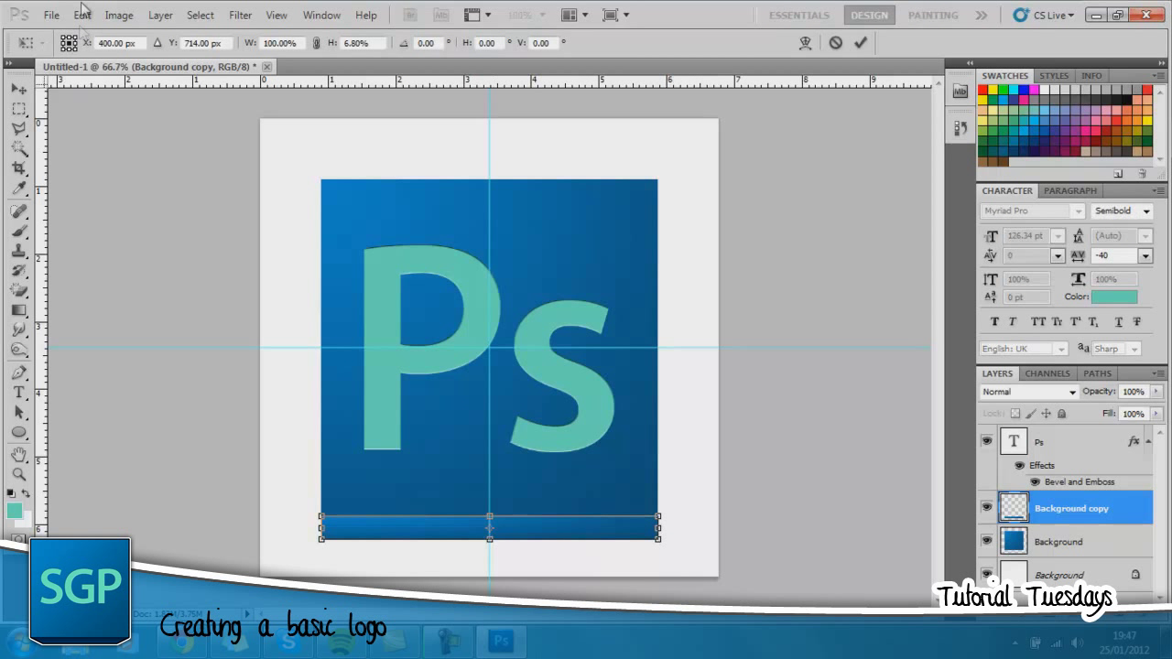
click(83, 15)
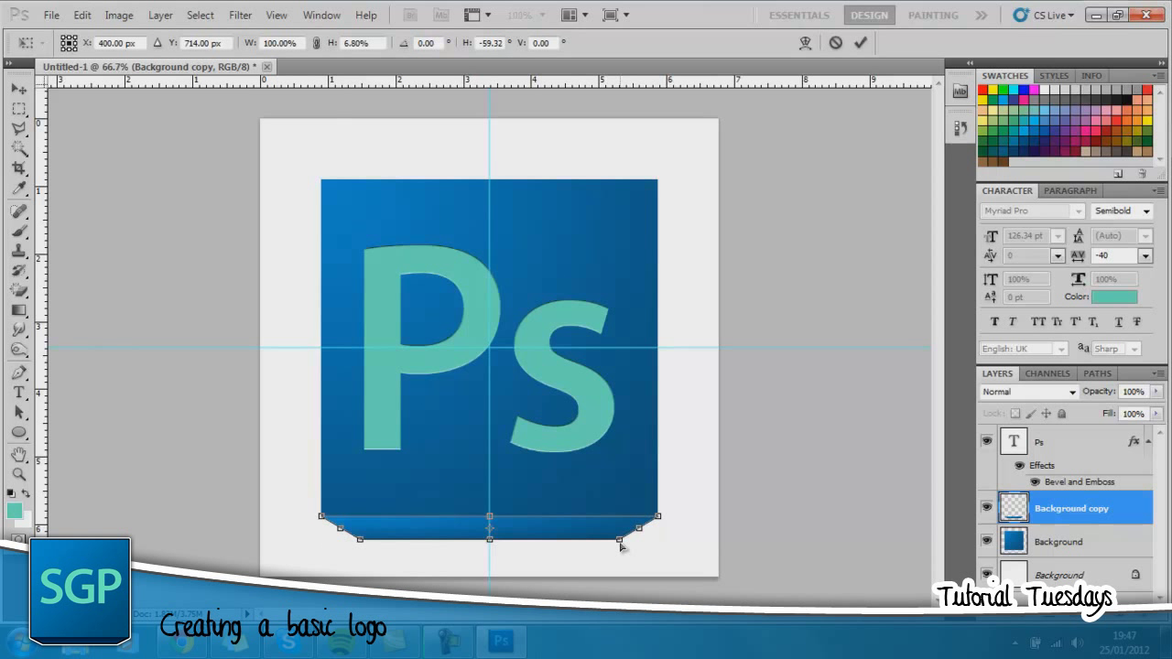
mouse_move(819, 547)
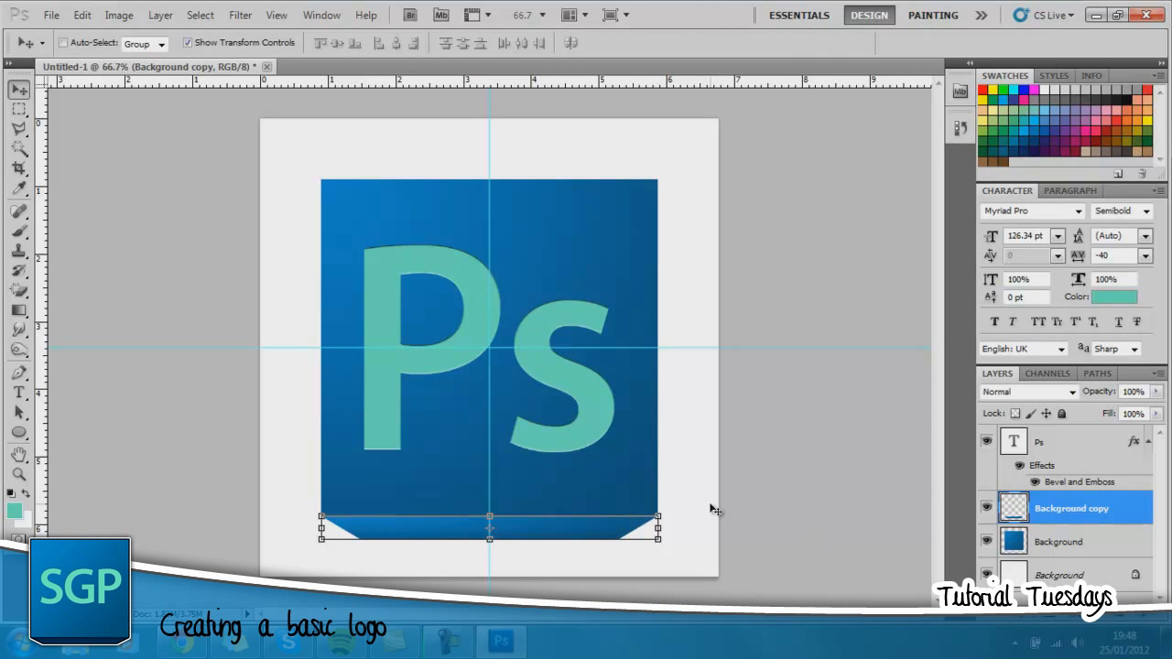
mouse_move(948, 537)
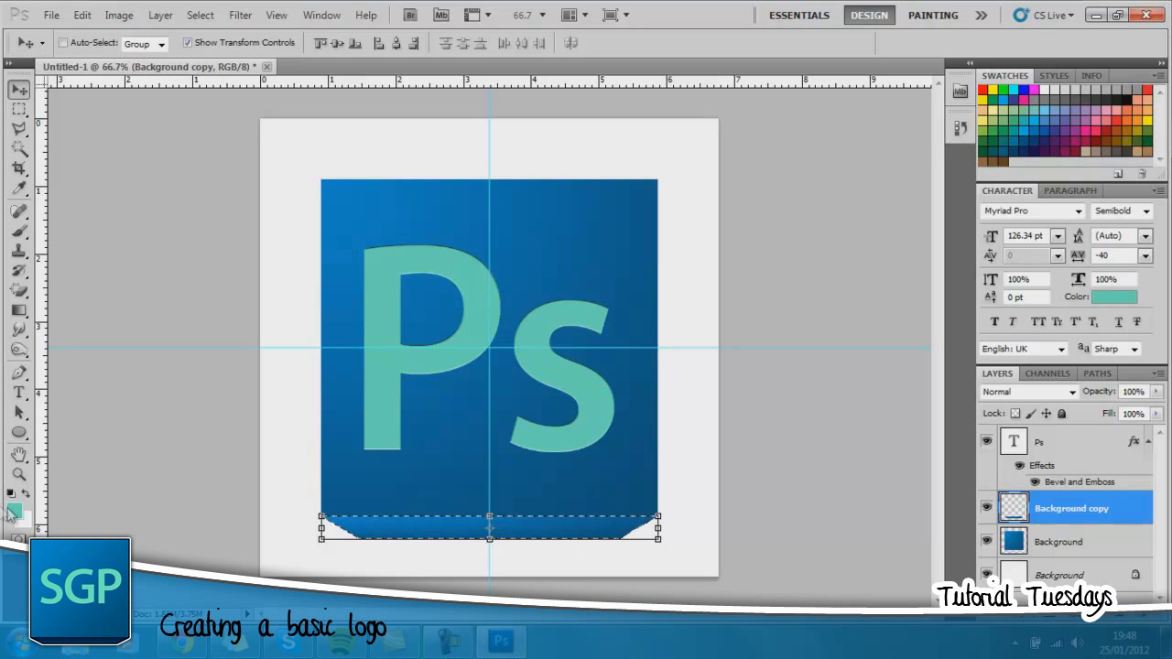
- Set the background colour to dark blue #004f7c and fill the tapered strip
click(25, 515)
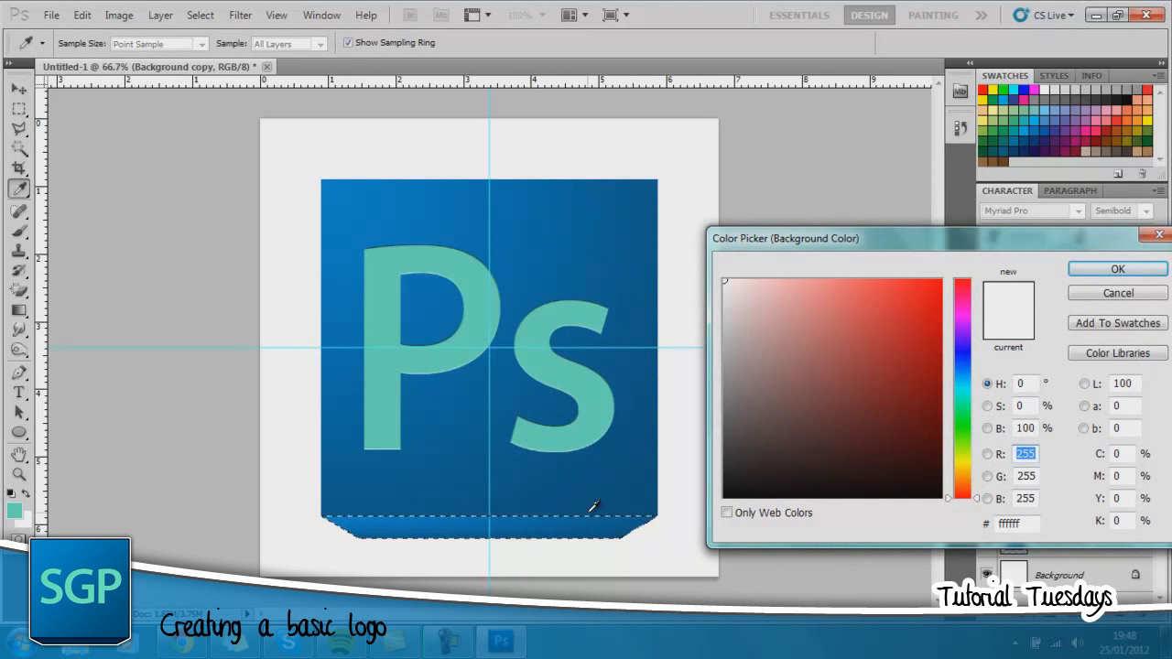
mouse_move(565, 506)
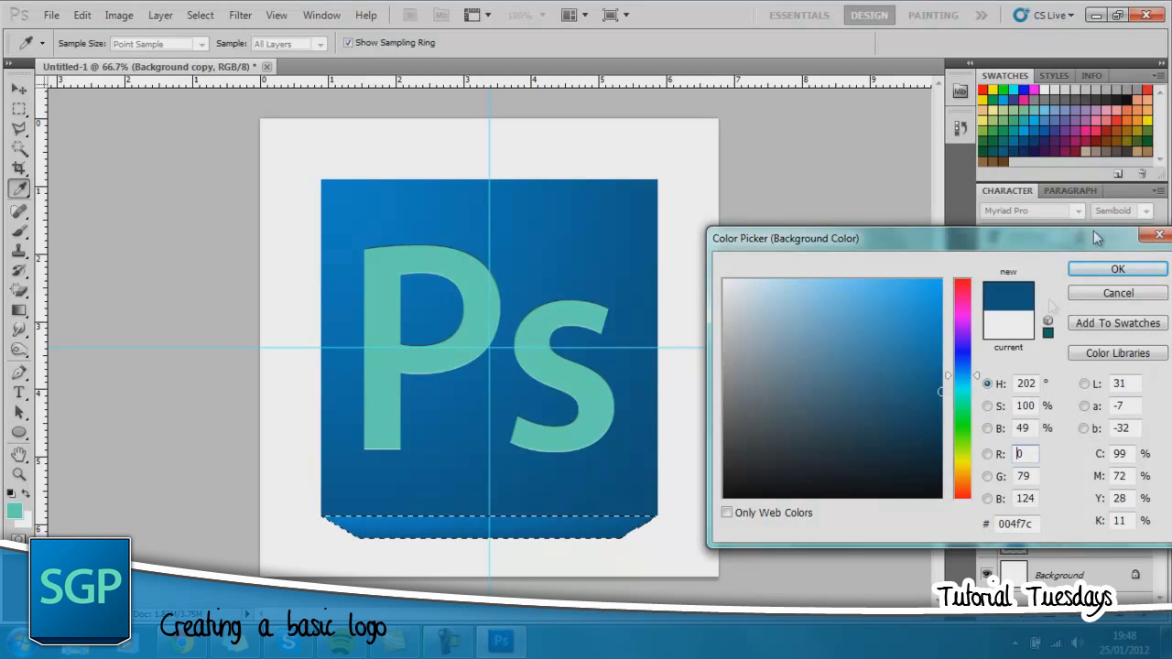
click(1116, 268)
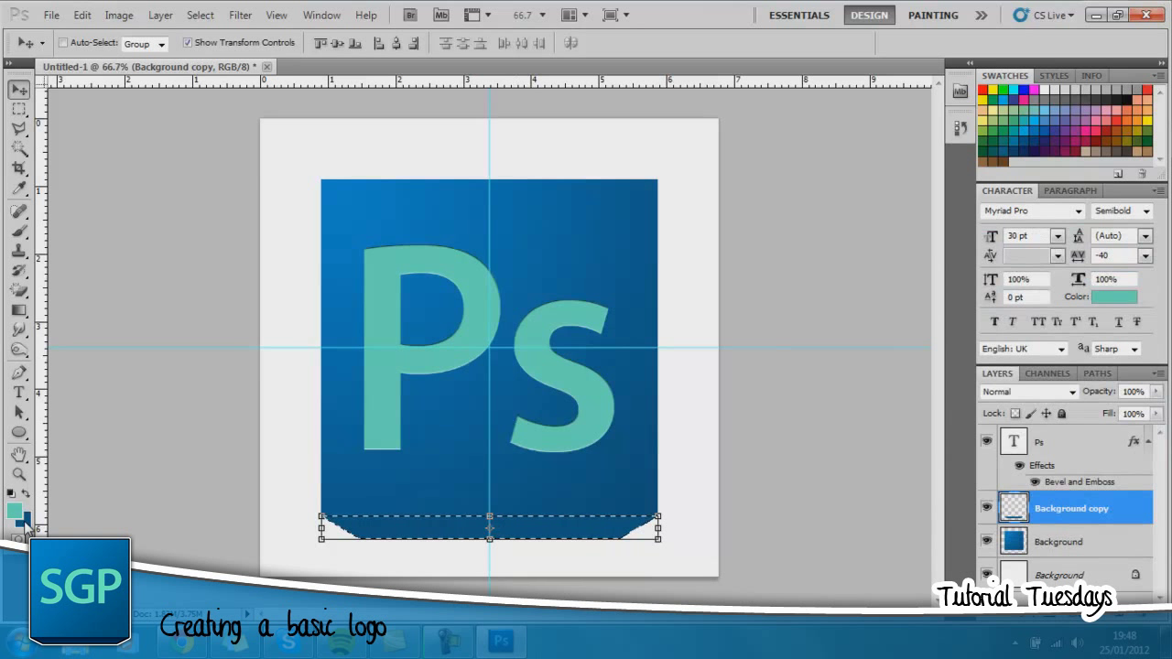
click(16, 522)
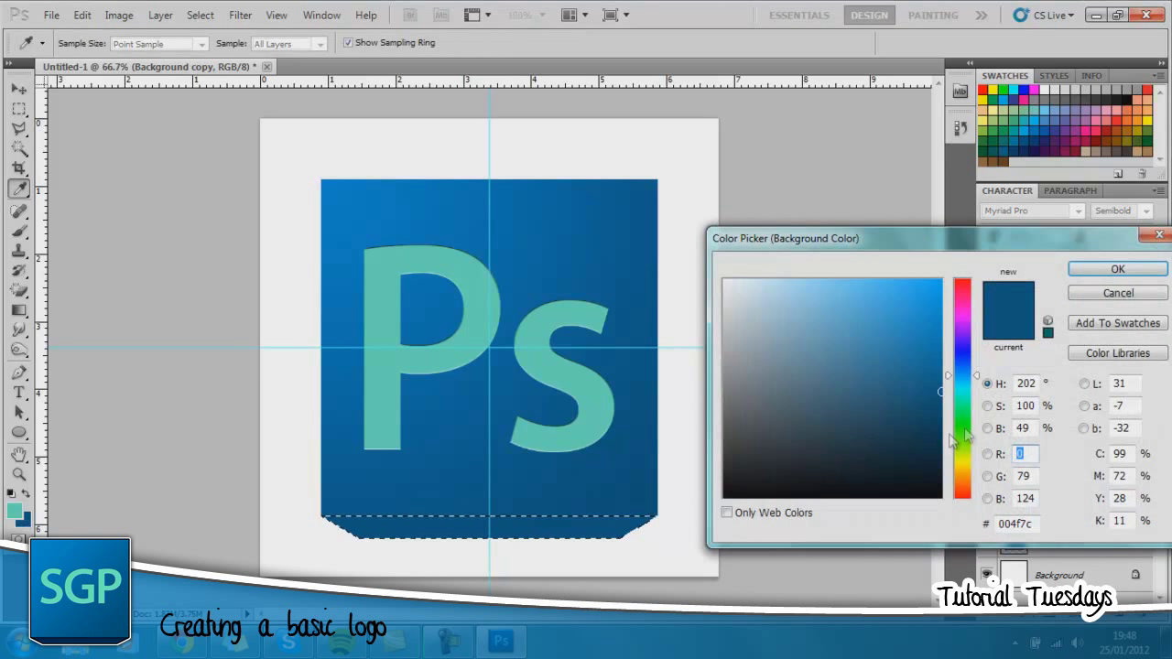
drag(961, 376, 961, 421)
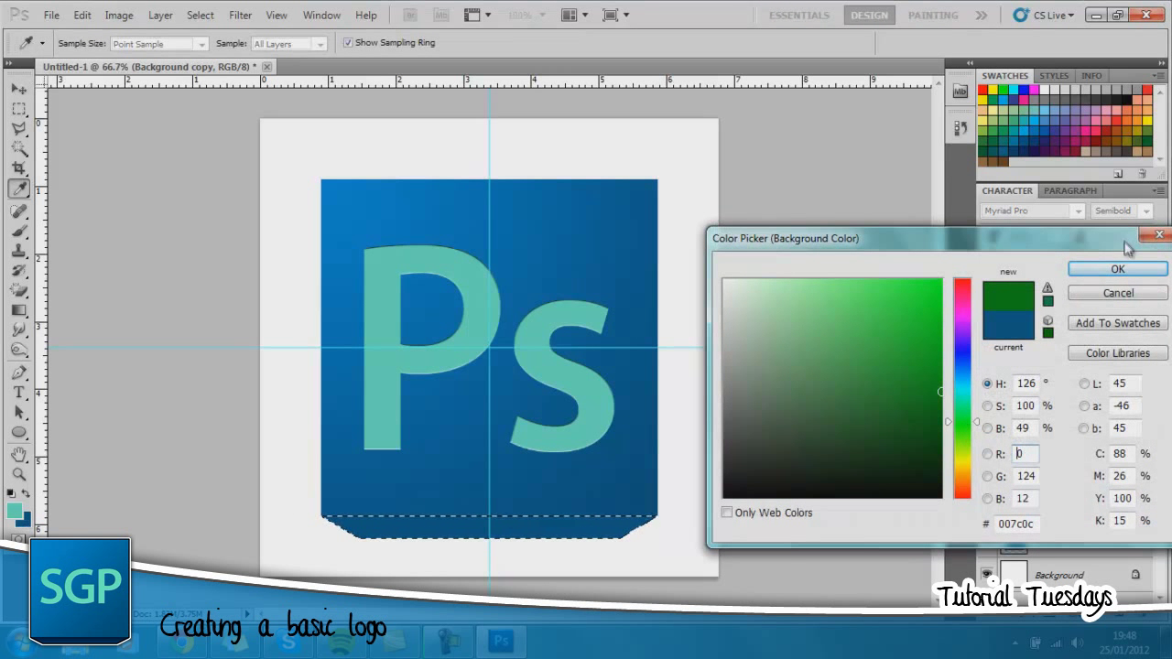
click(1115, 268)
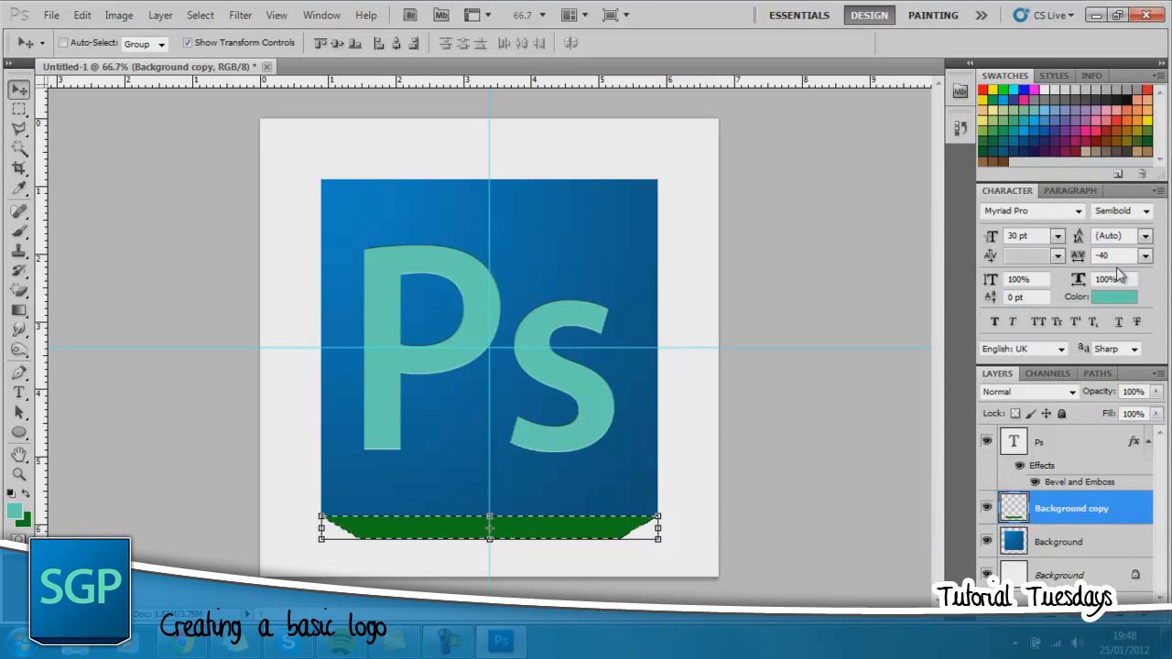
click(1114, 296)
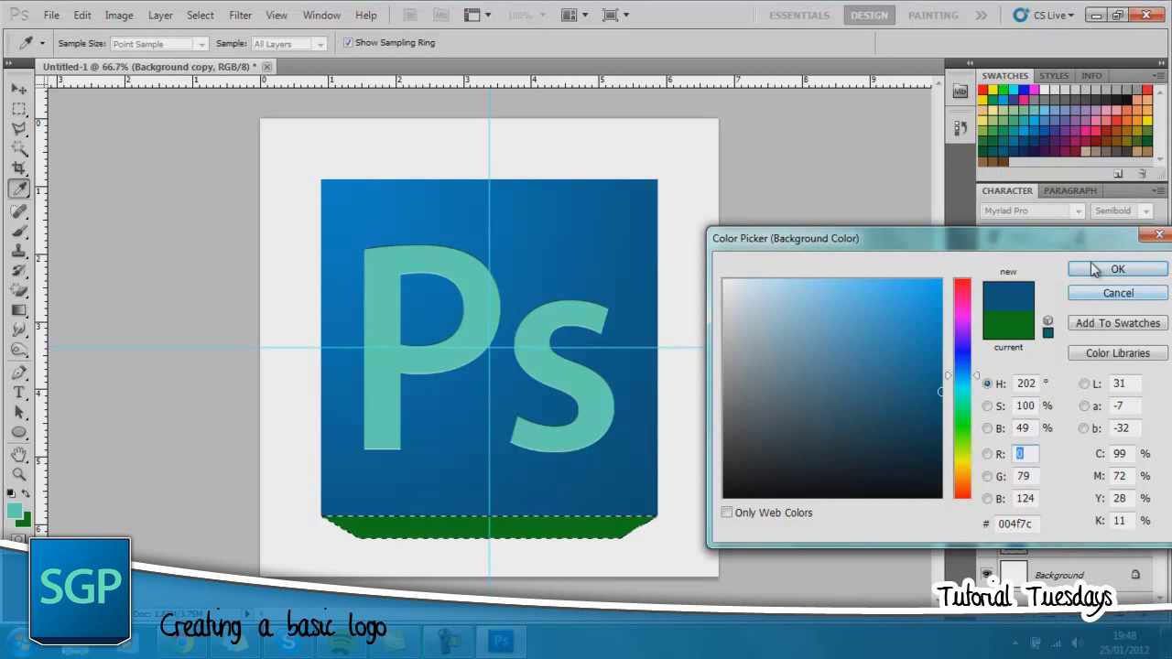
click(1116, 269)
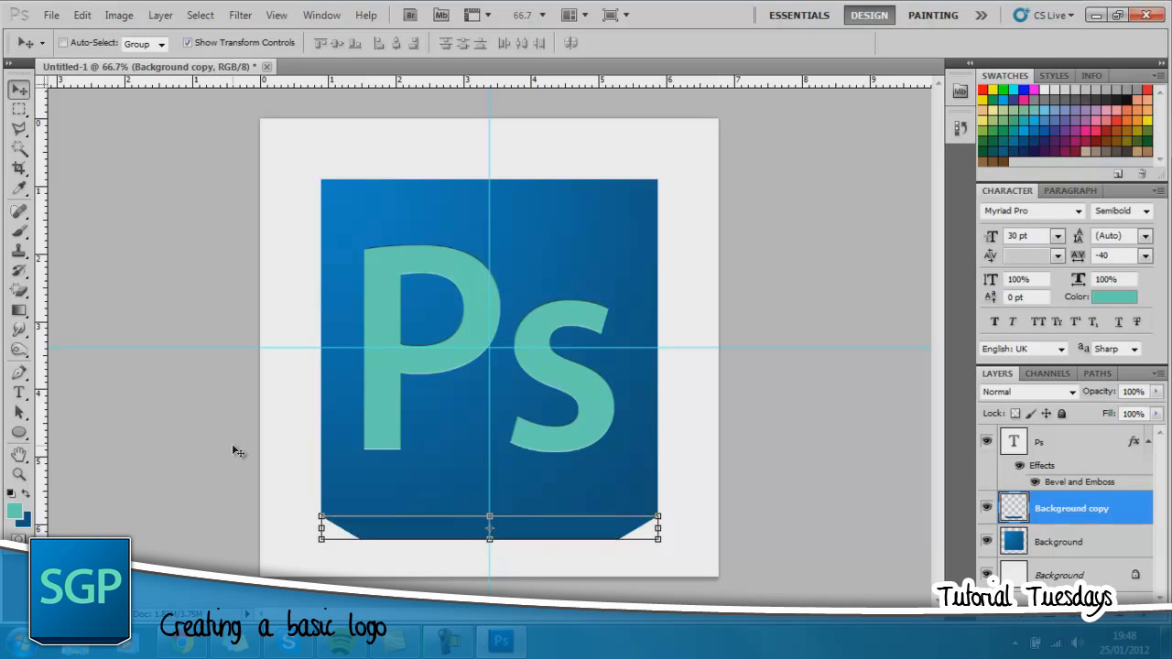
mouse_move(930, 489)
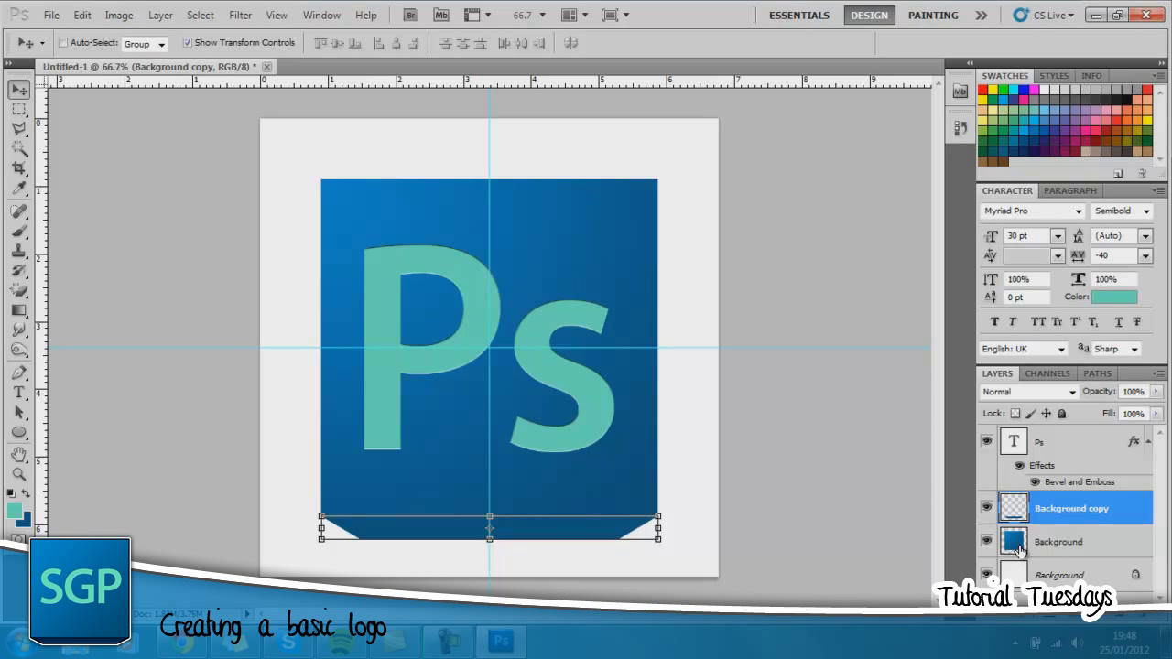
- Select the Background and Background copy layers and merge their copies into Background copy 3
click(1060, 541)
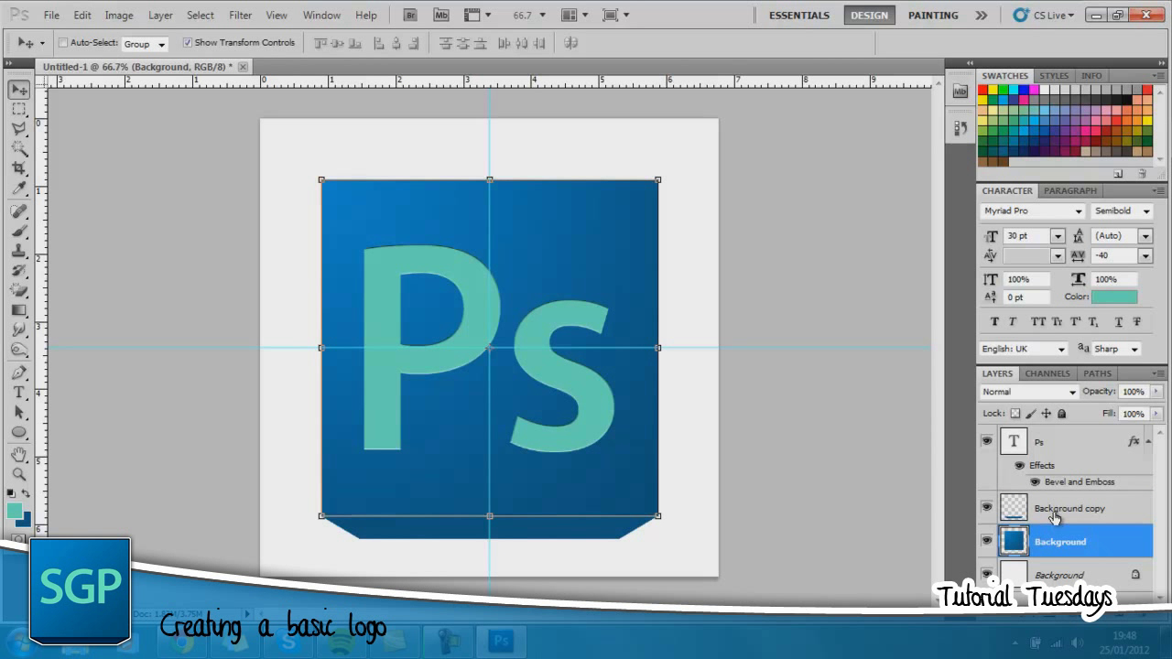
click(1069, 508)
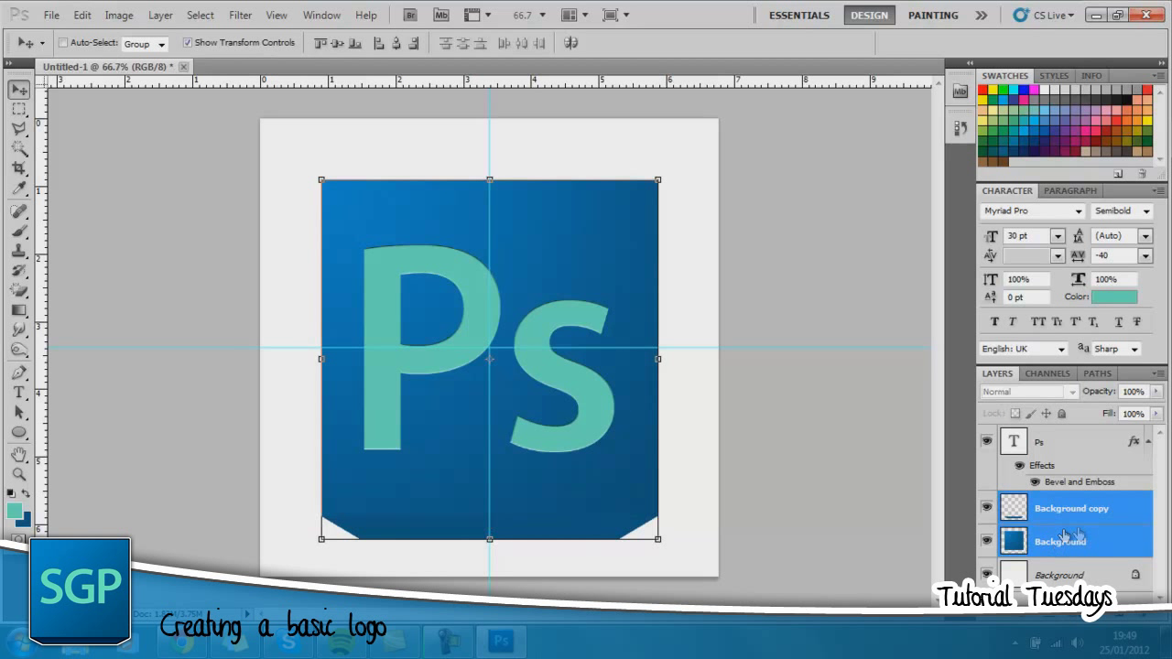
click(1059, 541)
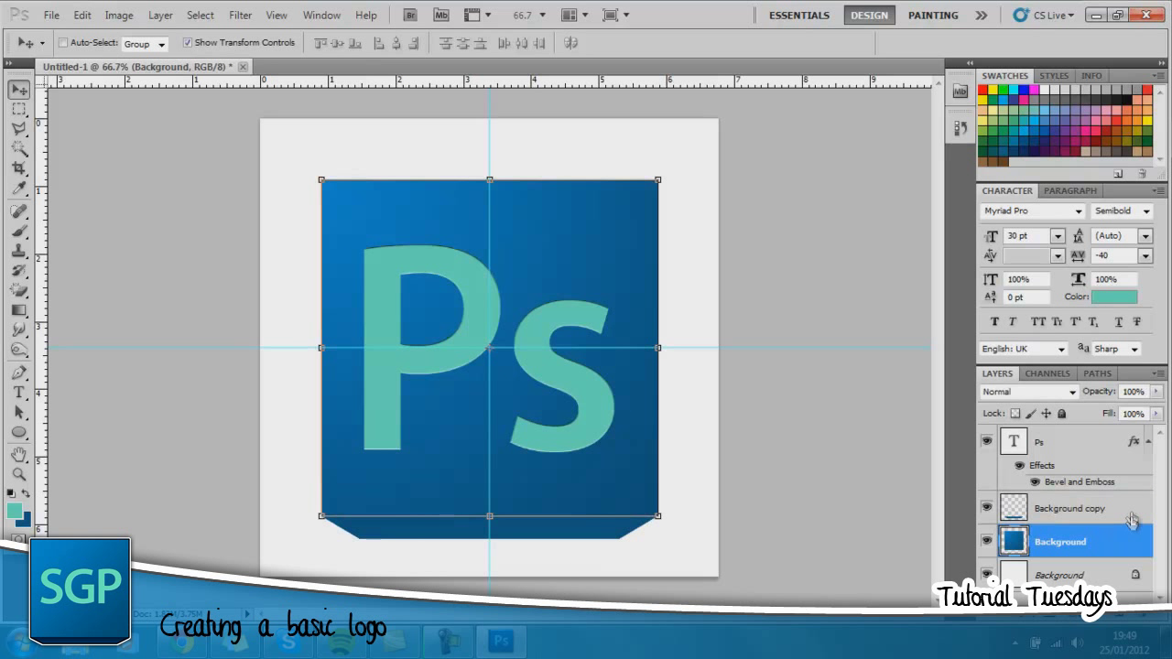
click(1069, 508)
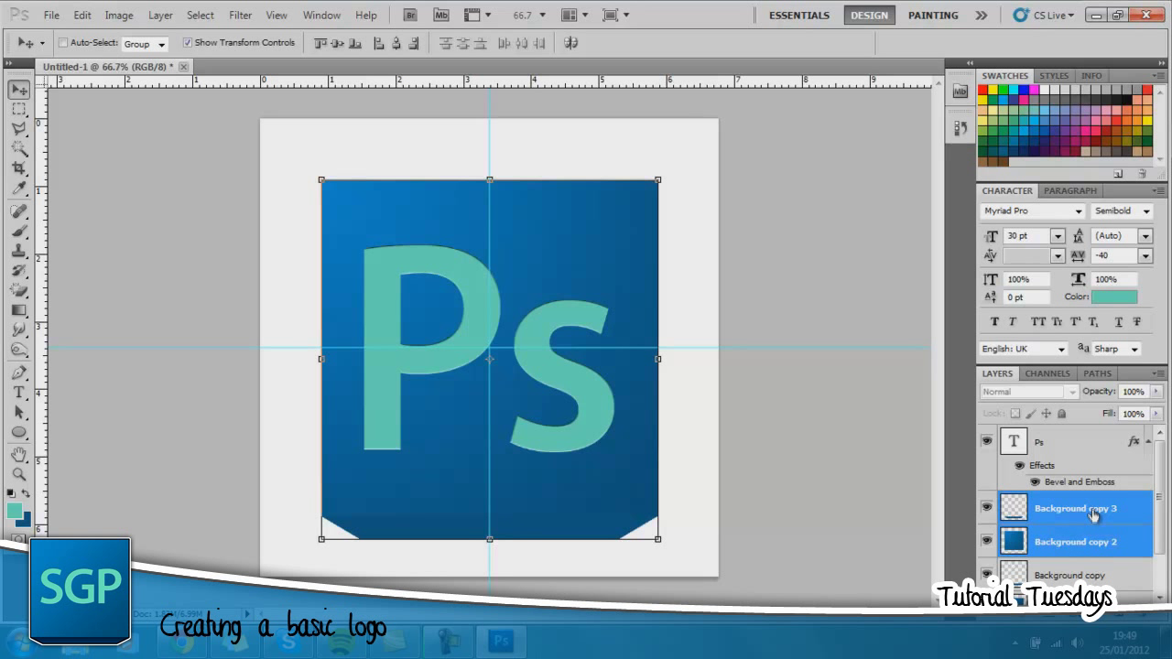
right_click(1075, 508)
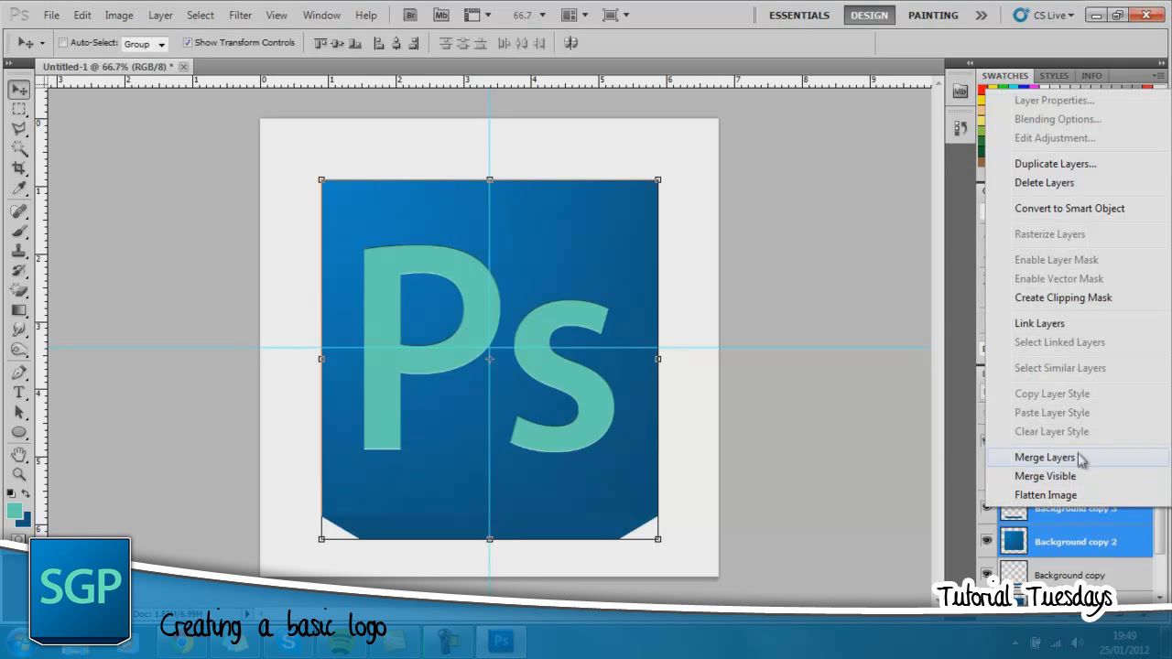
click(1044, 457)
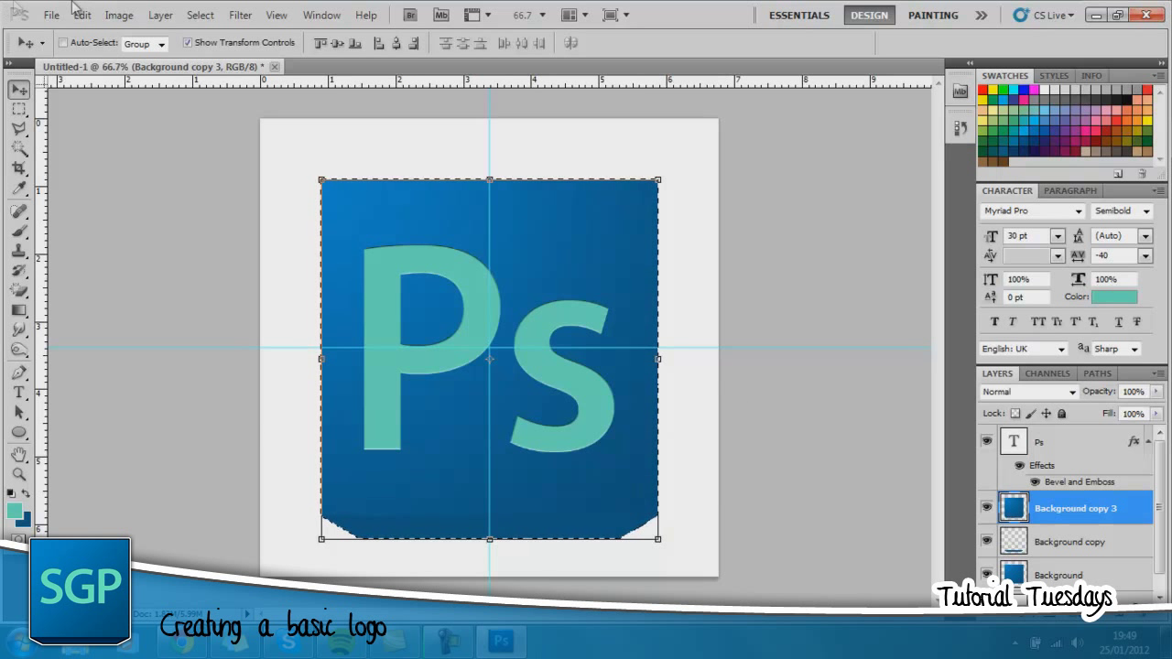
- Expand the merged shape's selection by 10 px and fill it with black
click(200, 15)
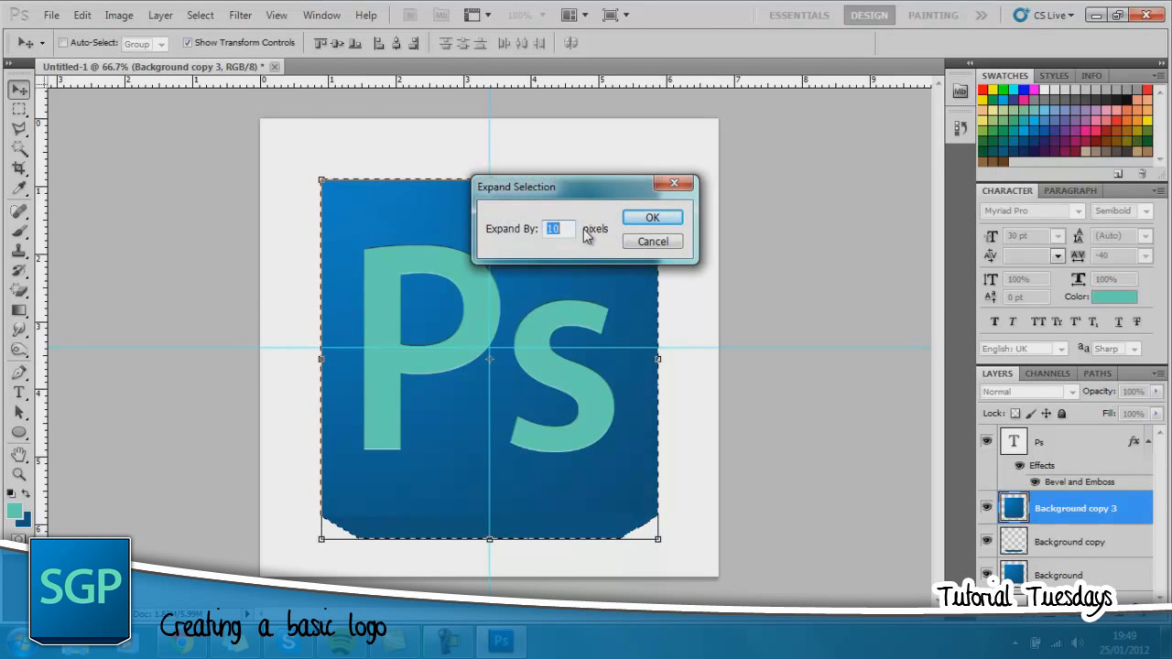
click(652, 217)
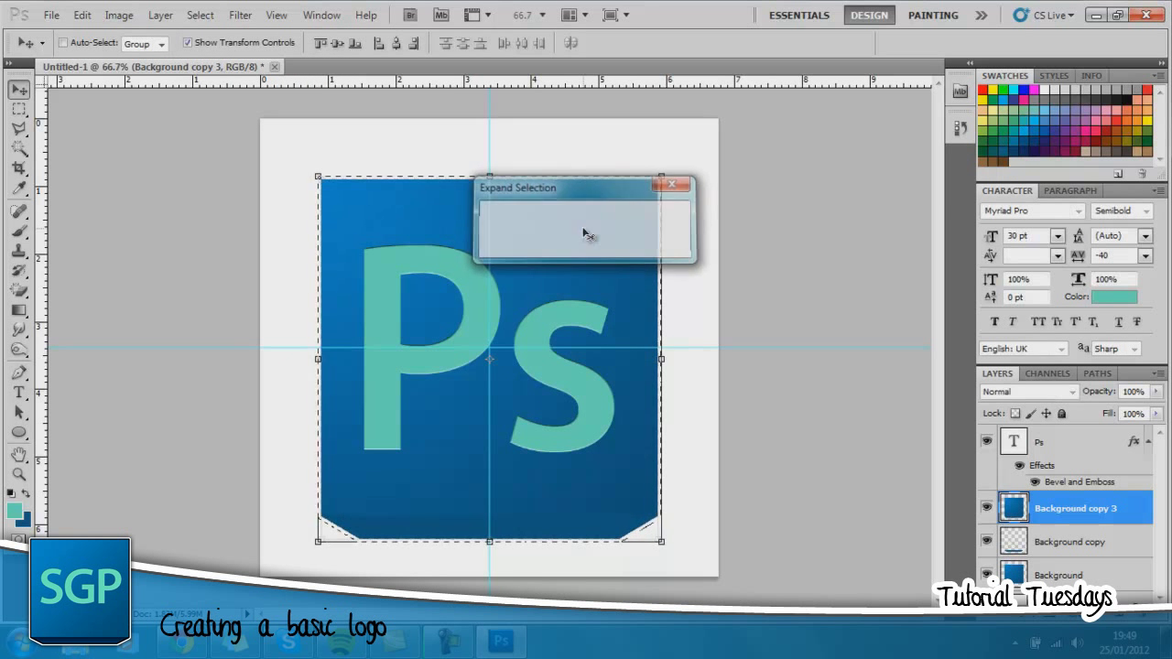
click(682, 185)
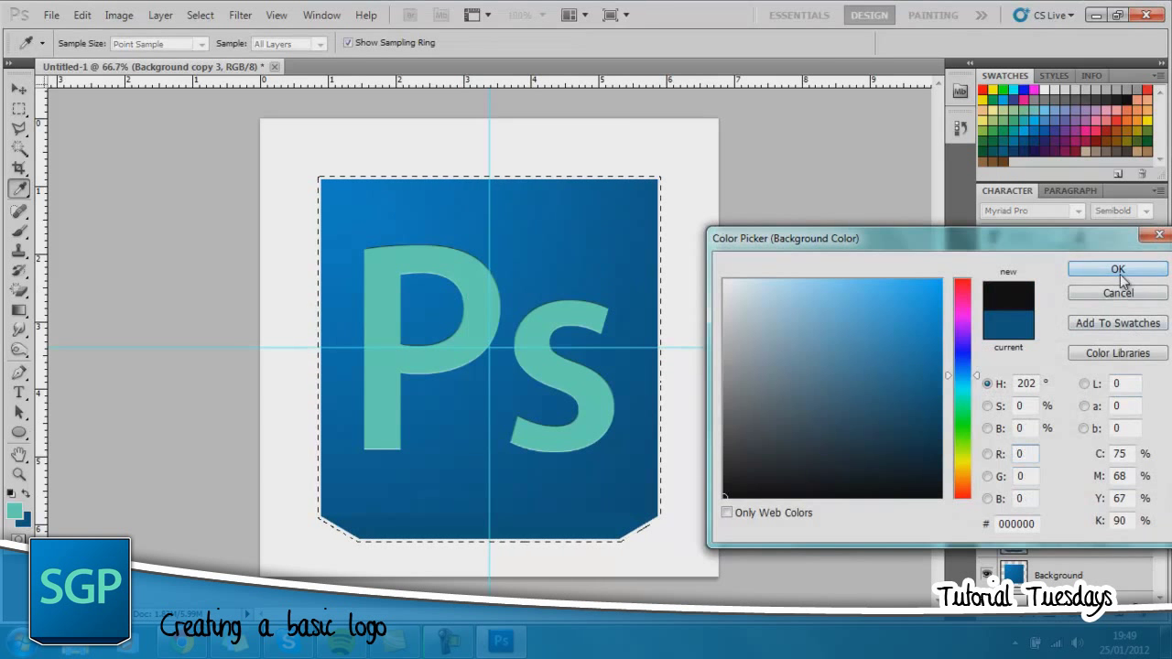
click(1117, 268)
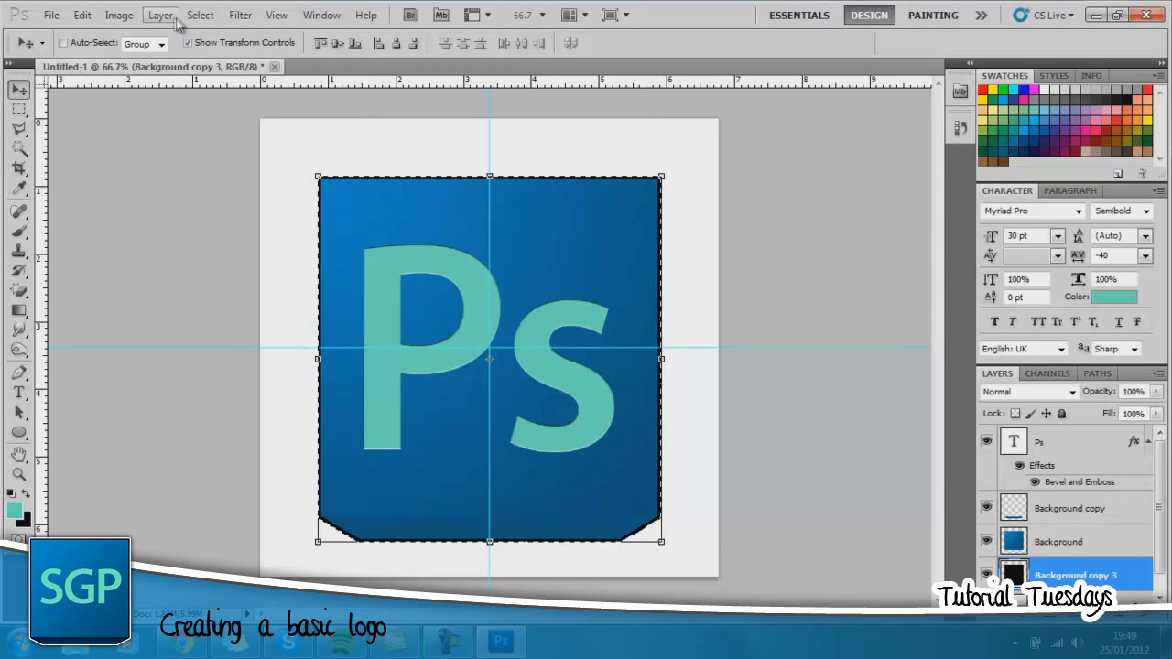
- Expand the selection another 10 px and fill it with white on new Layer 1
click(199, 14)
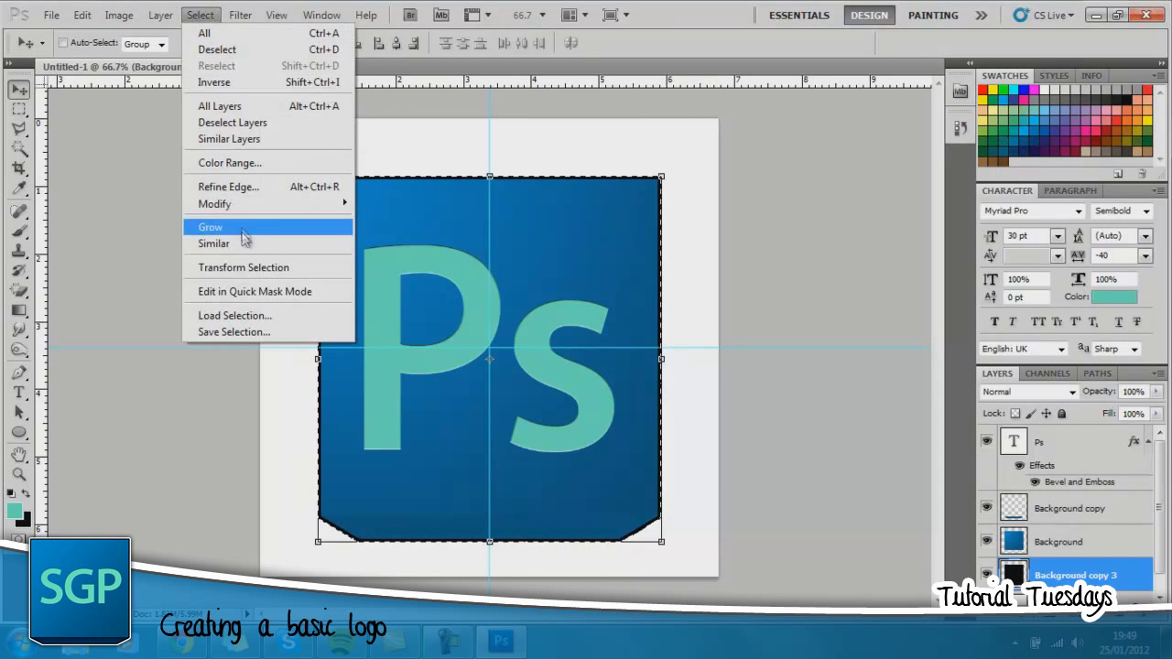
click(228, 186)
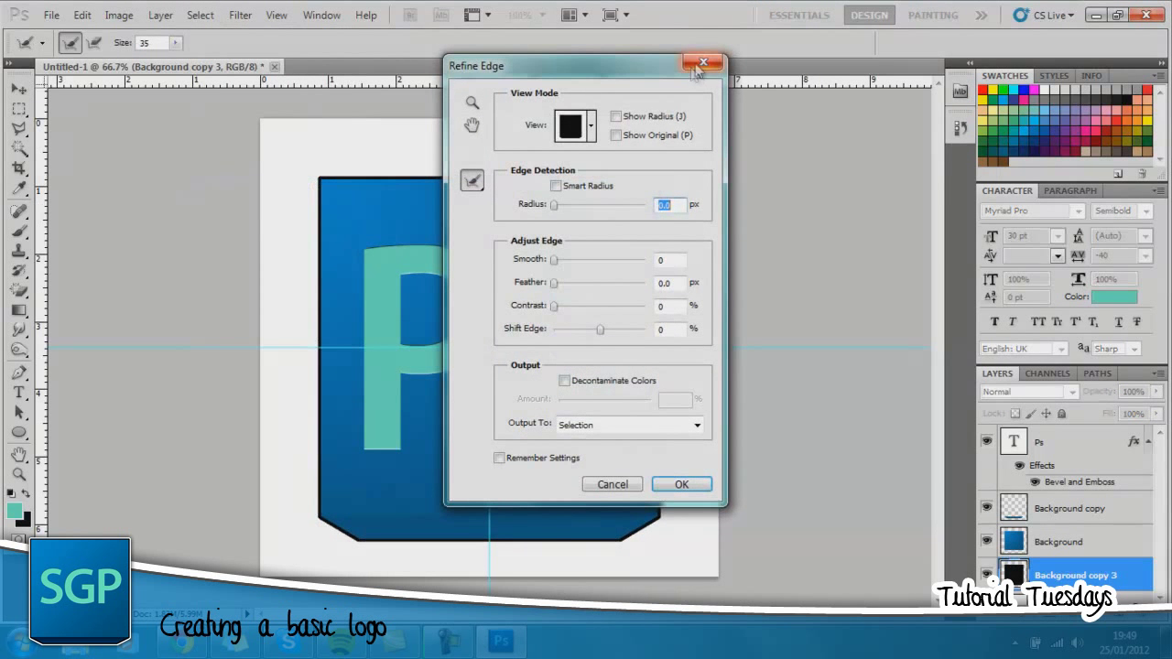
click(200, 14)
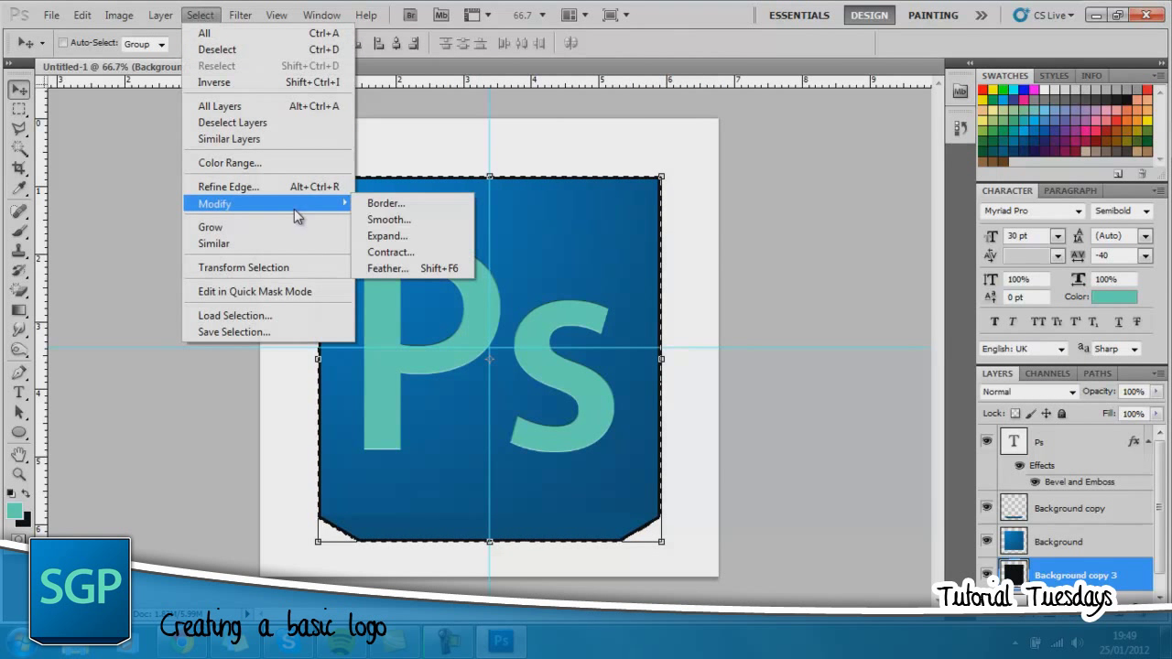
click(387, 235)
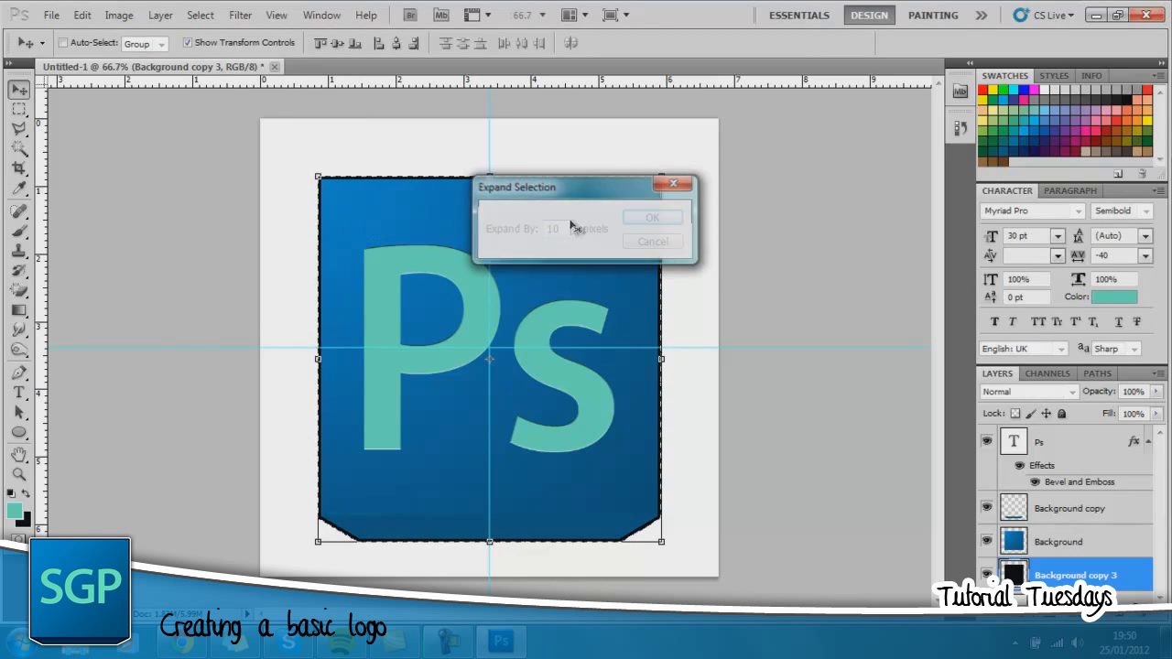
click(652, 217)
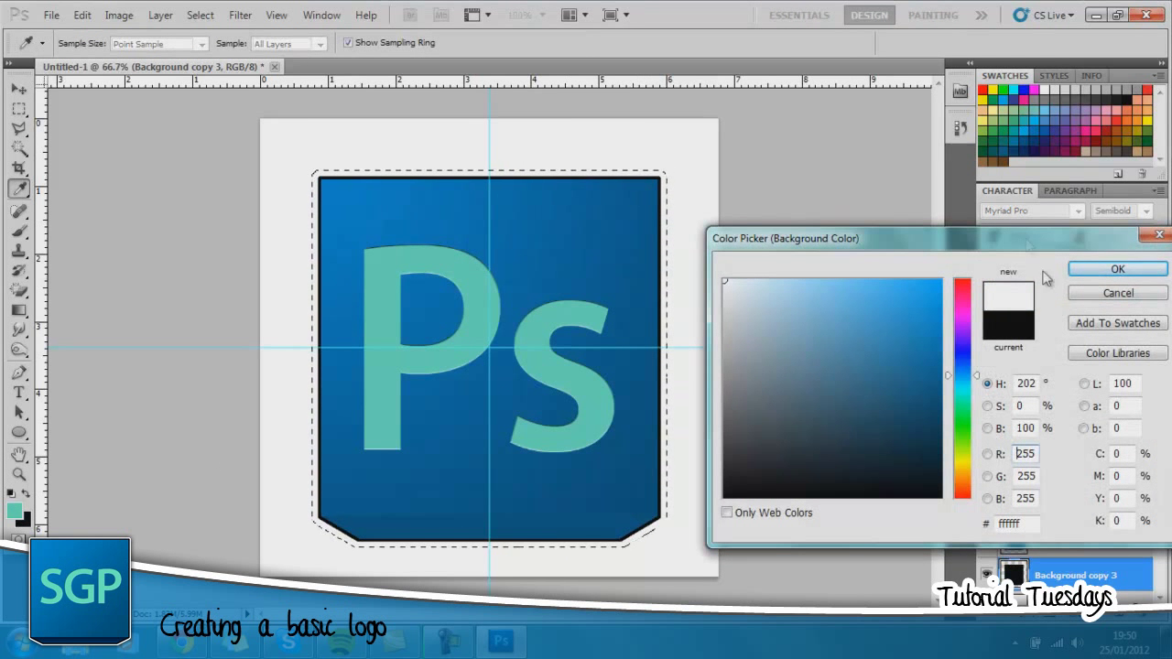
click(1116, 269)
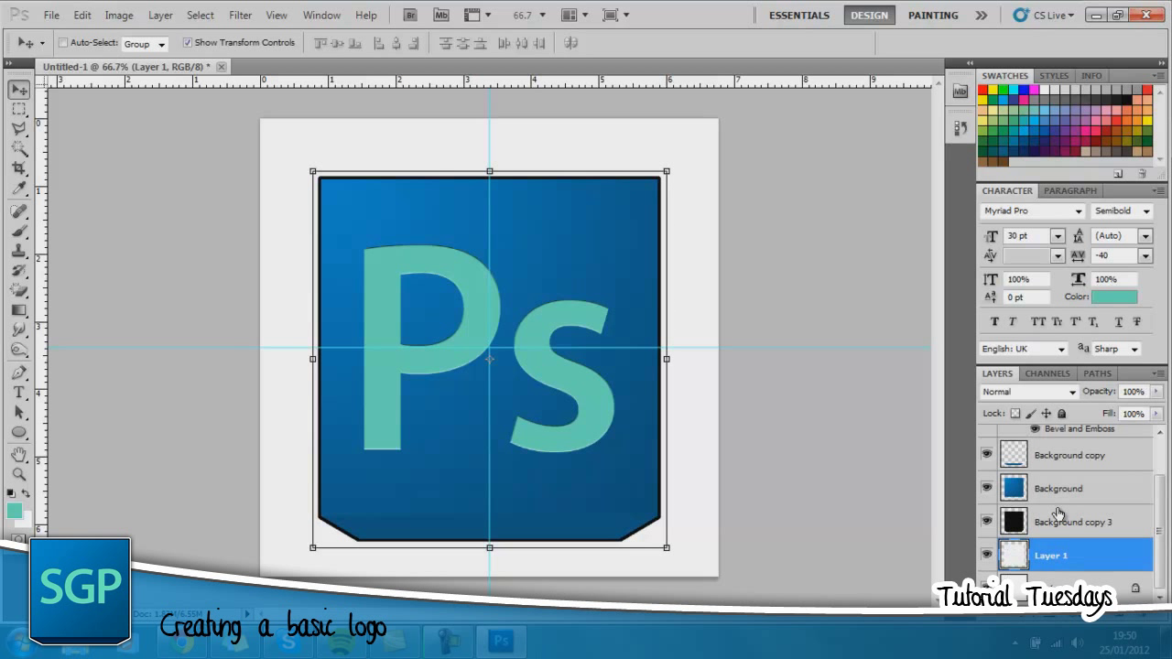
mouse_move(1057, 531)
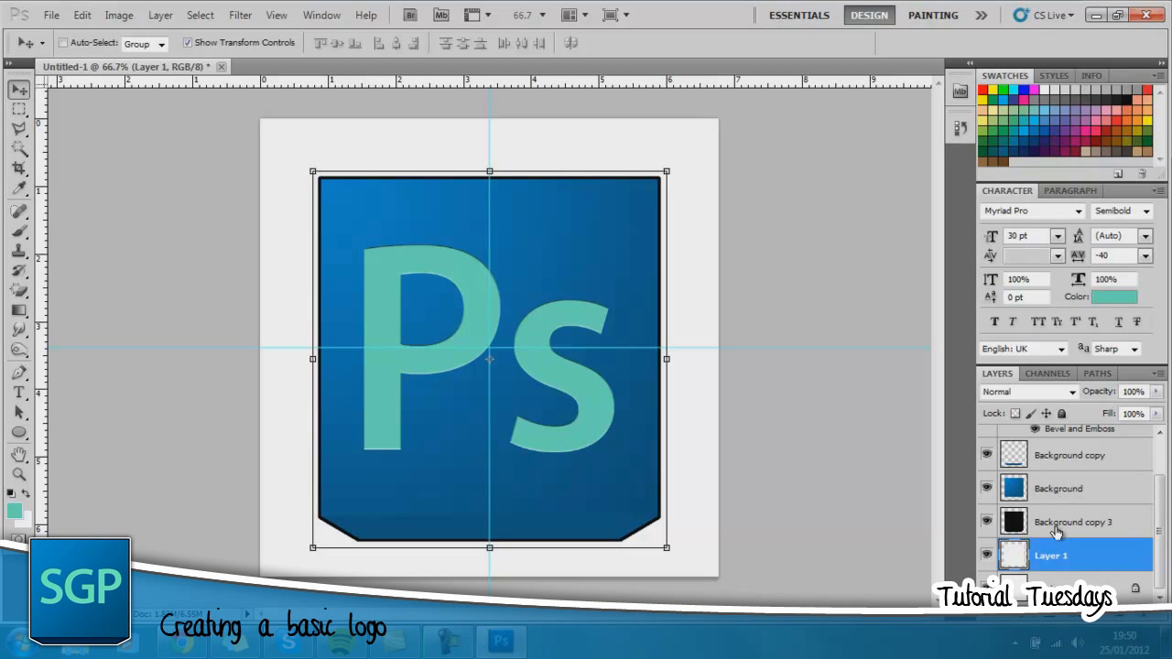
mouse_move(1097, 577)
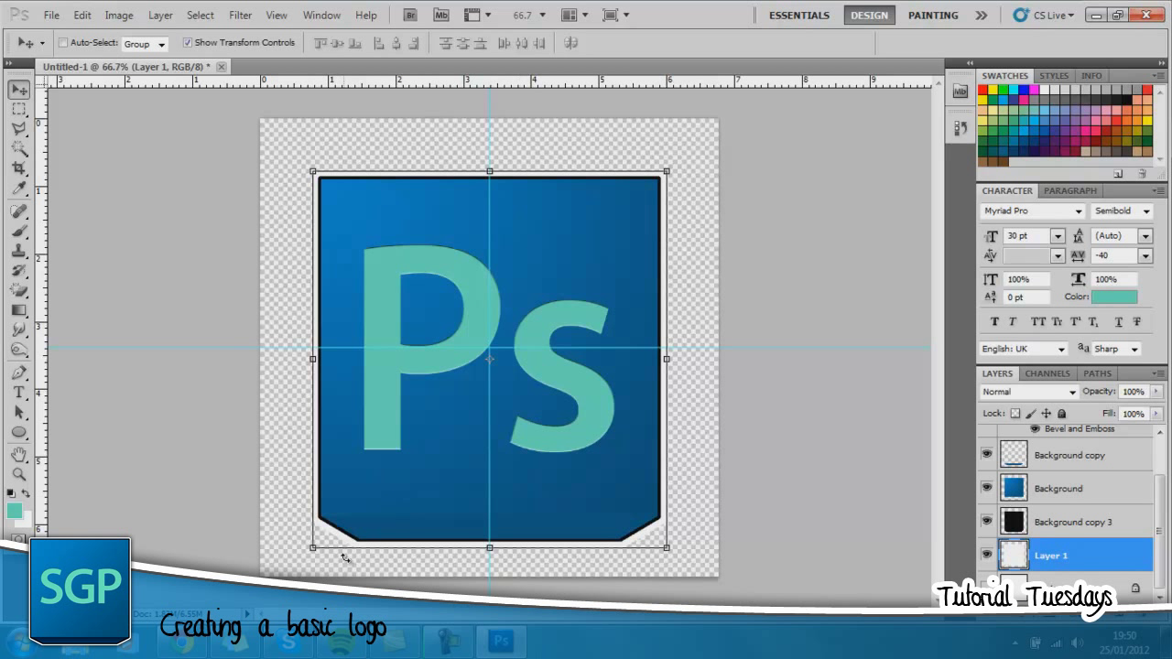
mouse_move(745, 217)
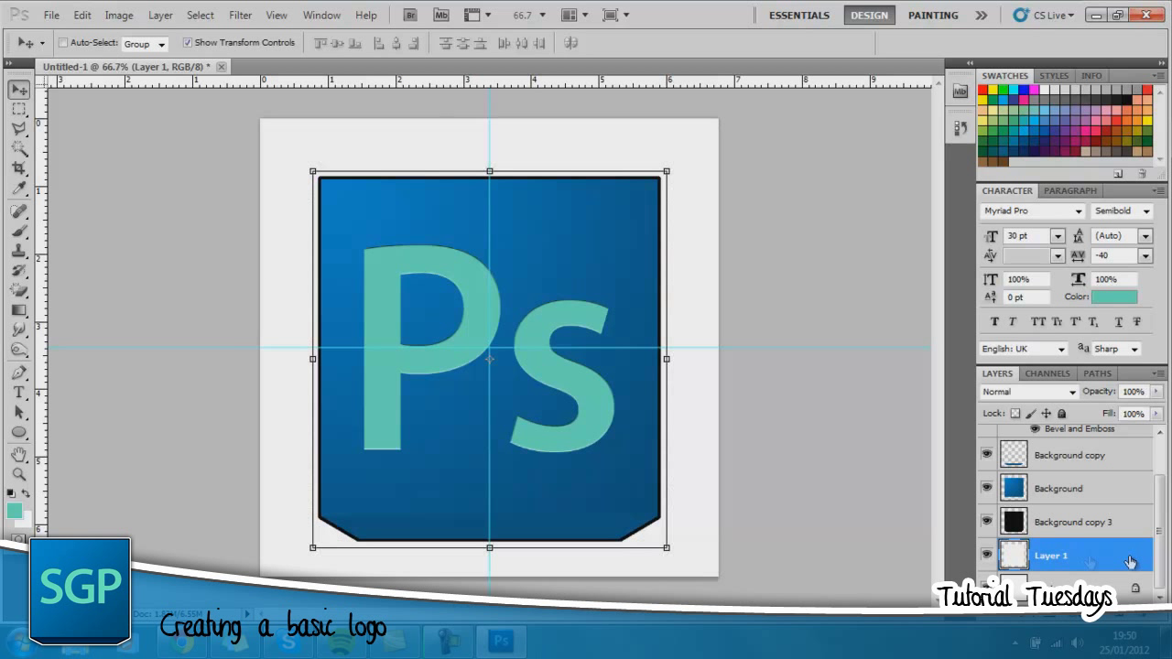
- Add a black Outer Glow to Layer 1: Normal mode, 50% opacity, 18 px size
double_click(1050, 556)
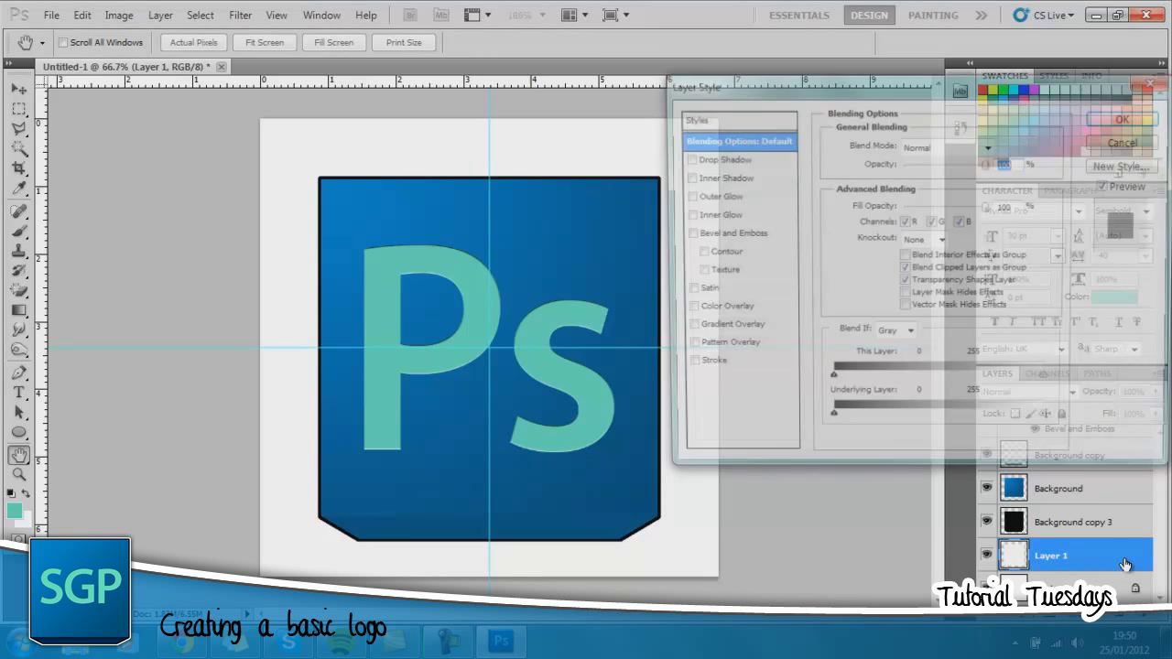
click(716, 196)
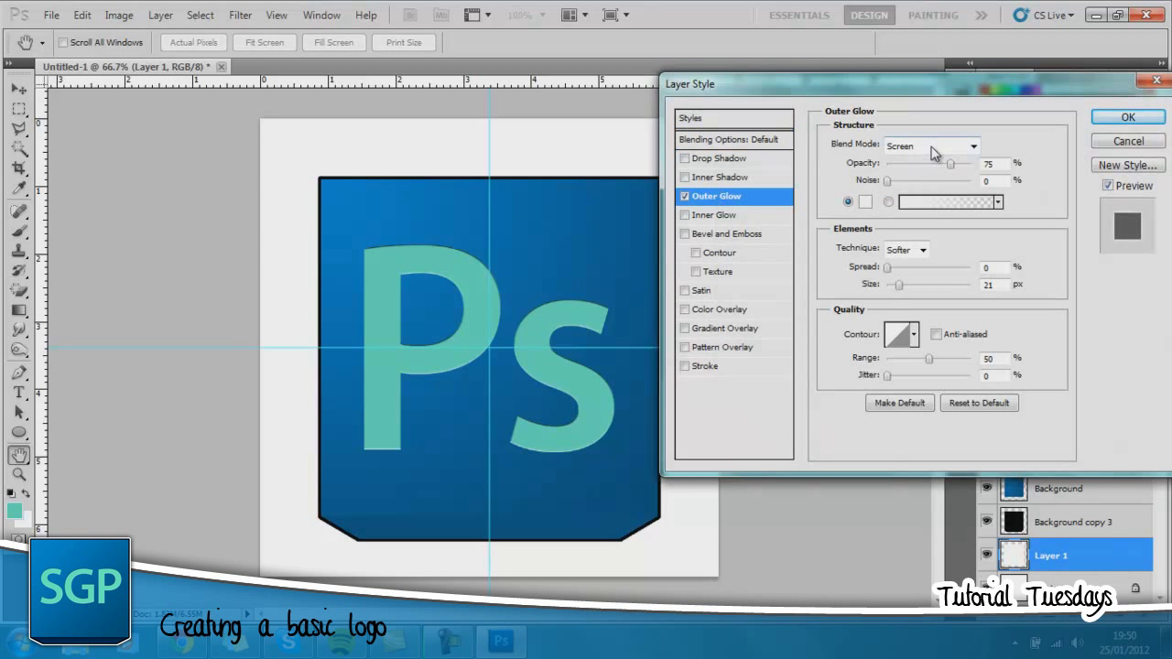
click(929, 146)
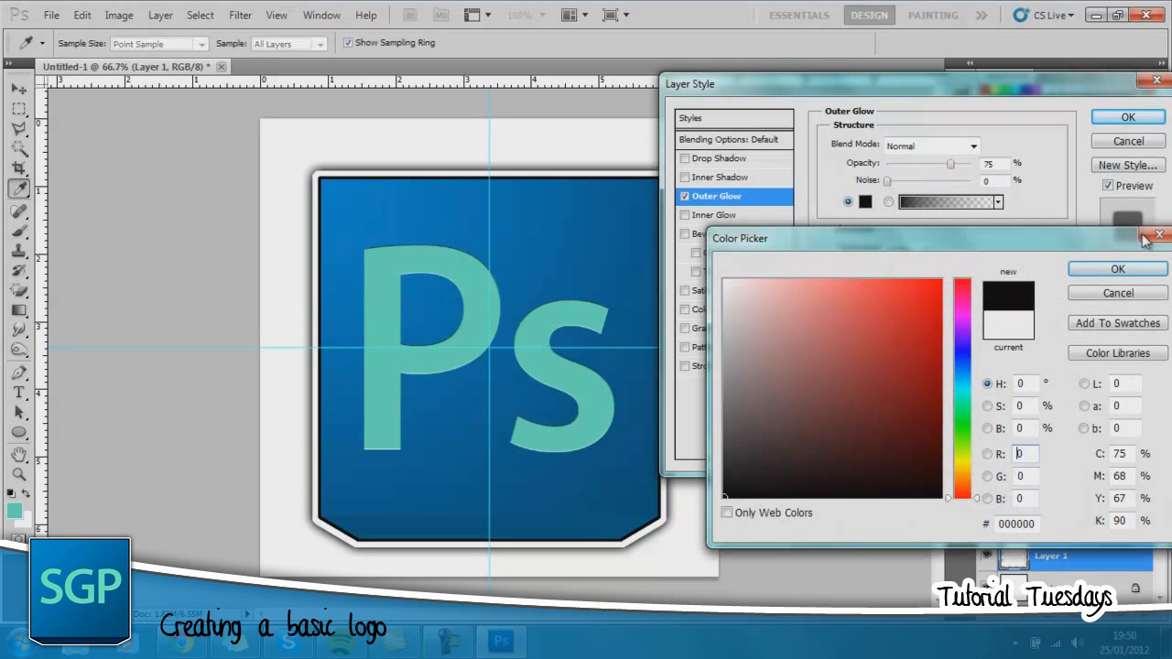
click(1158, 235)
text(50)
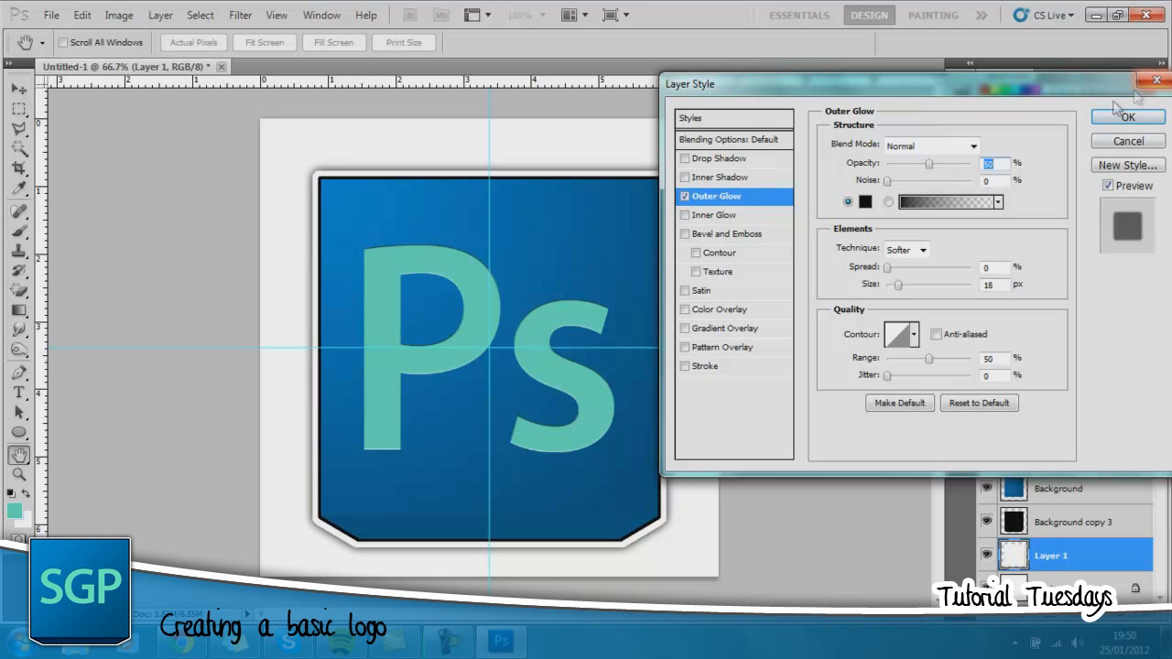
click(1127, 116)
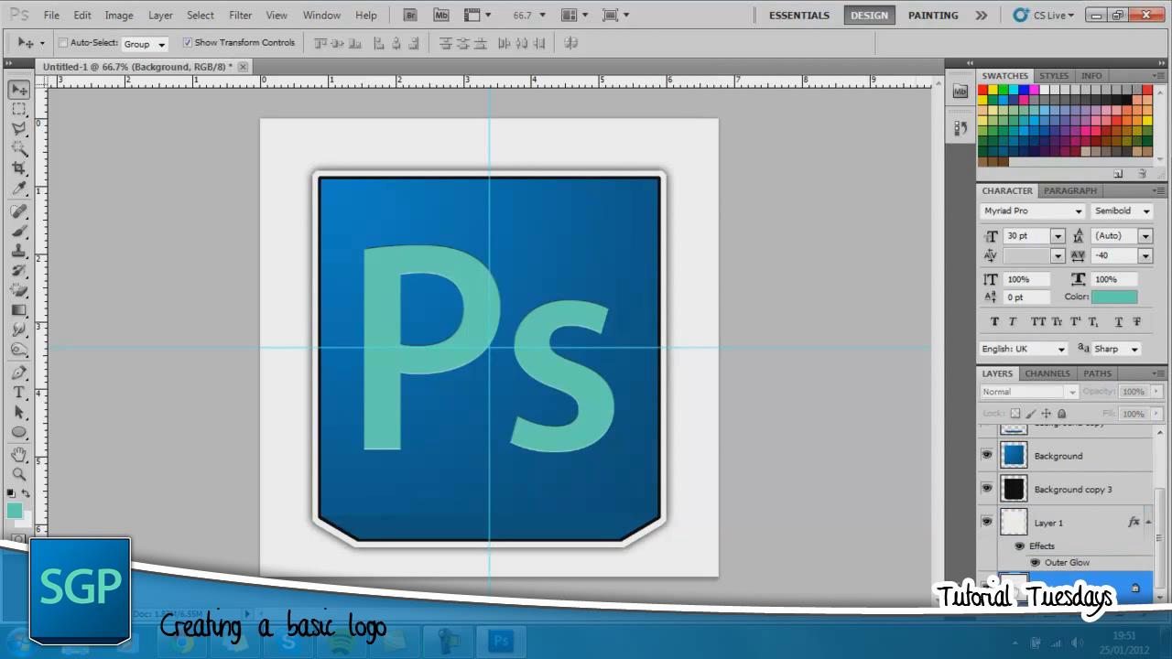
click(19, 309)
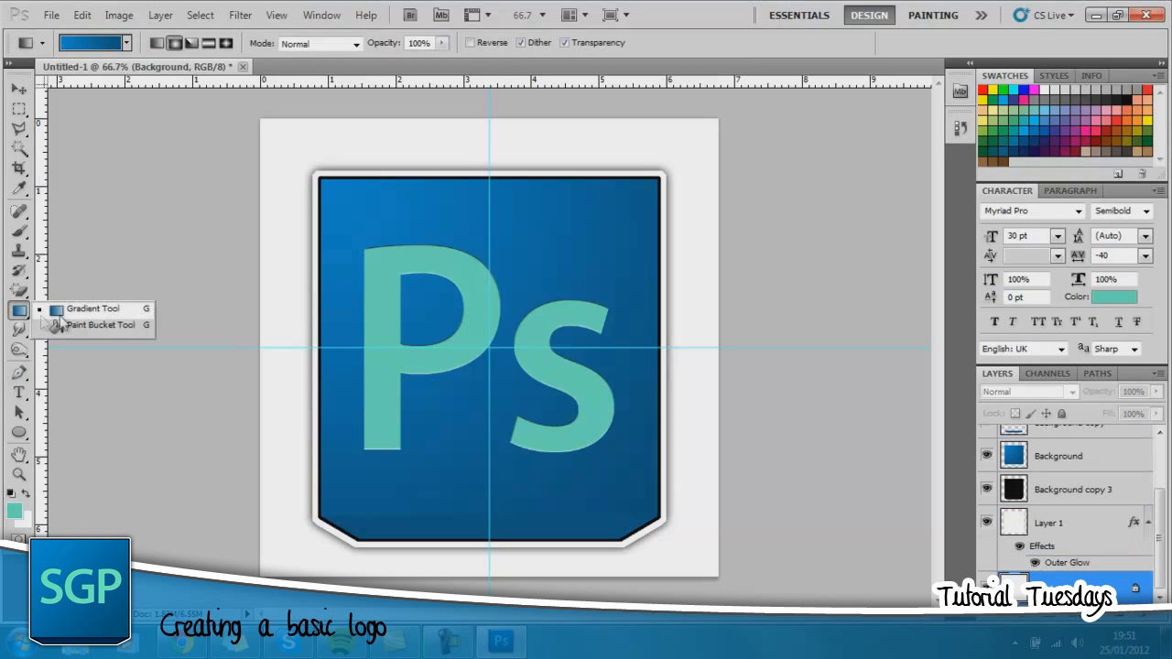
click(100, 325)
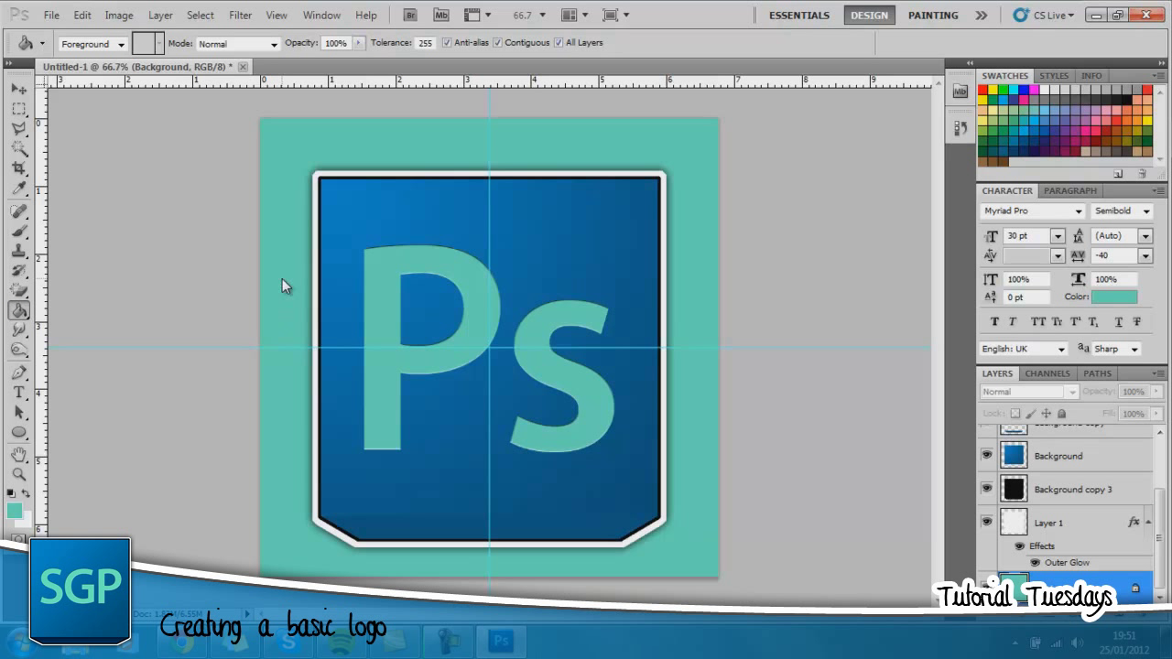
mouse_move(497, 499)
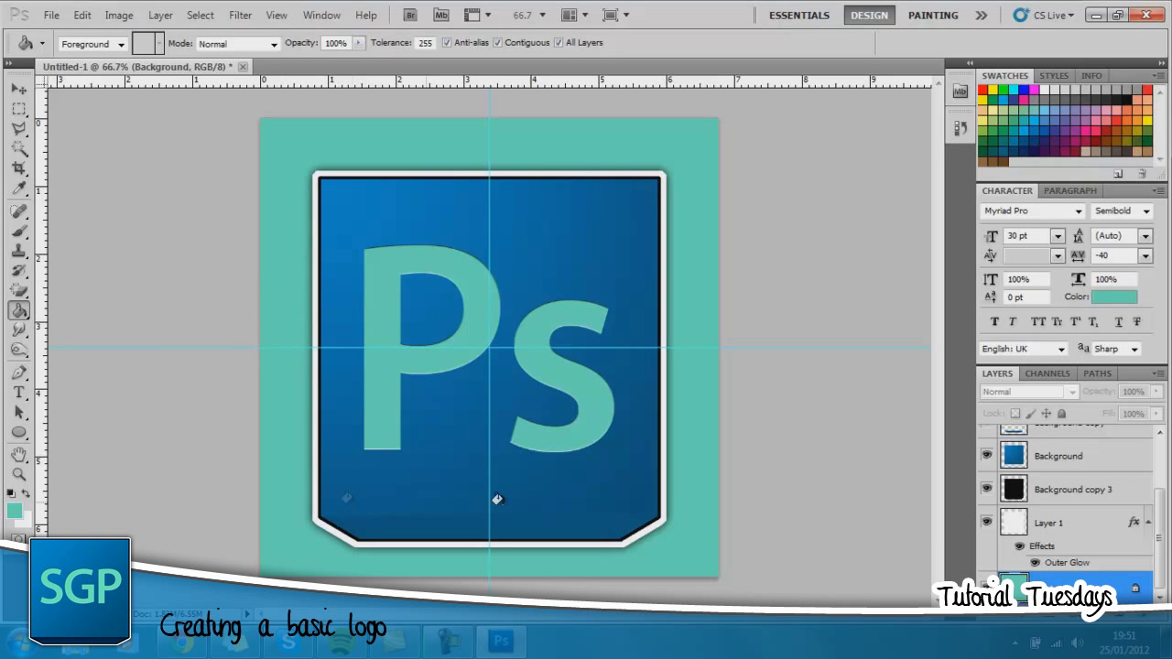
scroll(up, 3)
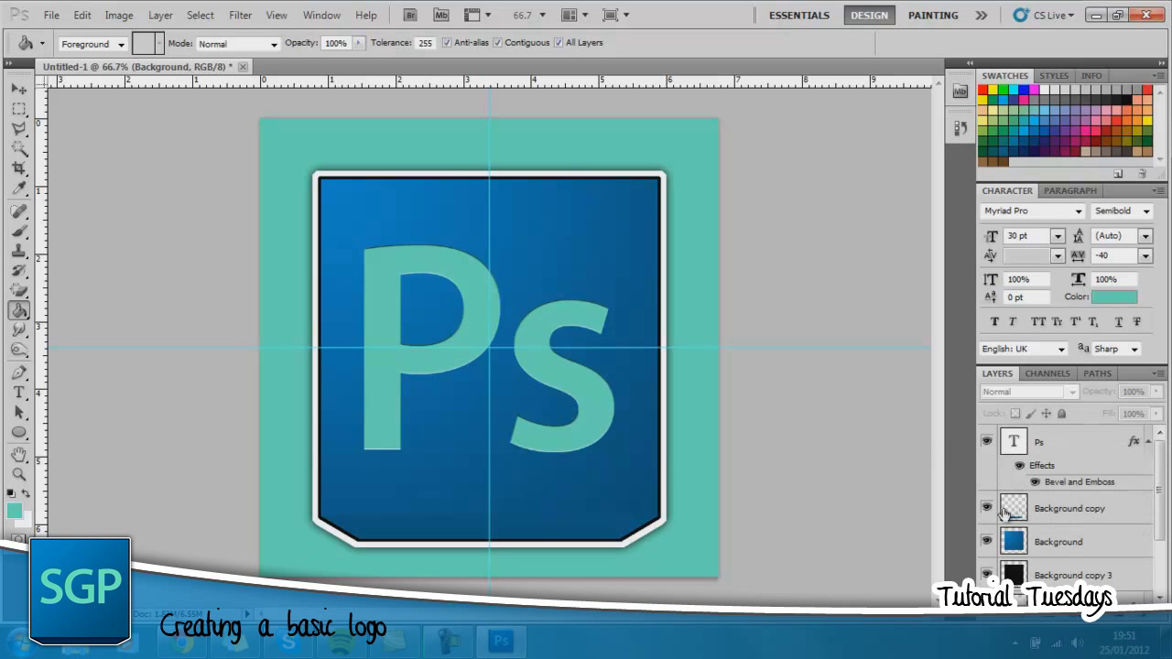
- Burn the Background copy fold darker with a soft 70 px brush, then deselect
click(19, 88)
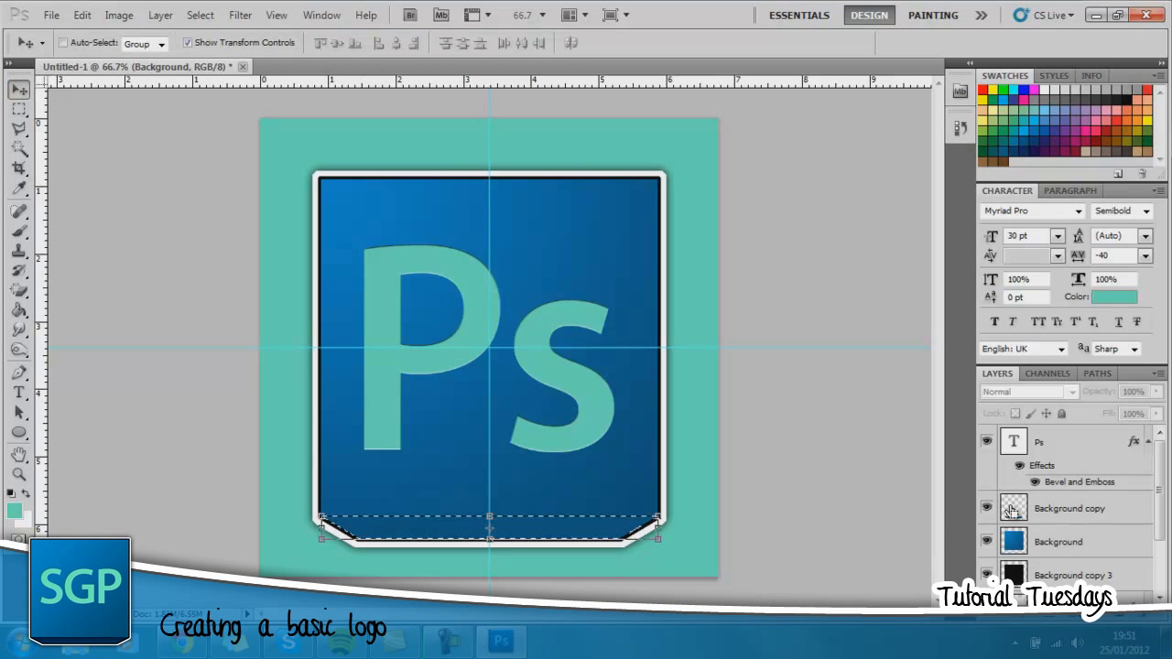
click(1070, 508)
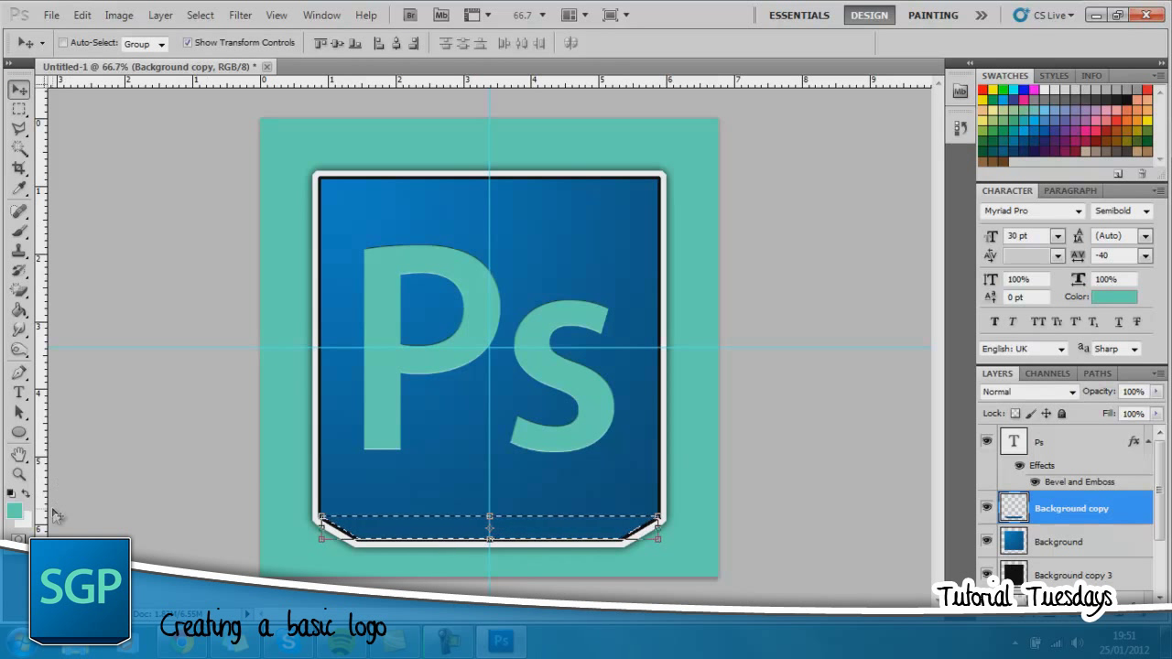
click(19, 349)
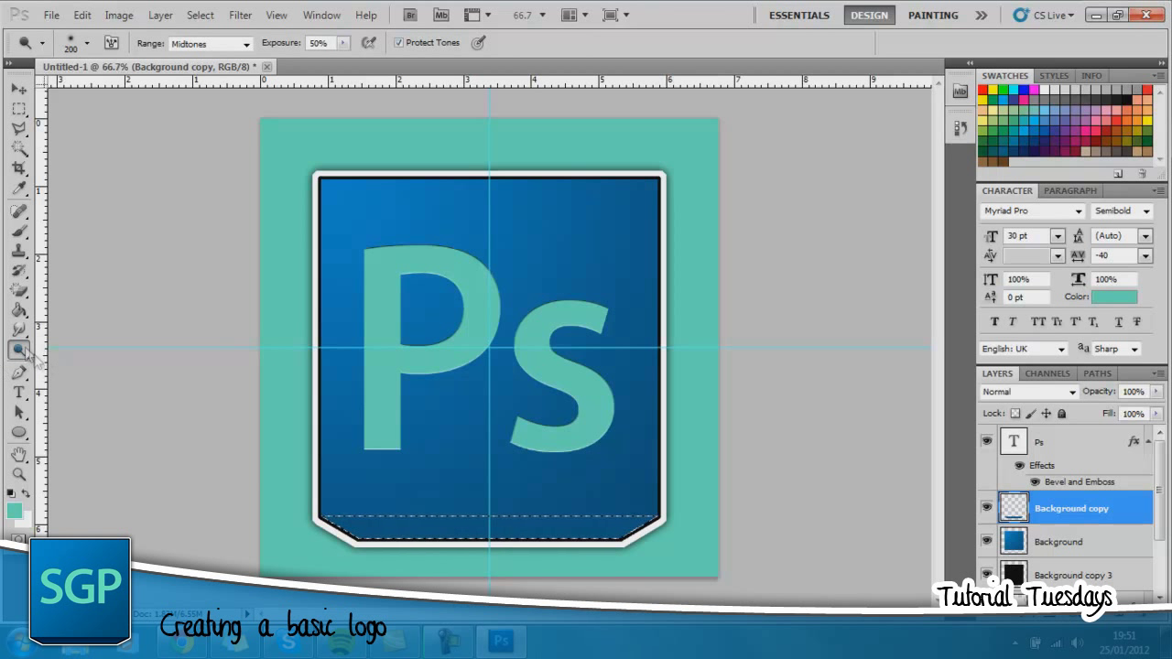
click(19, 349)
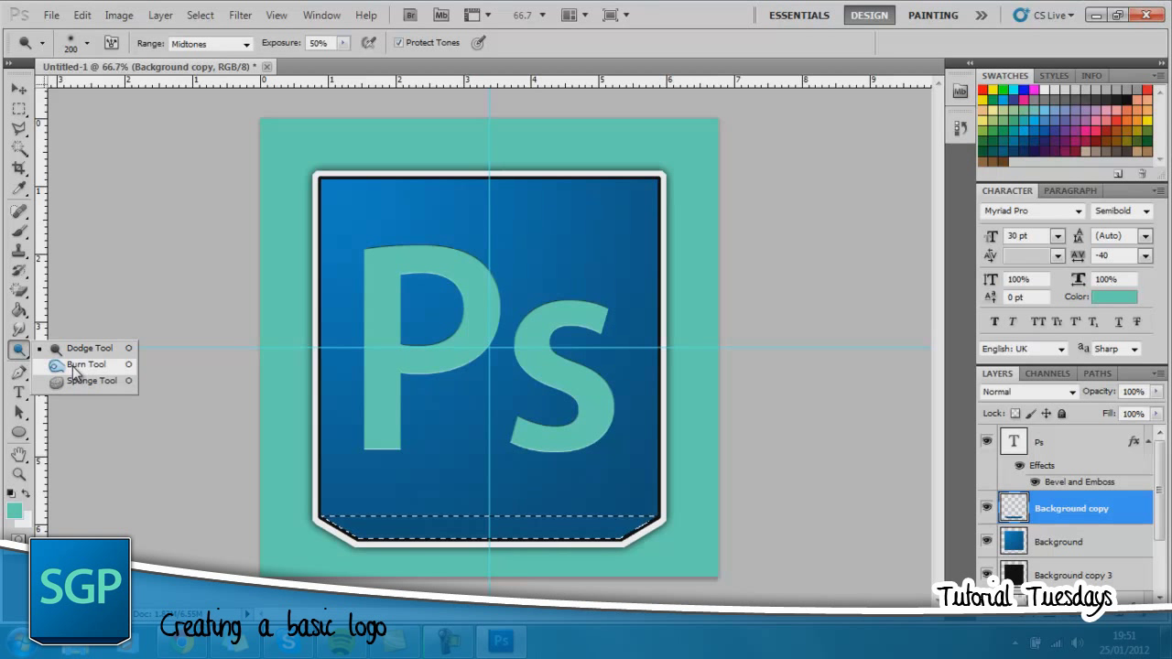
click(89, 347)
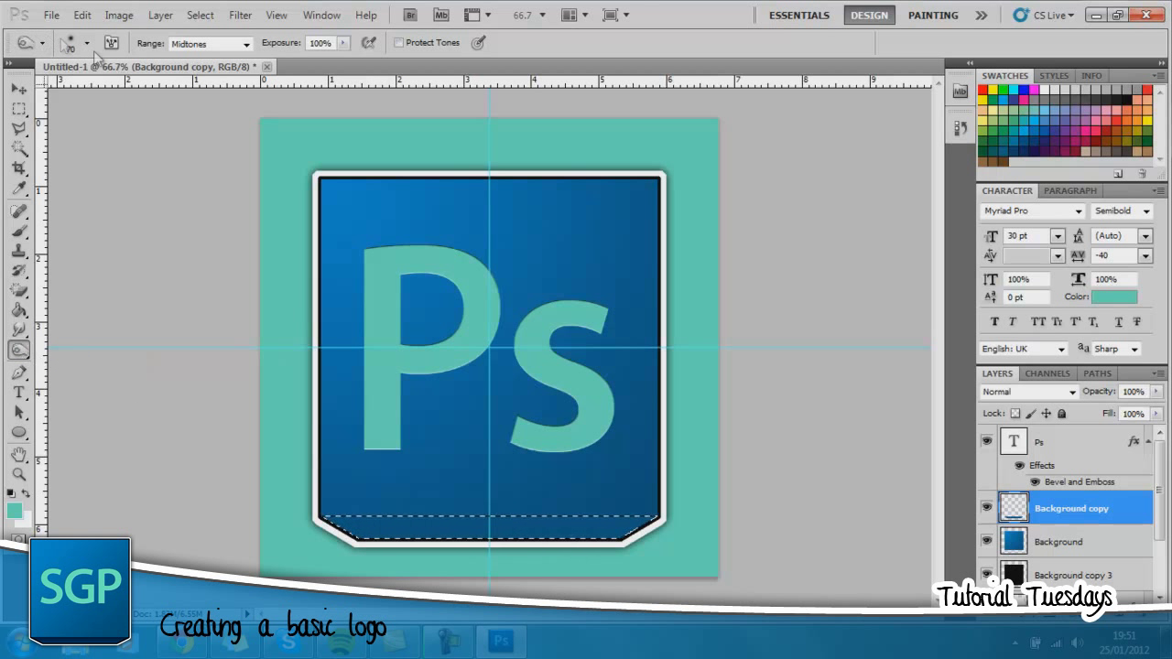
click(87, 43)
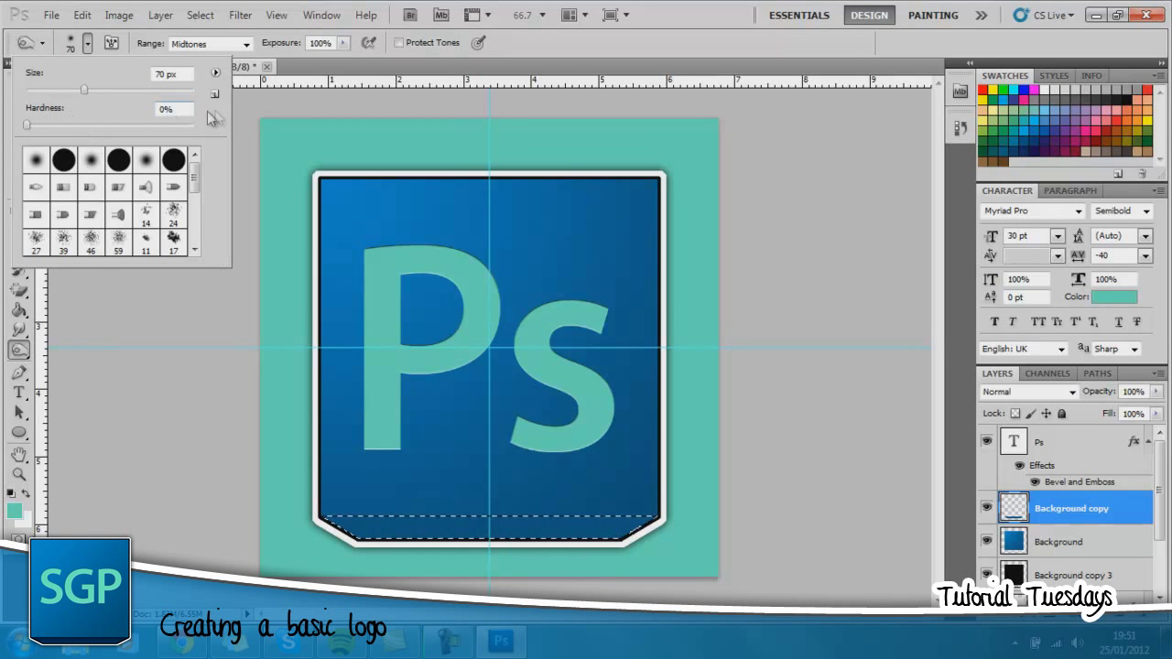
click(348, 526)
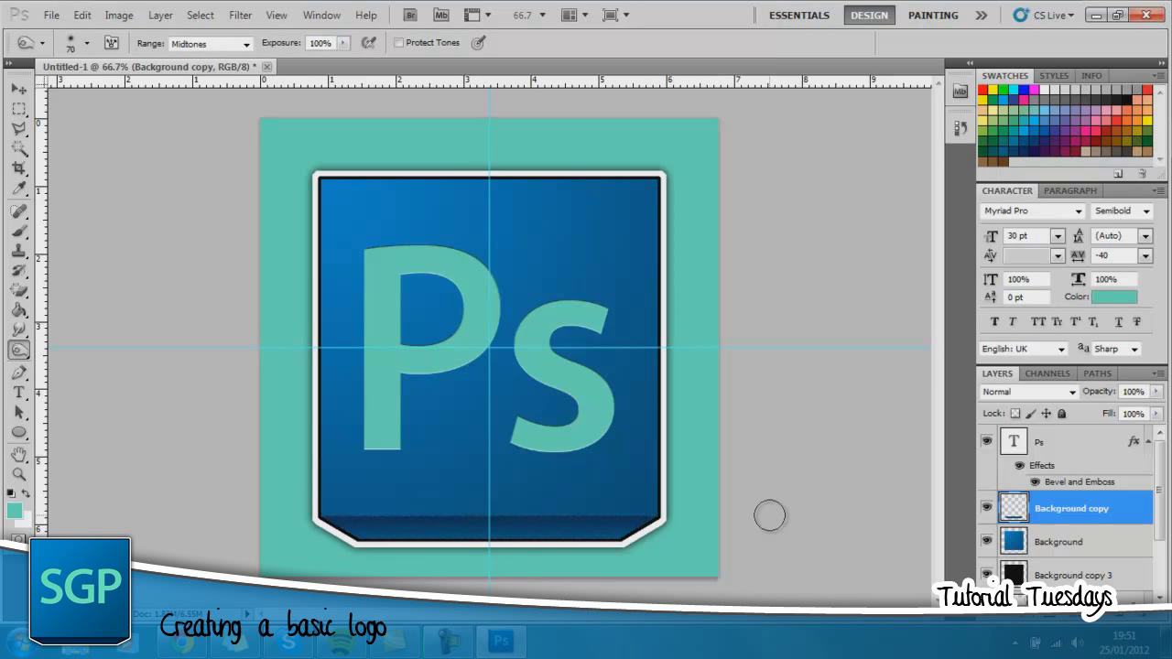
mouse_move(774, 520)
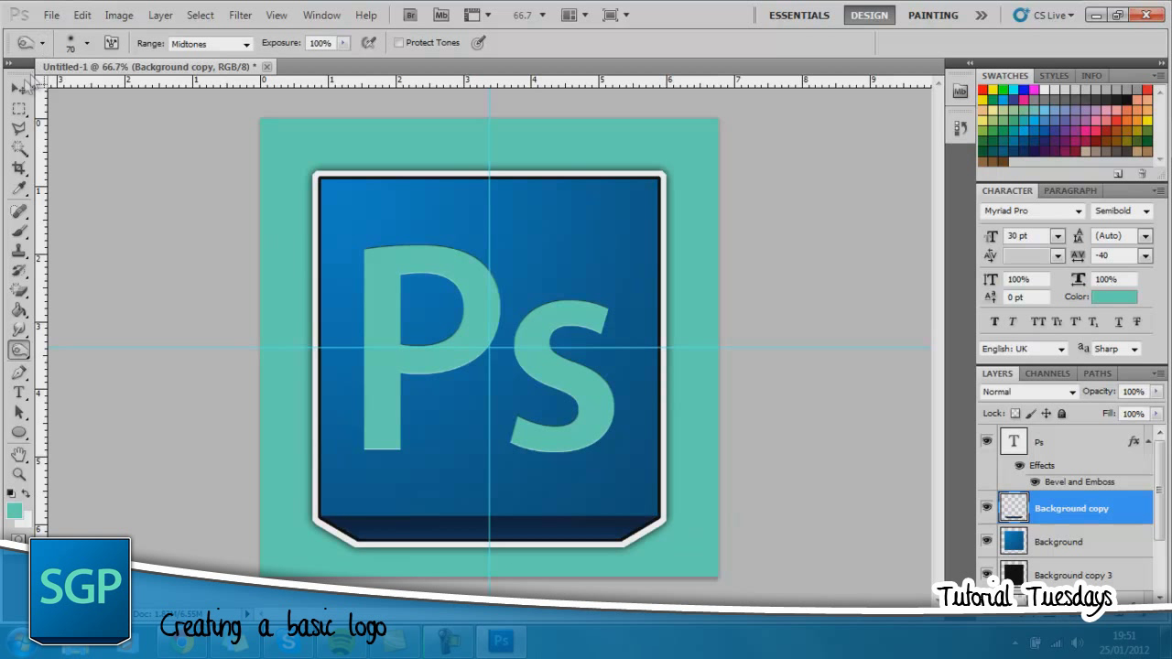
click(19, 88)
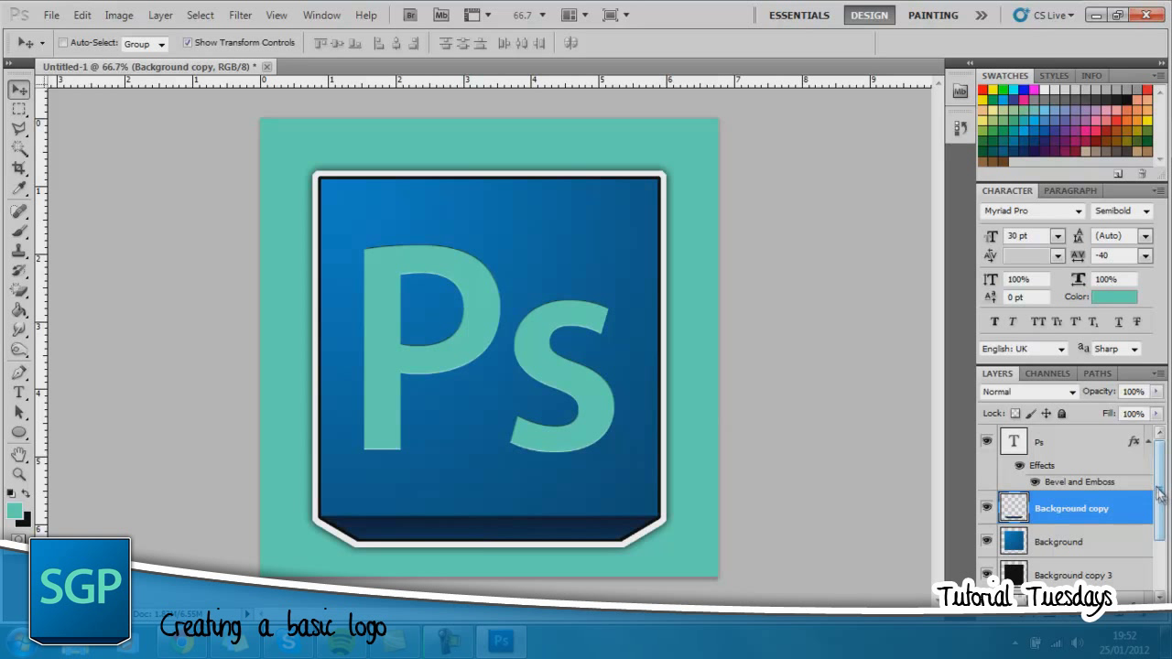
- Hide the teal Layer 1 so the badge sits on a transparent background
scroll(down, 3)
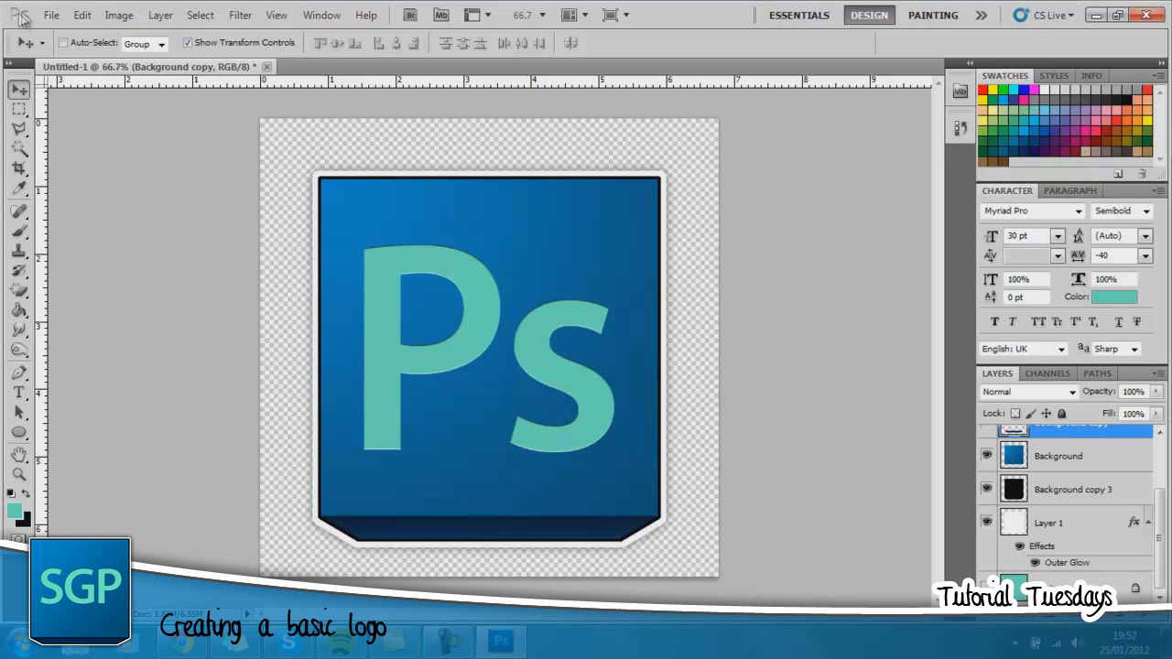
click(51, 15)
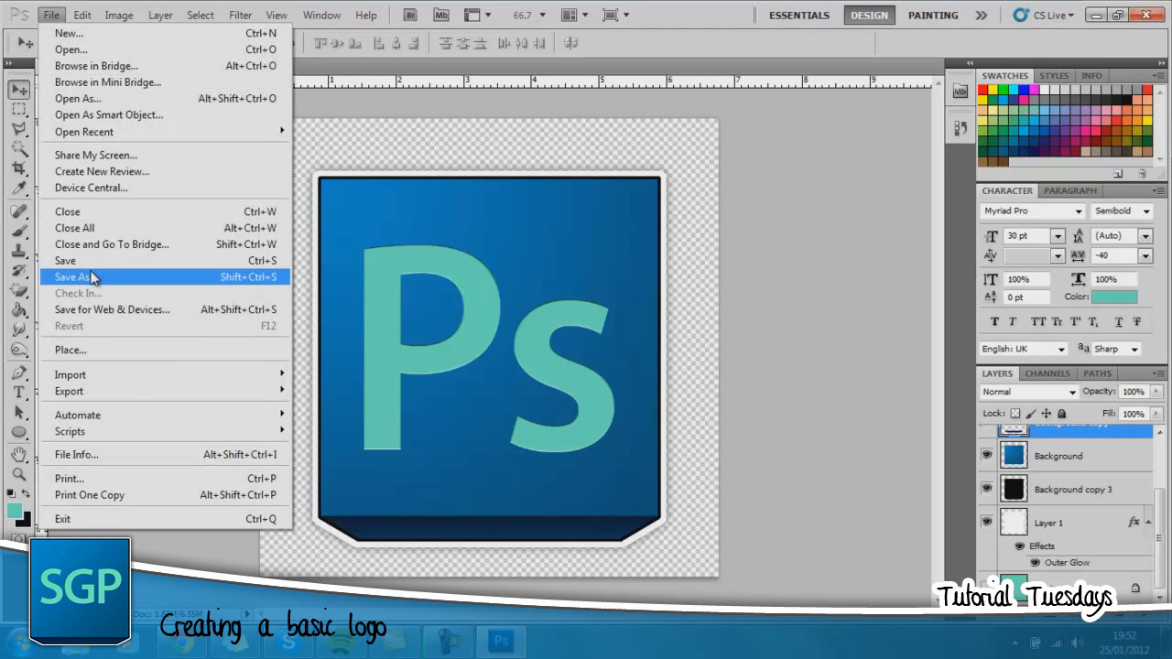
- Save the badge to the desktop as 'Logo' in PNG format
click(73, 276)
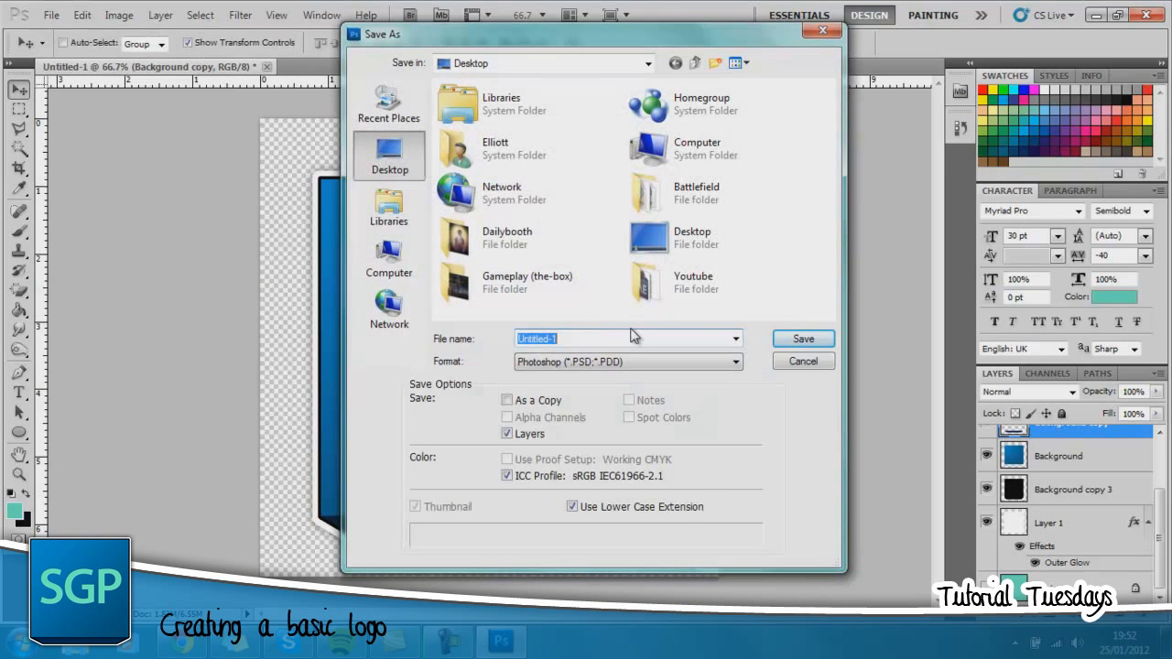
text(Logo)
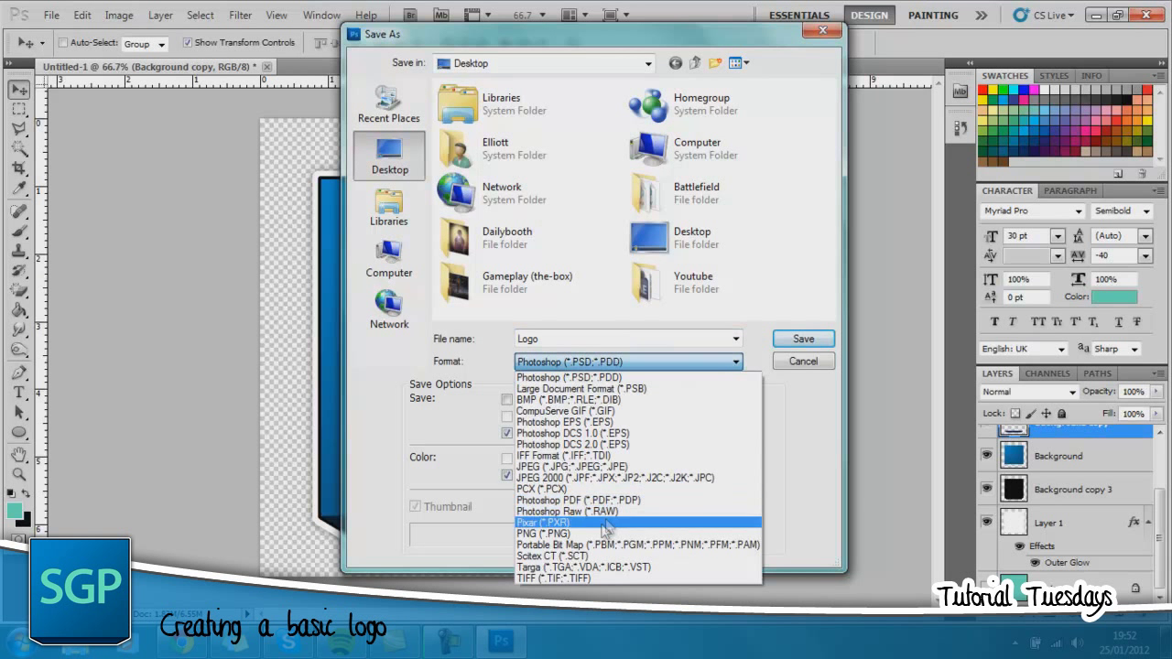
click(542, 534)
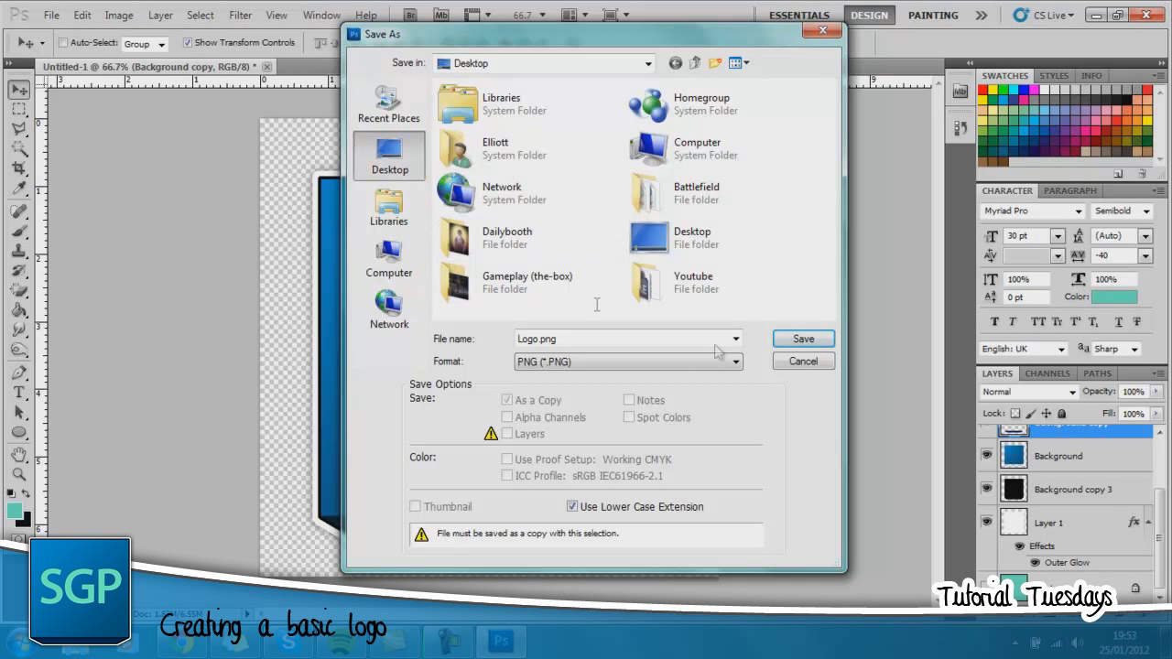
click(802, 339)
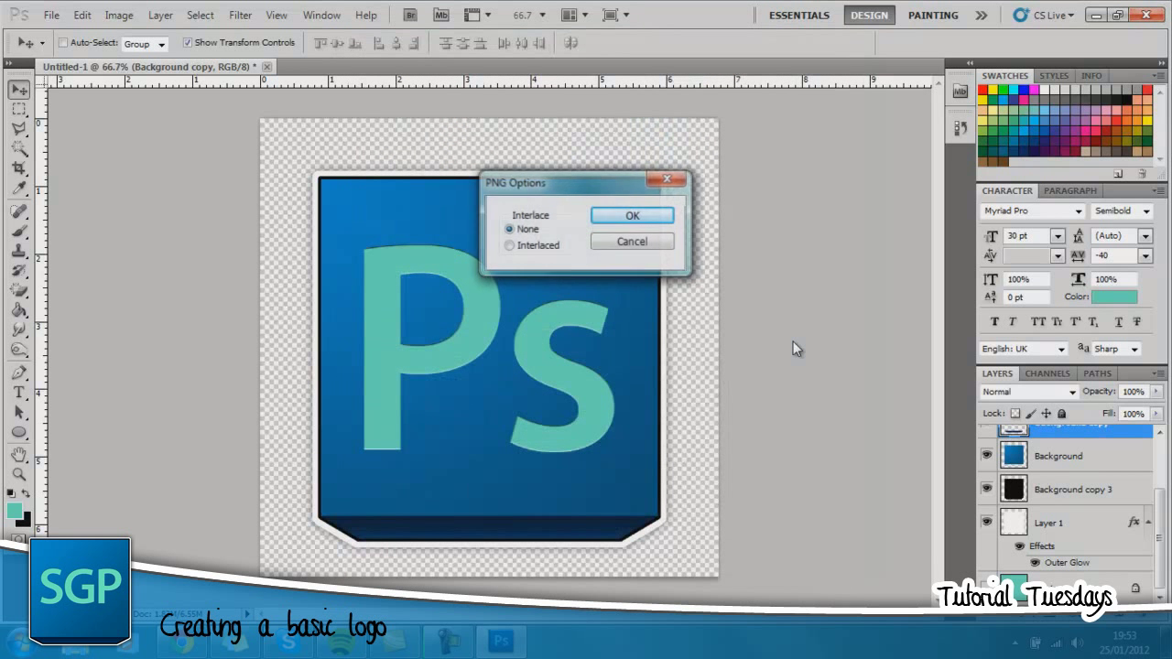
click(632, 215)
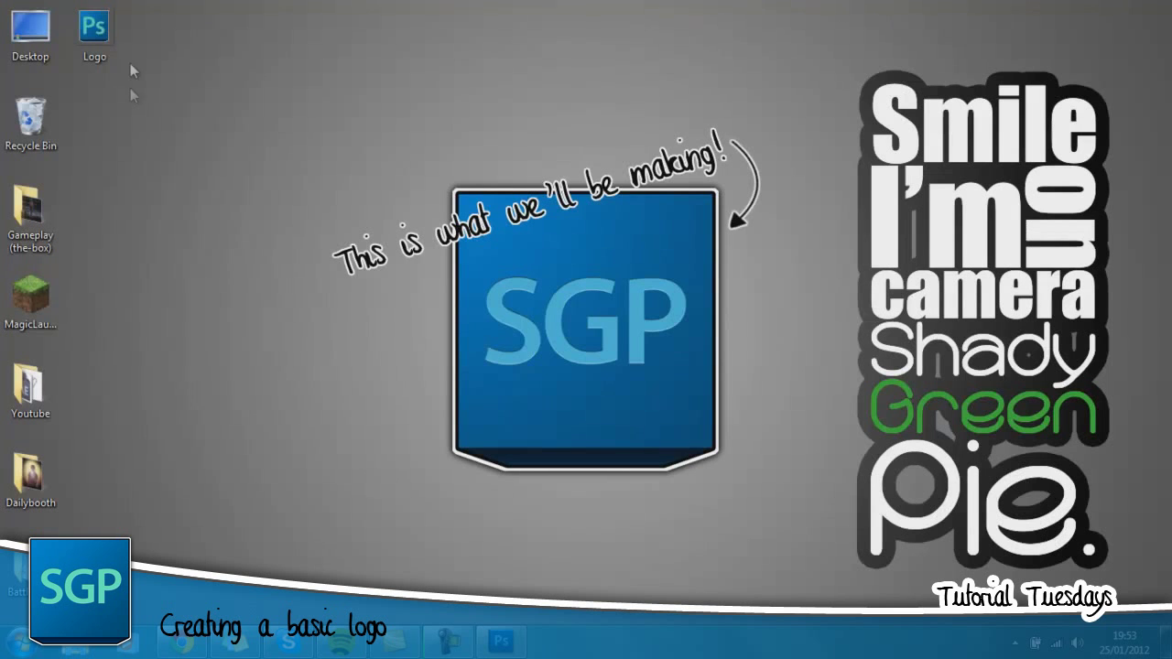
- Open the saved Logo PNG from the desktop in Windows Live Photo Gallery
click(94, 32)
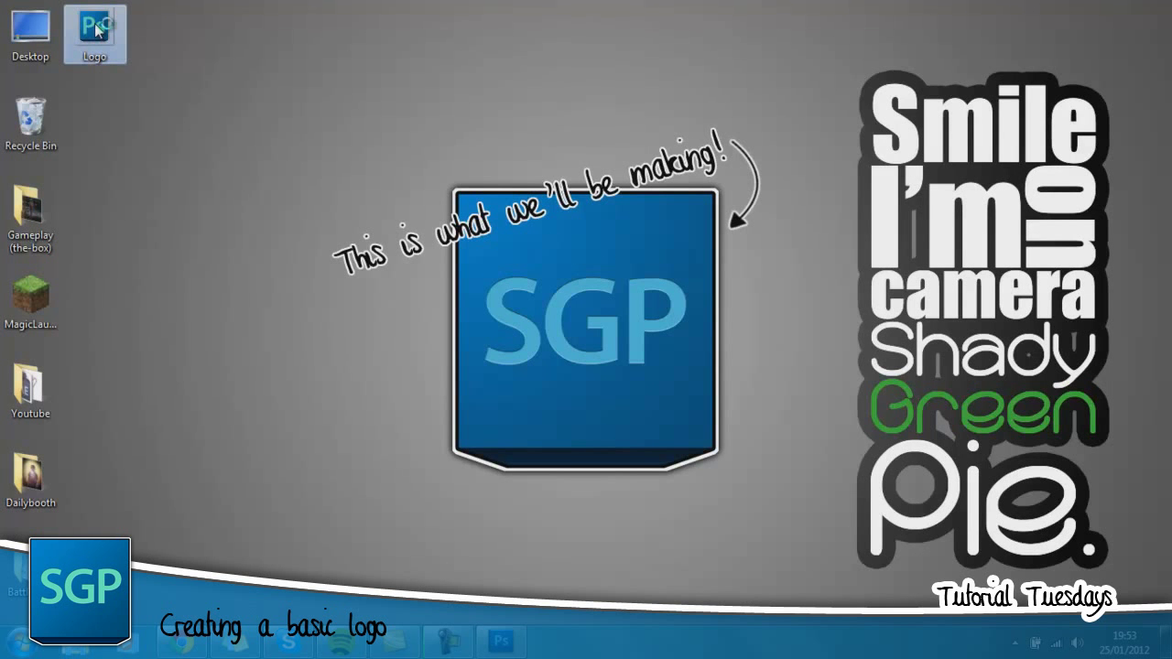
double_click(95, 32)
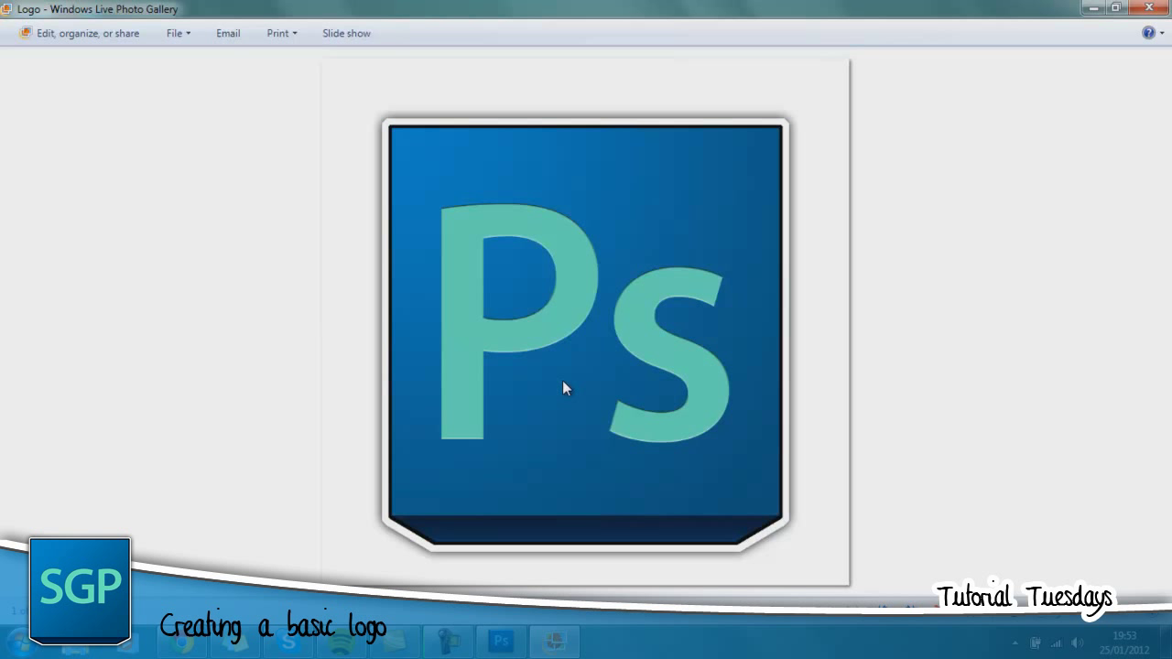
mouse_move(673, 61)
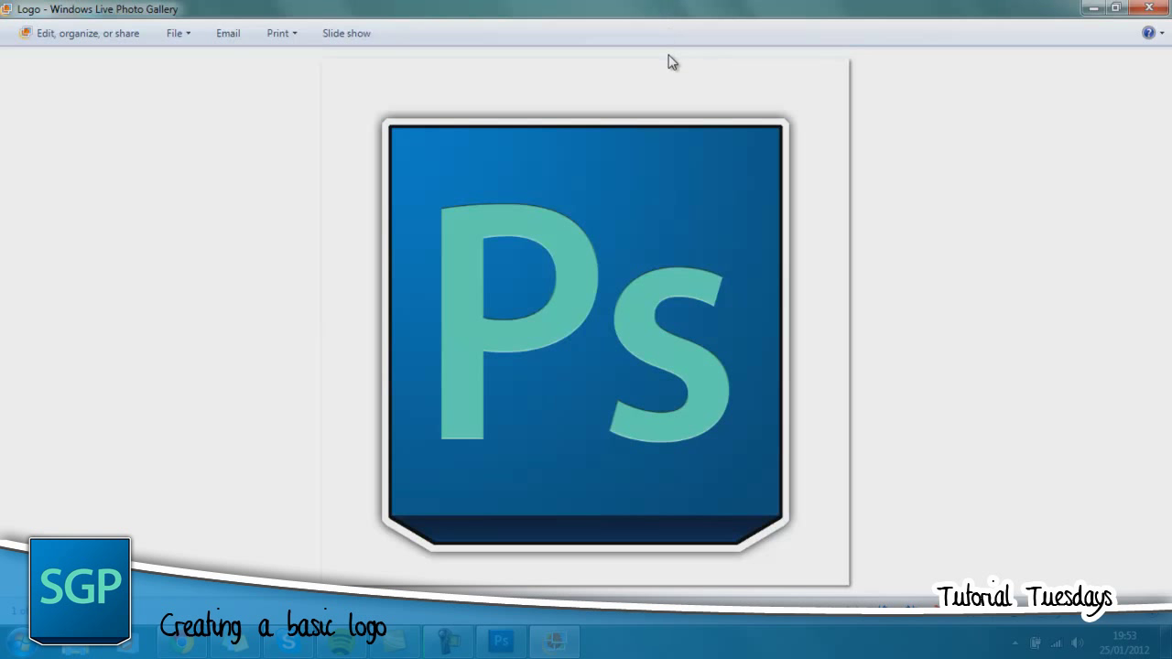
mouse_move(668, 73)
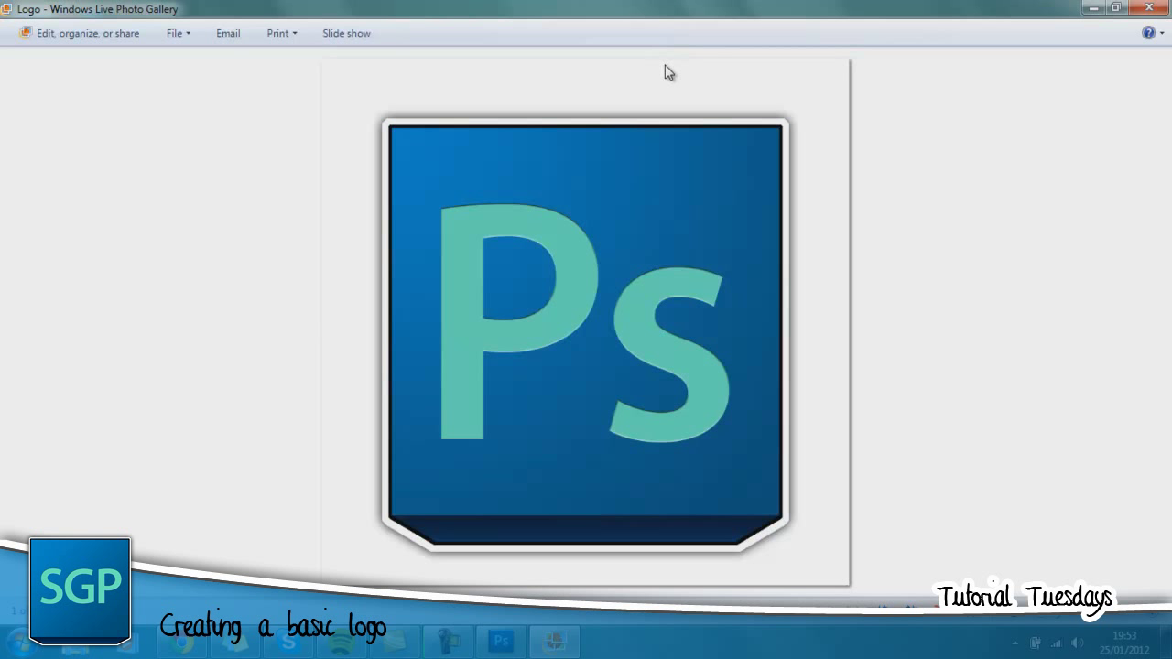
mouse_move(650, 103)
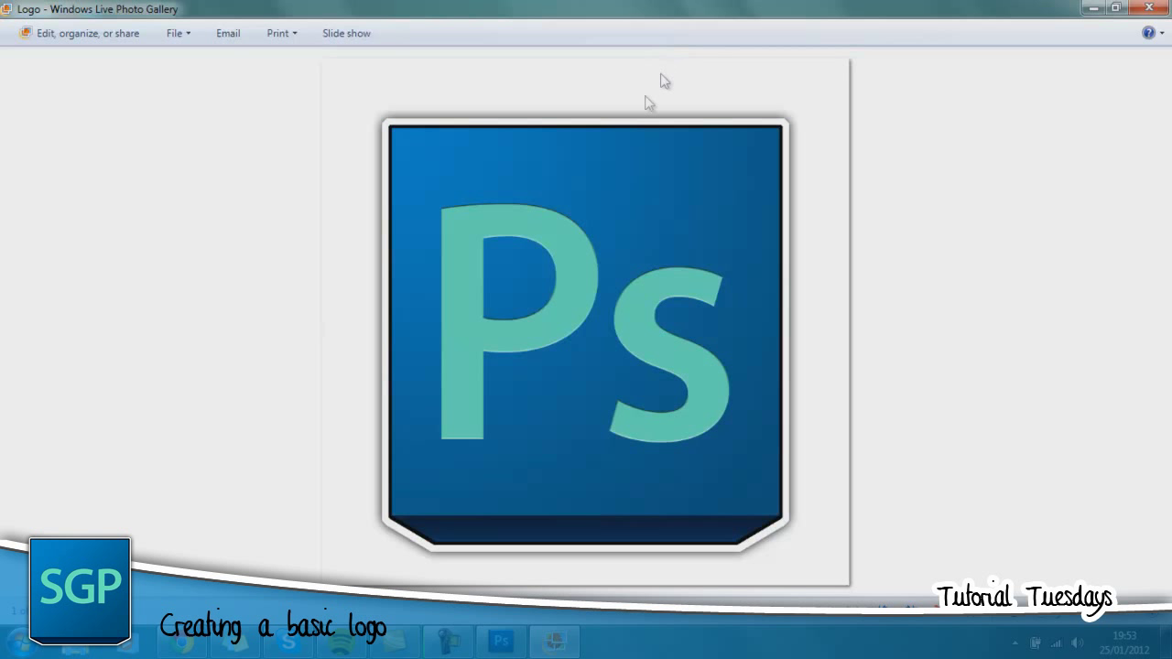
mouse_move(640, 113)
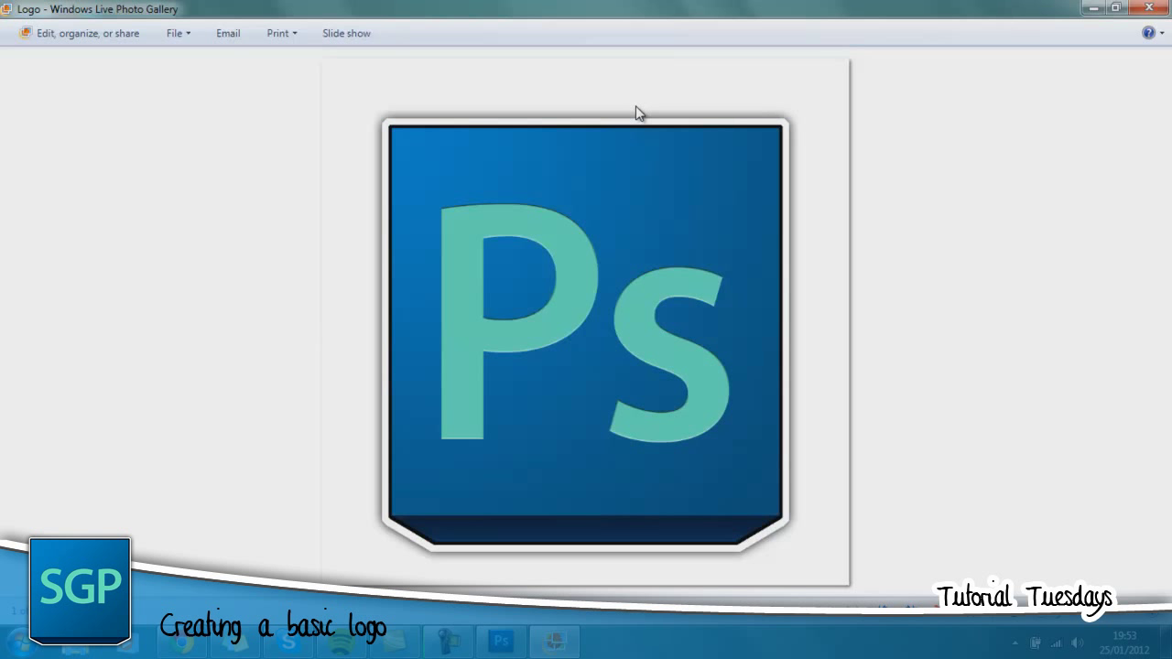
mouse_move(650, 122)
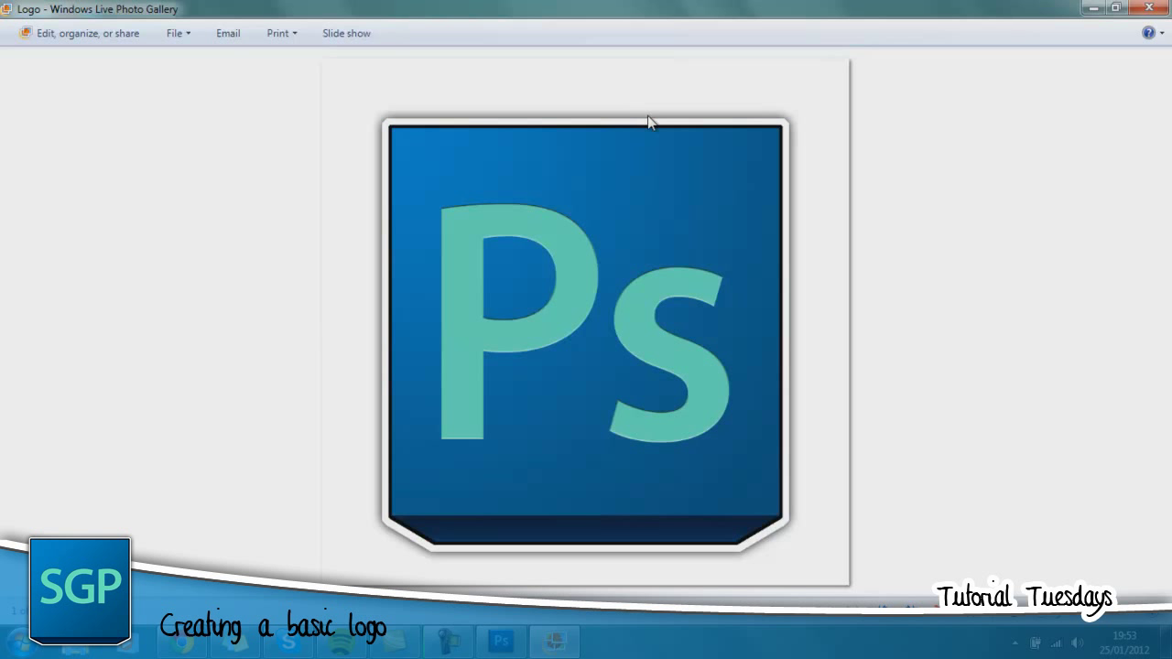